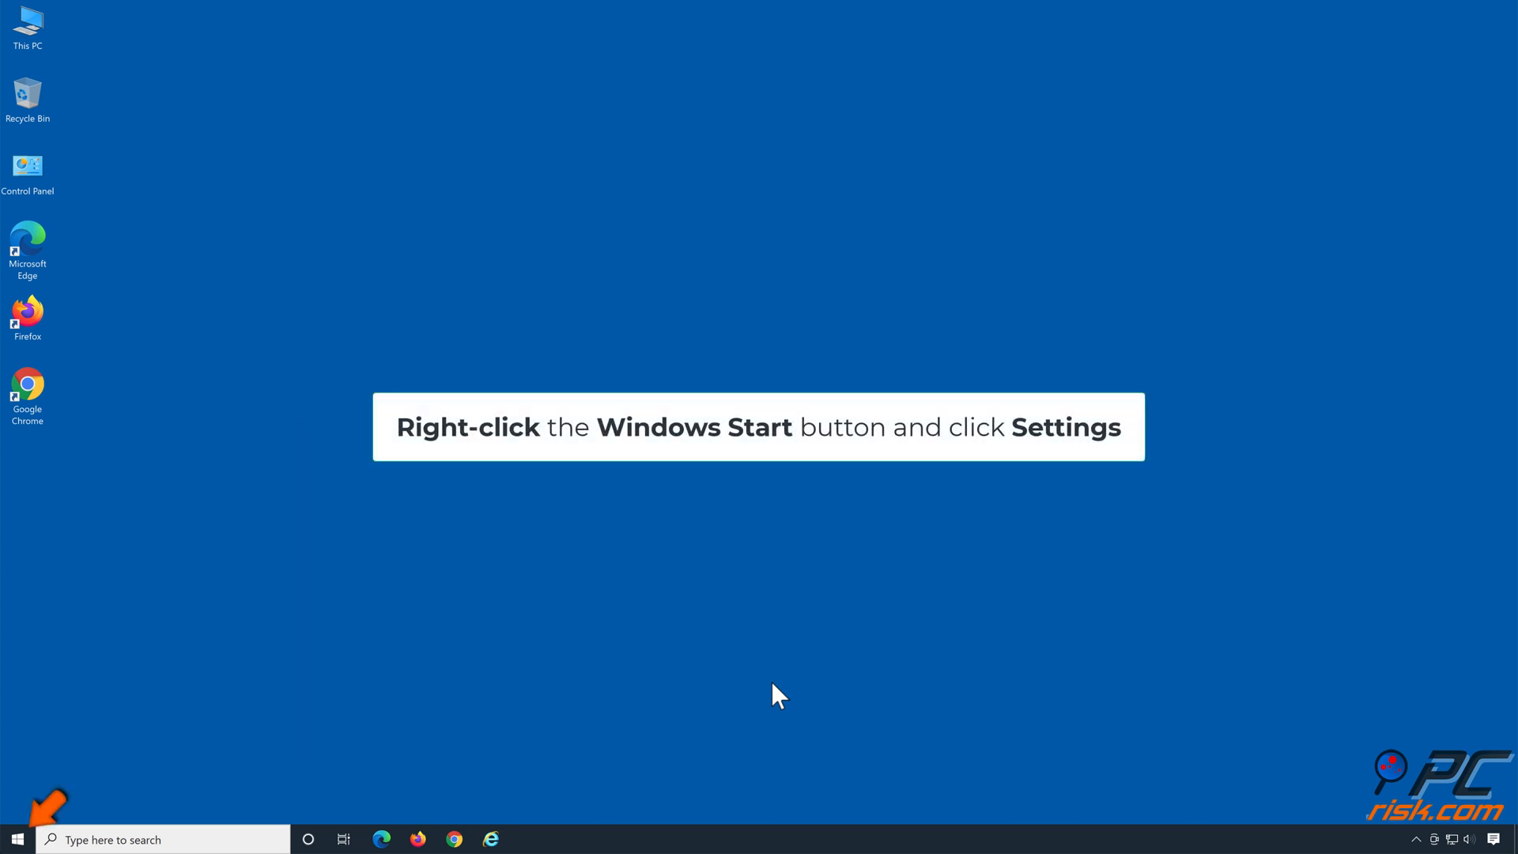
mouse_move(228, 784)
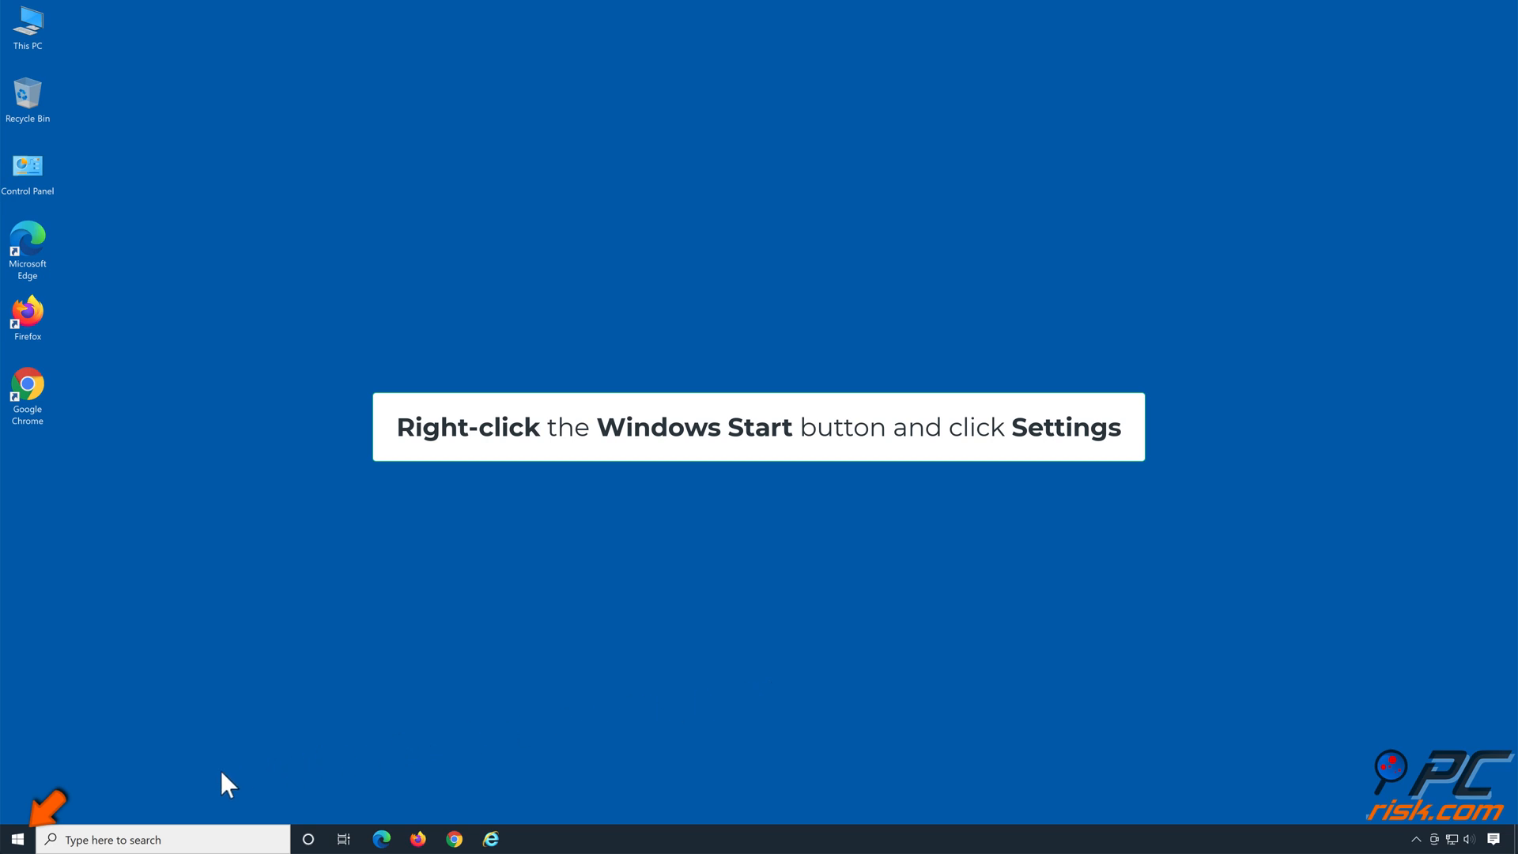
- Right-click the Start button to show the quick-access menu listing Settings
right_click(13, 838)
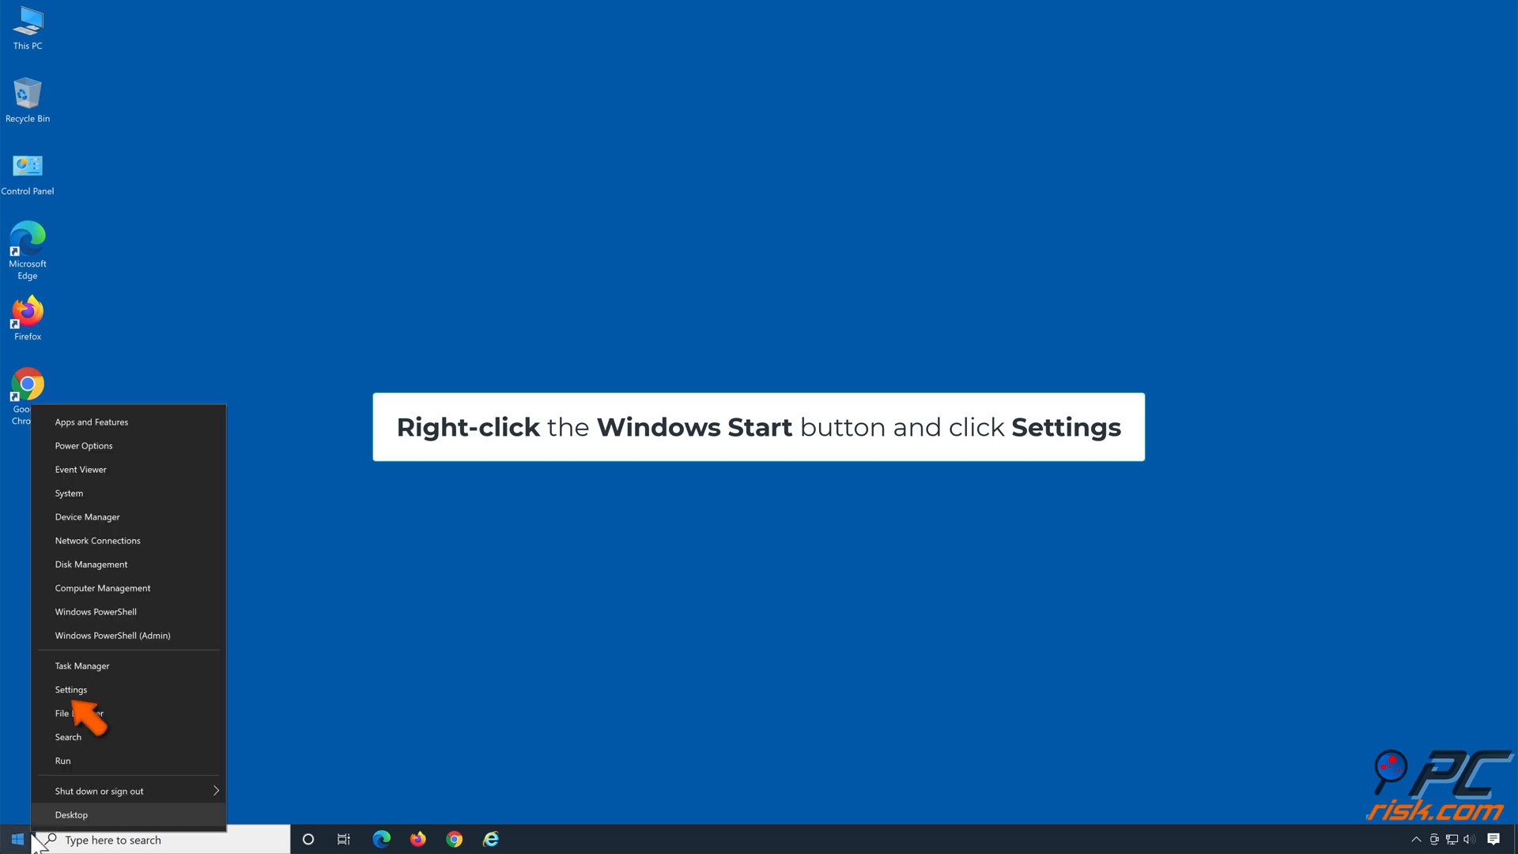
mouse_move(90, 695)
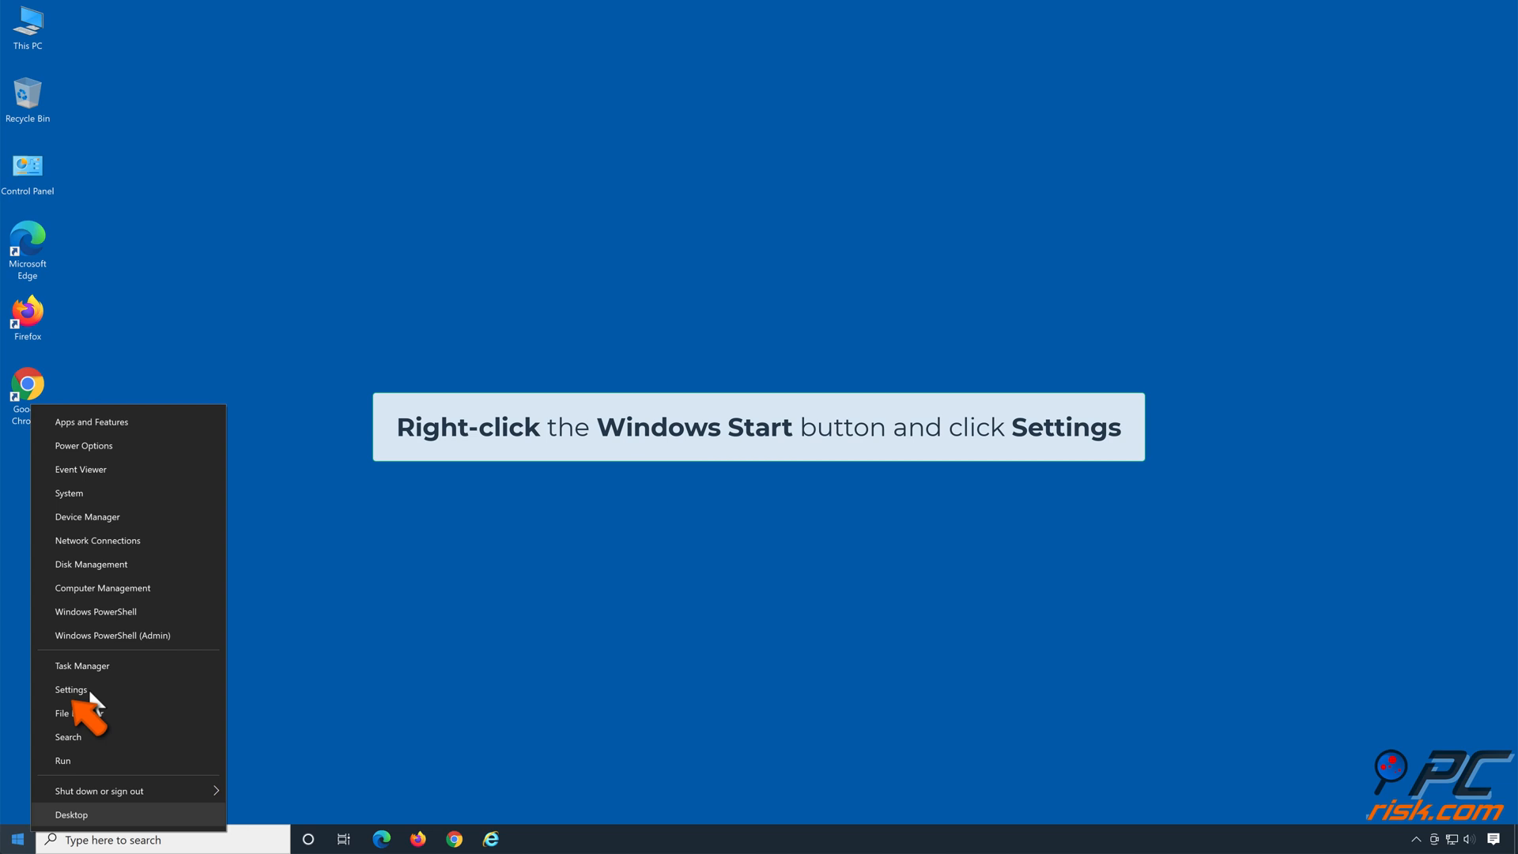
- Navigate Settings to Update & Security, Troubleshoot, then Additional troubleshooters
left_click(69, 690)
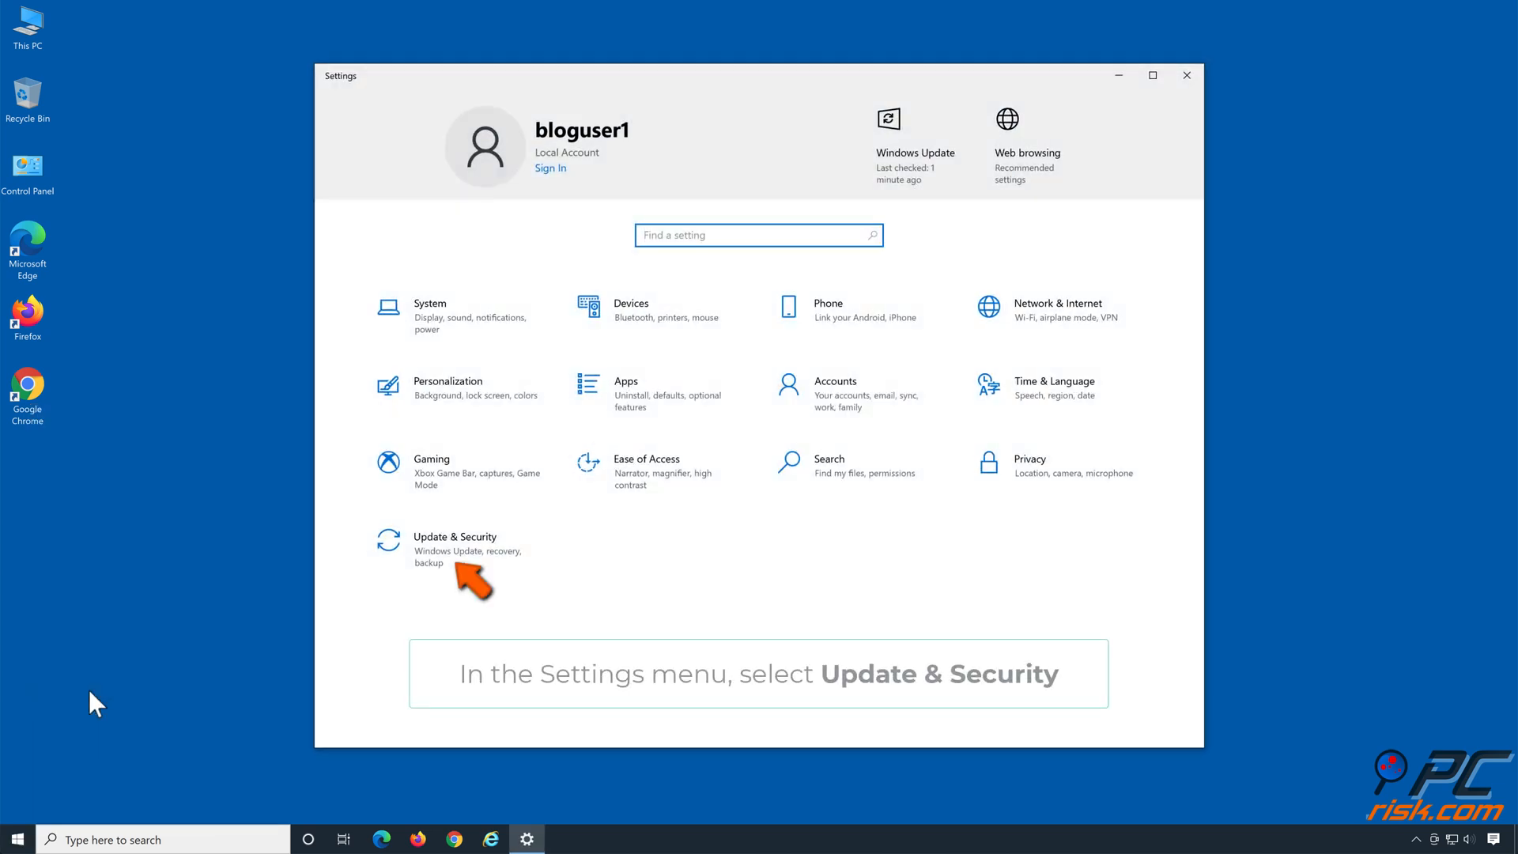
mouse_move(443, 574)
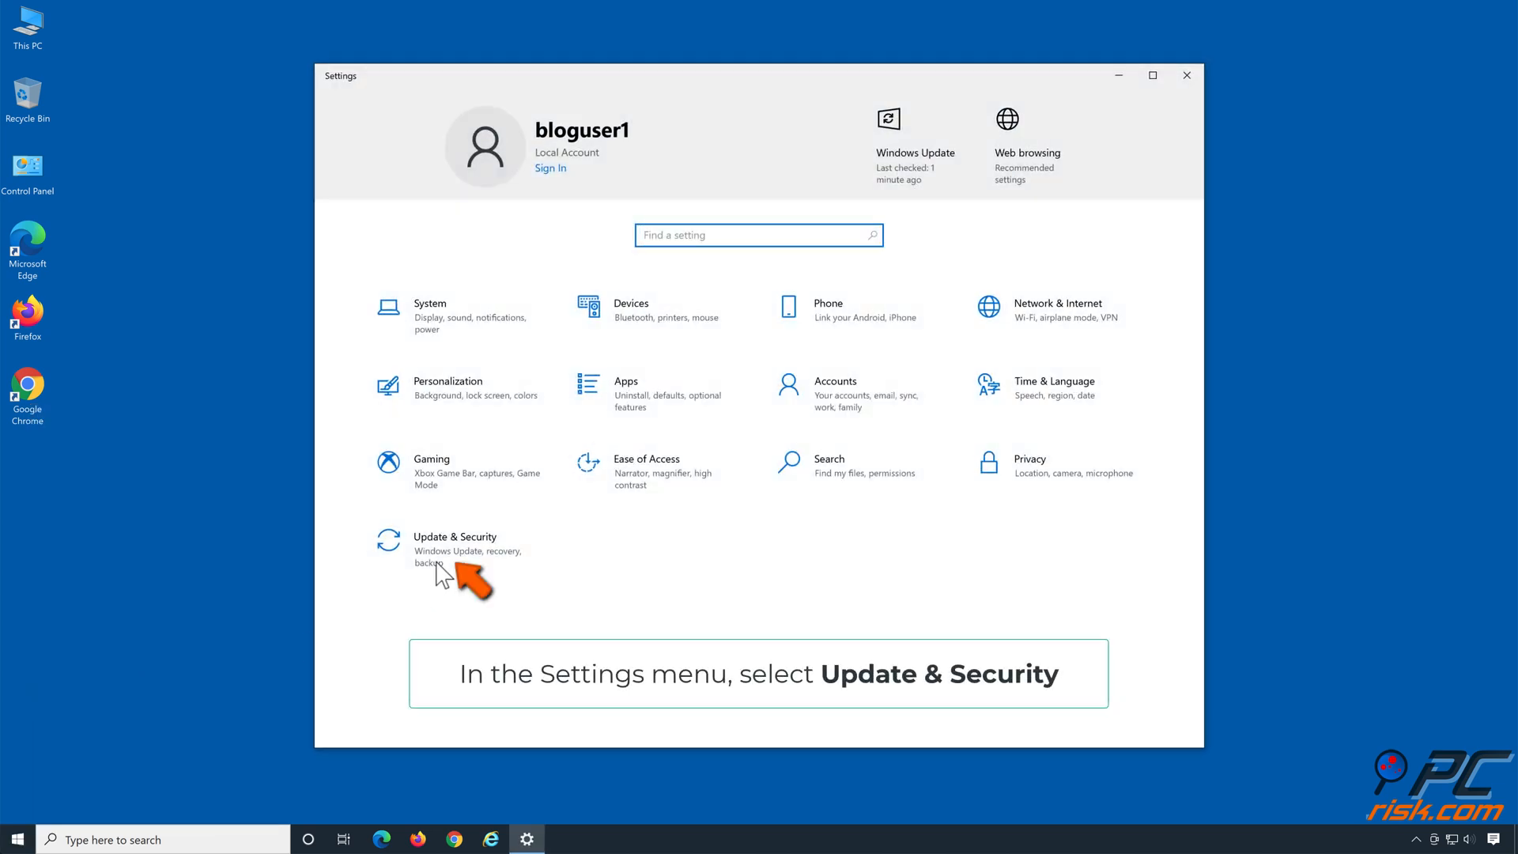
left_click(455, 551)
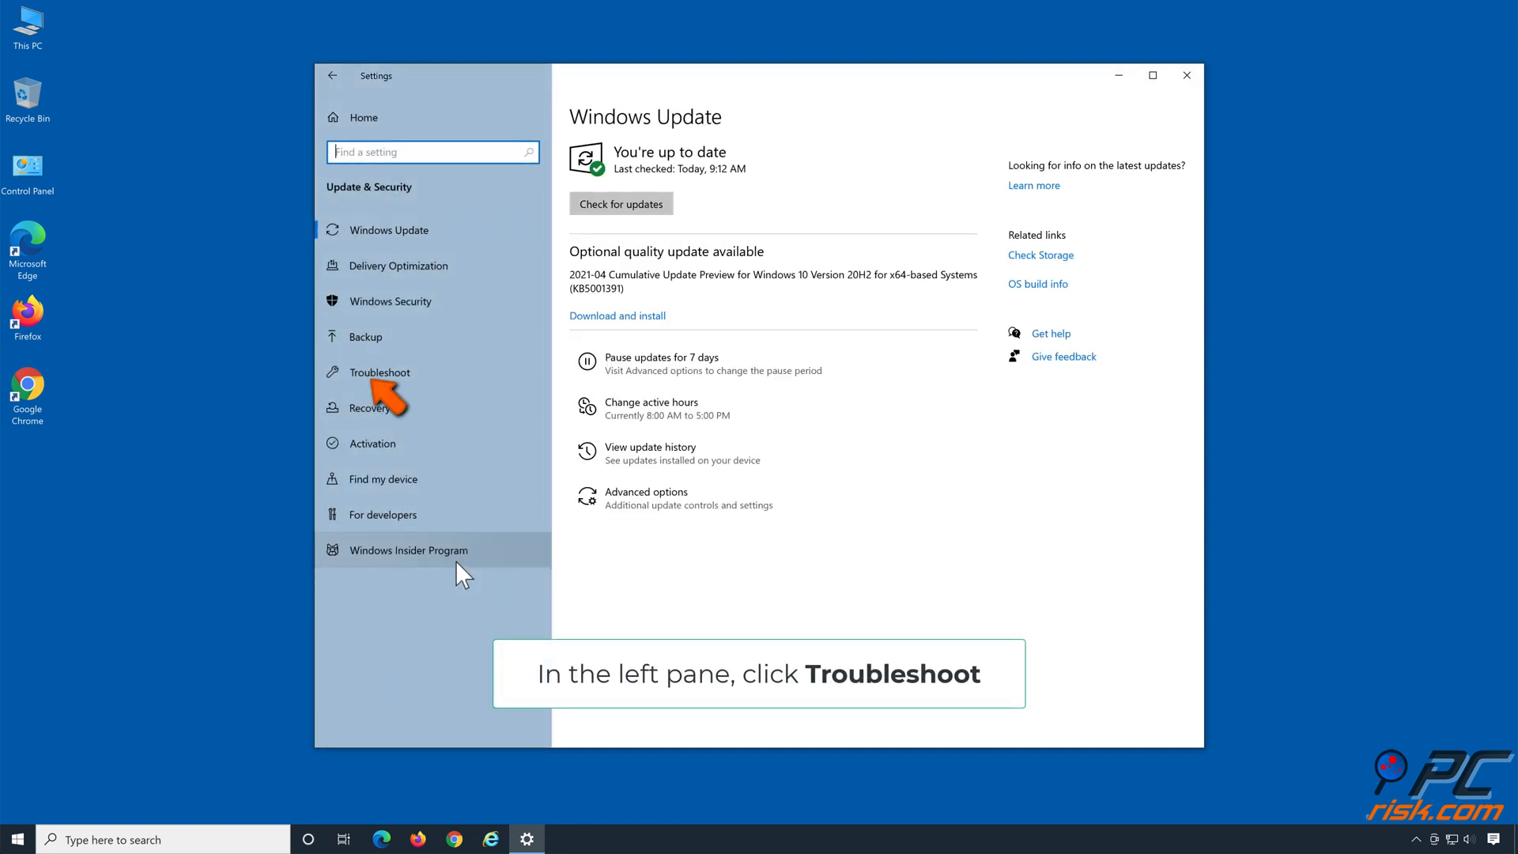
mouse_move(462, 387)
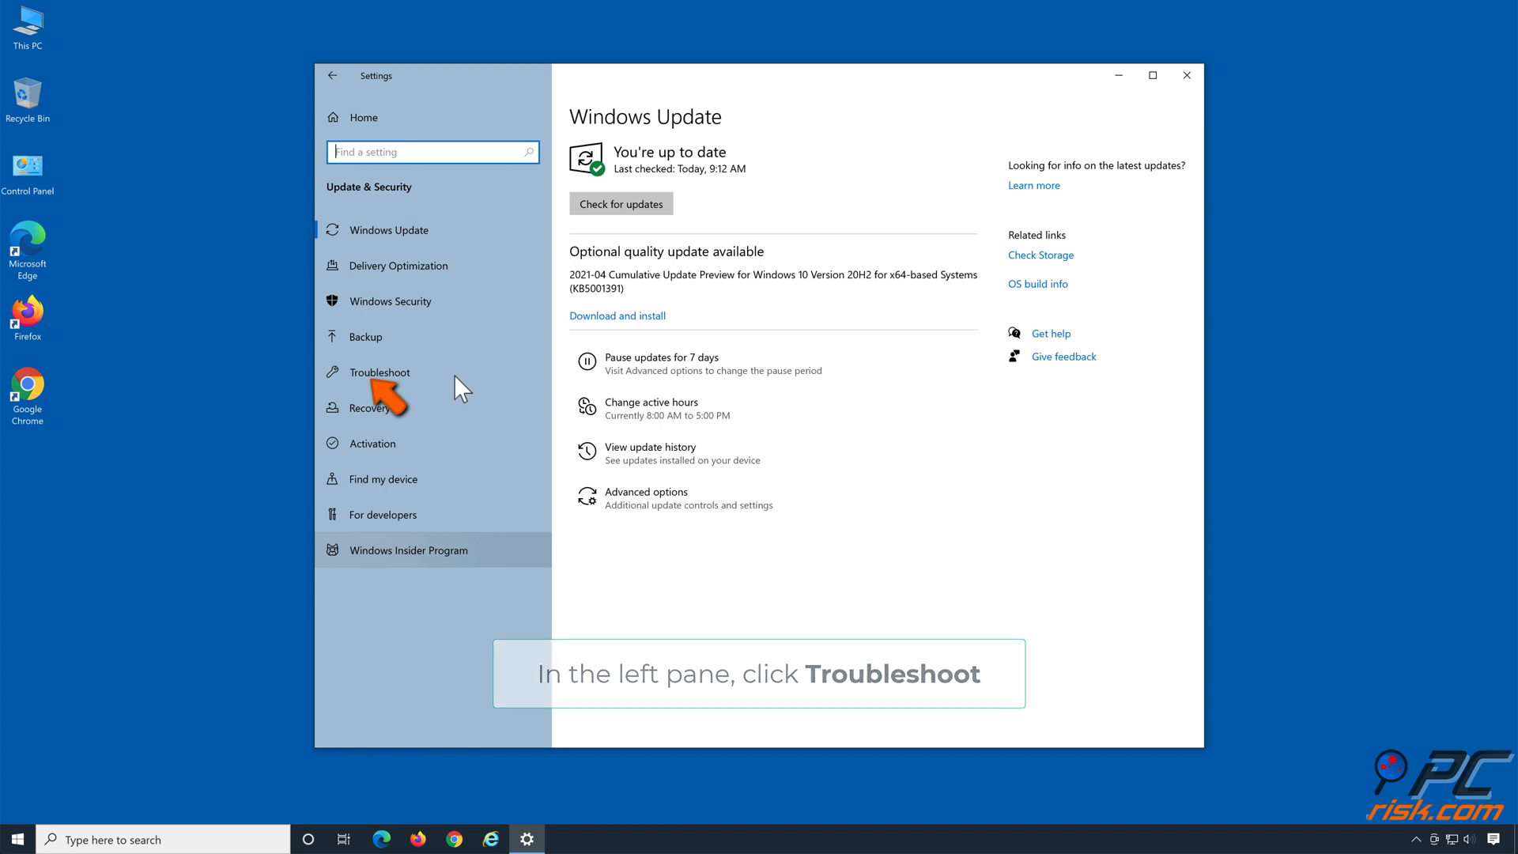
left_click(380, 372)
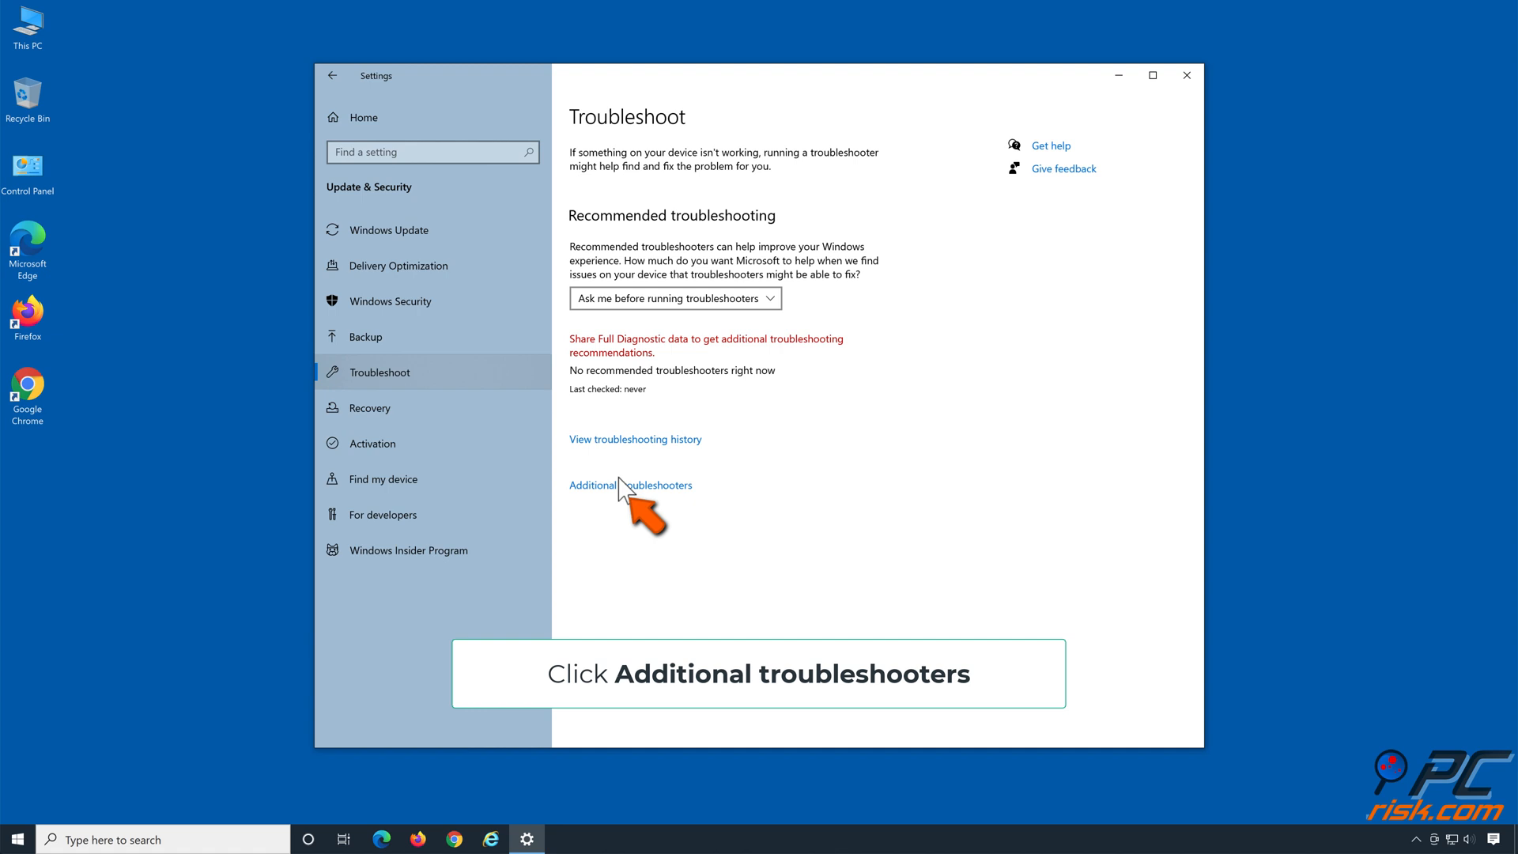
left_click(629, 484)
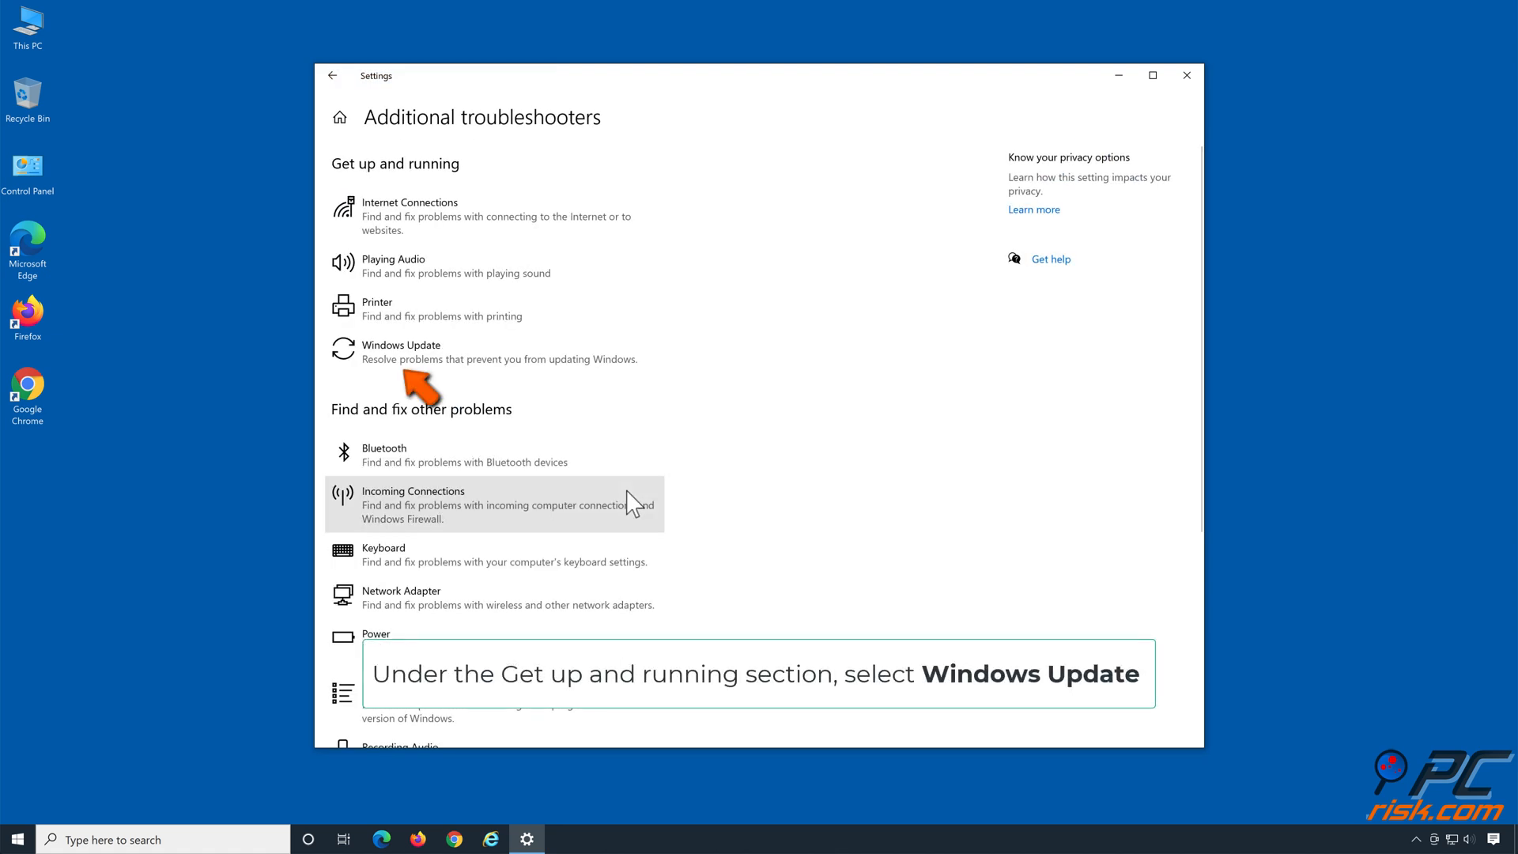
mouse_move(443, 370)
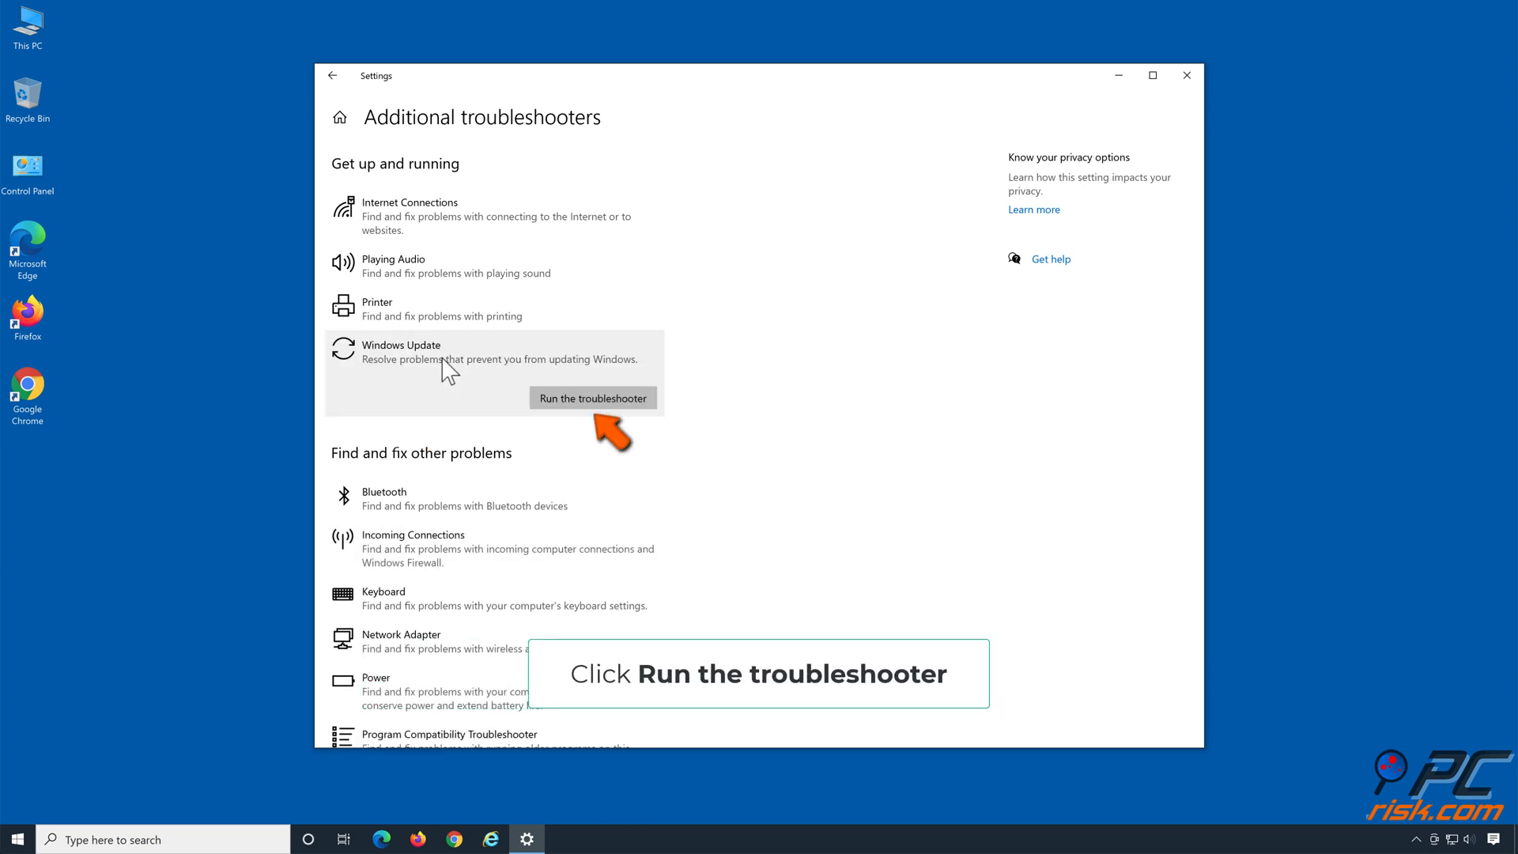
mouse_move(586, 418)
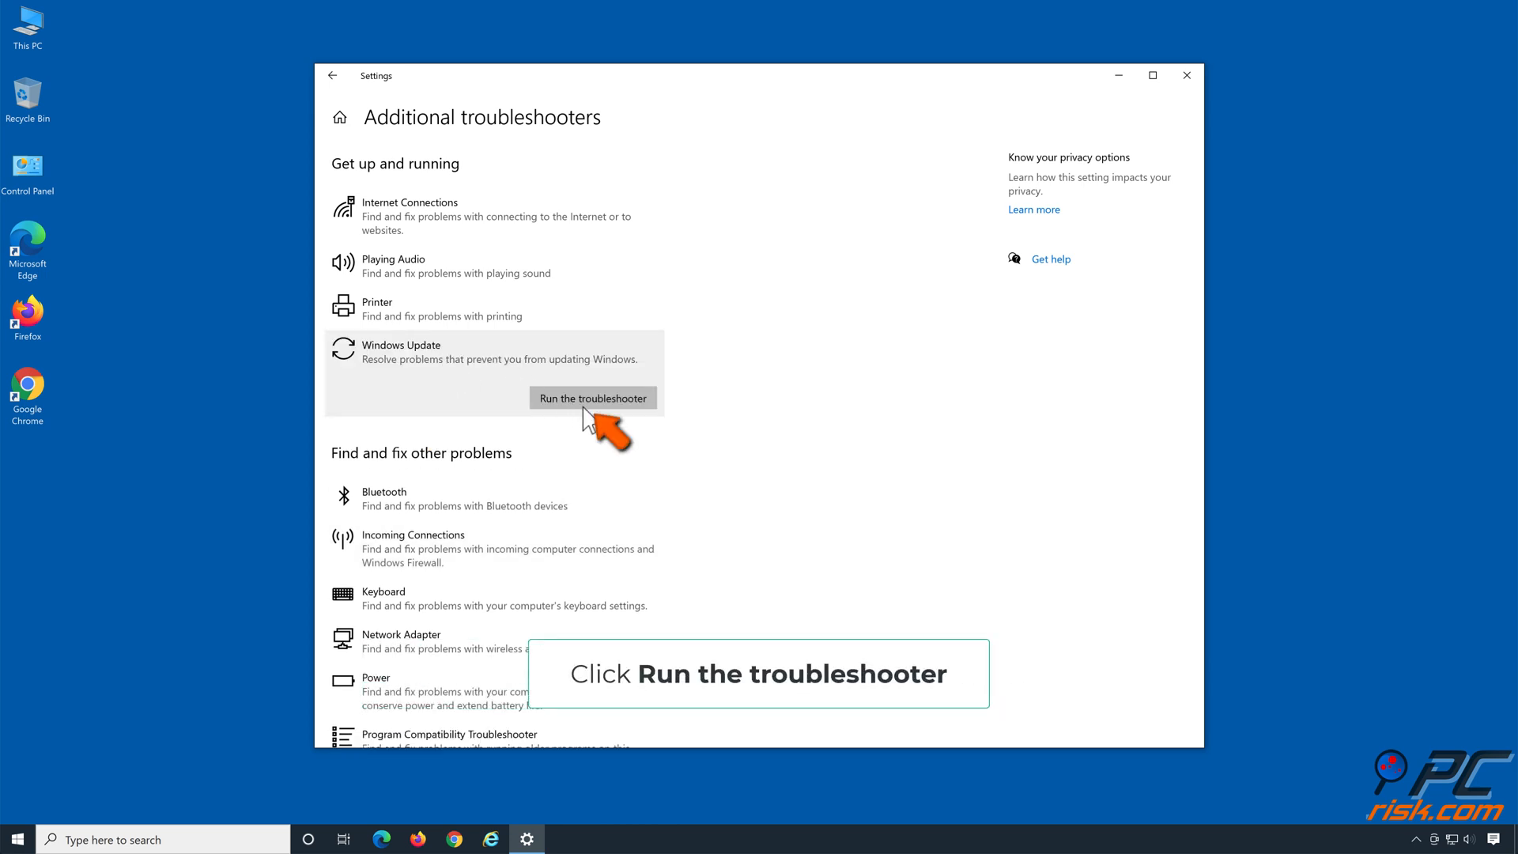
- Run the Windows Update troubleshooter, then close it and the Settings window
left_click(591, 397)
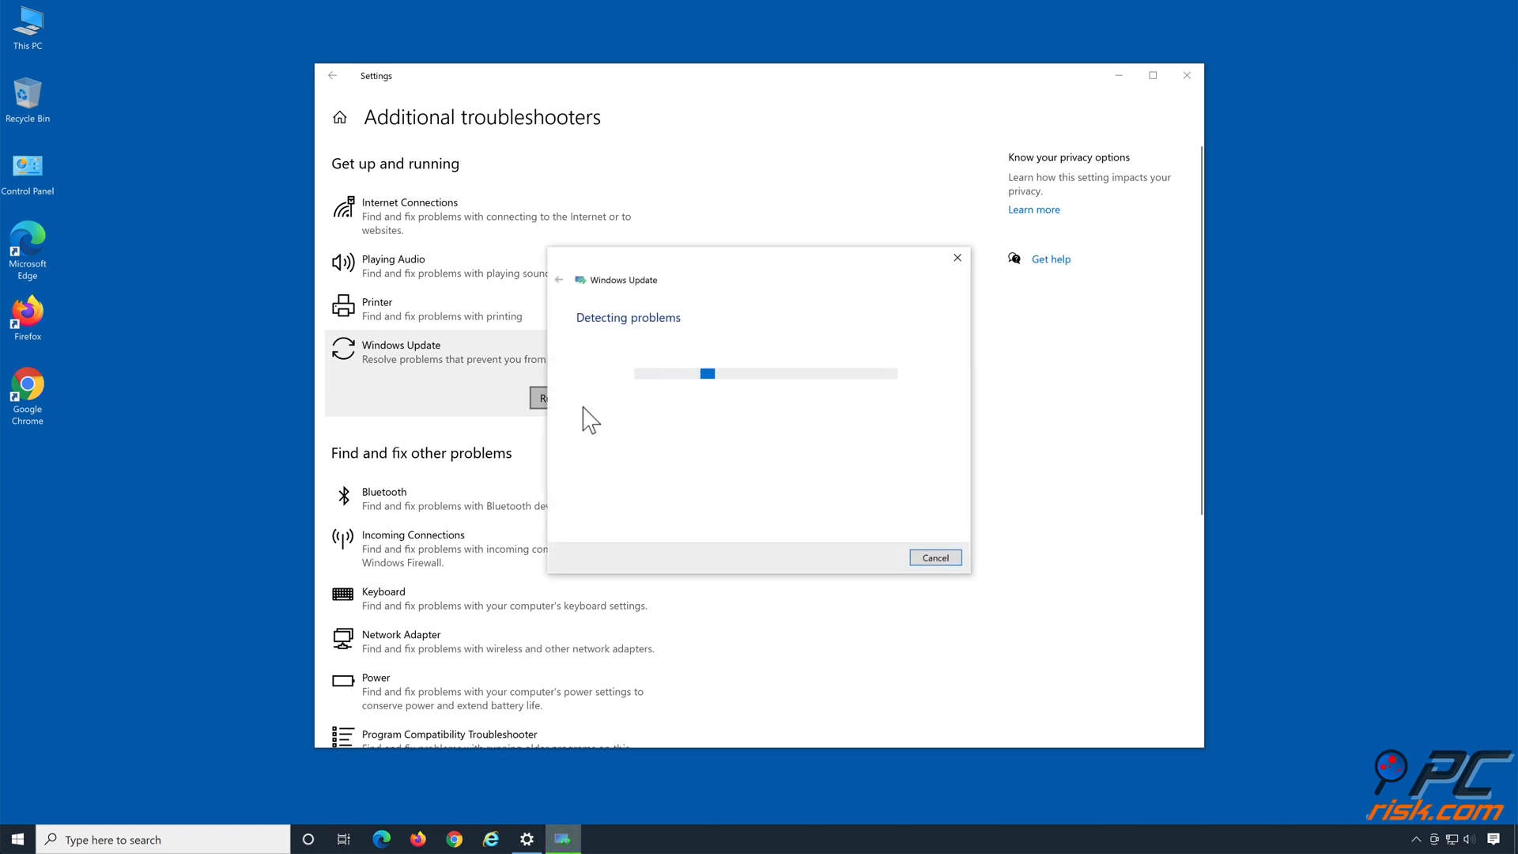
mouse_move(765, 704)
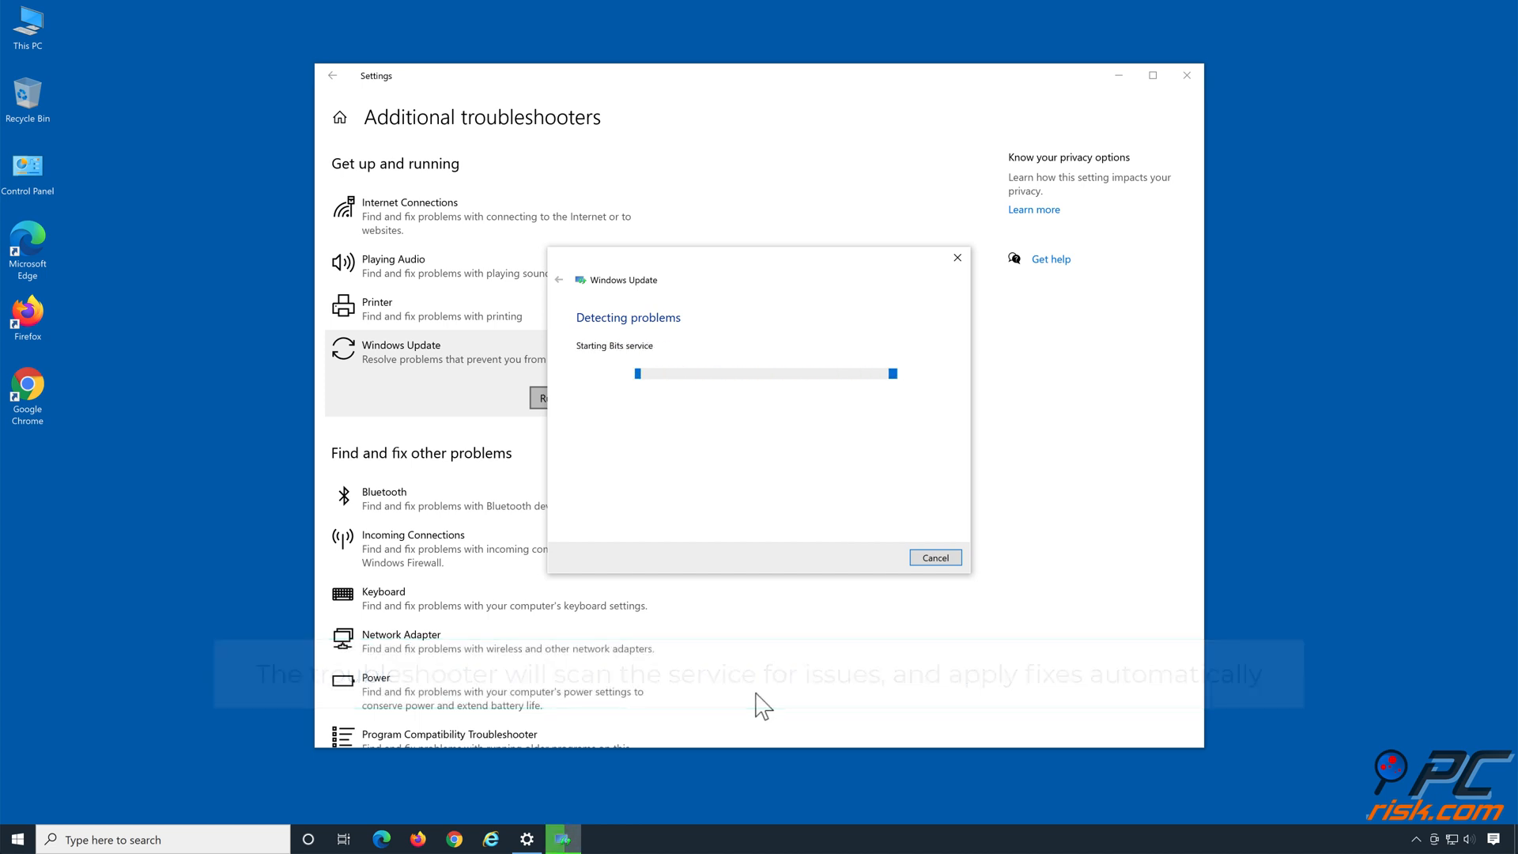
left_click(933, 557)
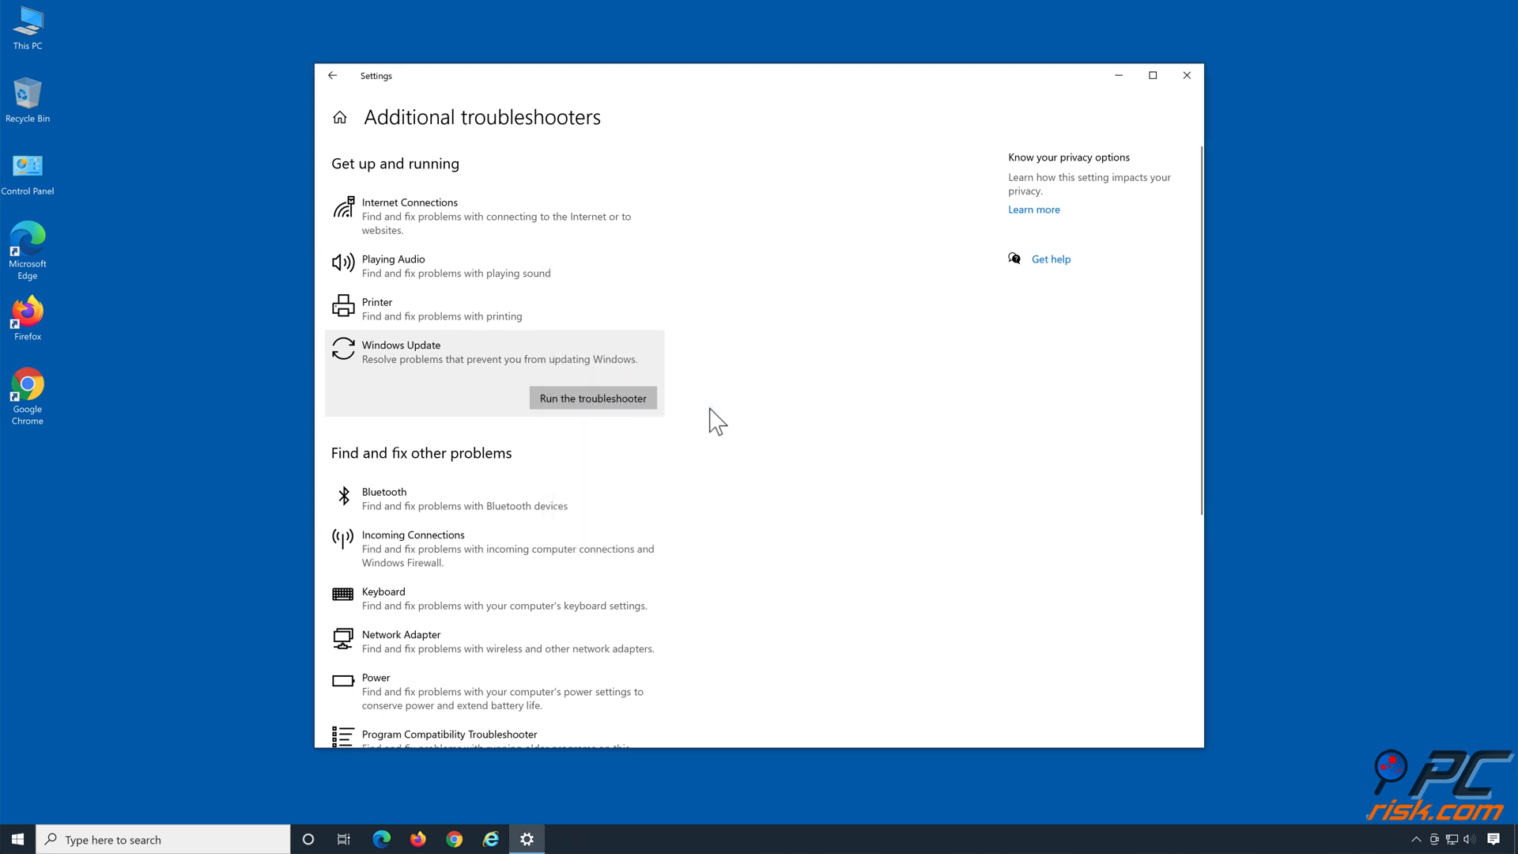
mouse_move(1149, 119)
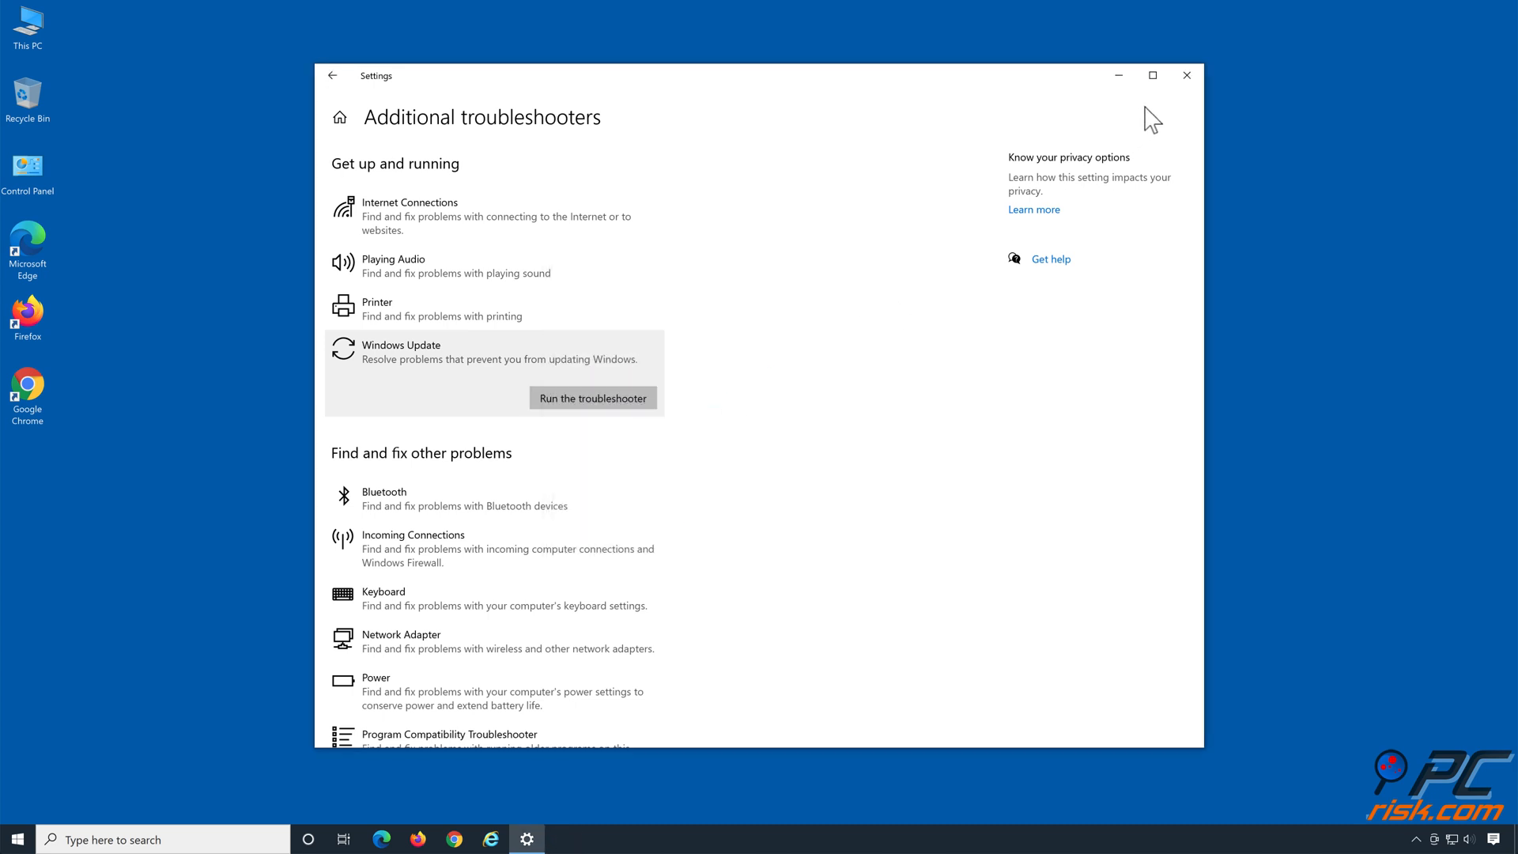
left_click(592, 397)
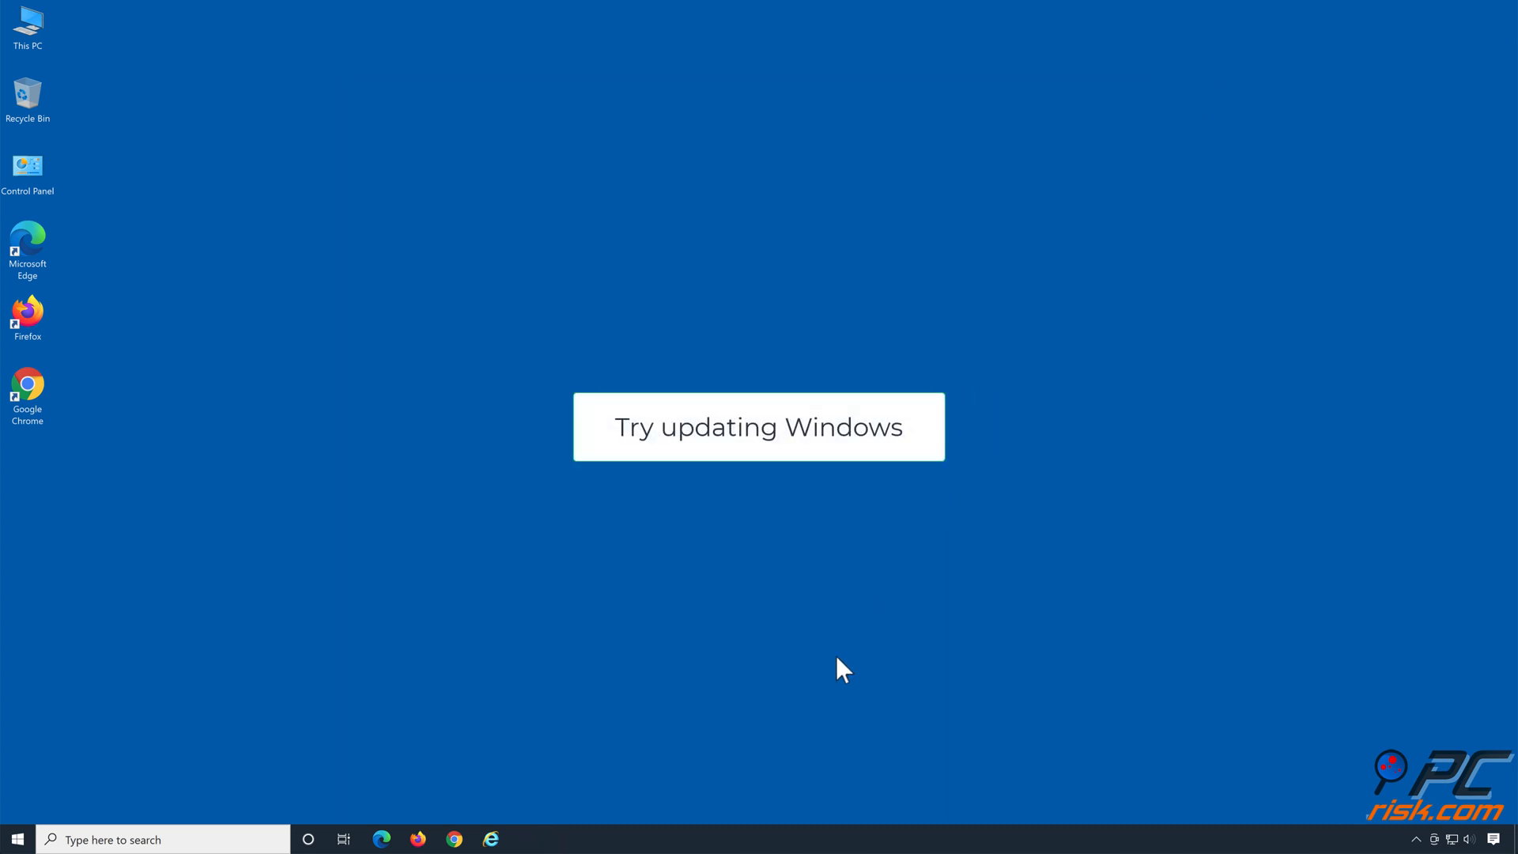
- Launch an elevated Command Prompt by entering cmd in the Run box
left_click(759, 426)
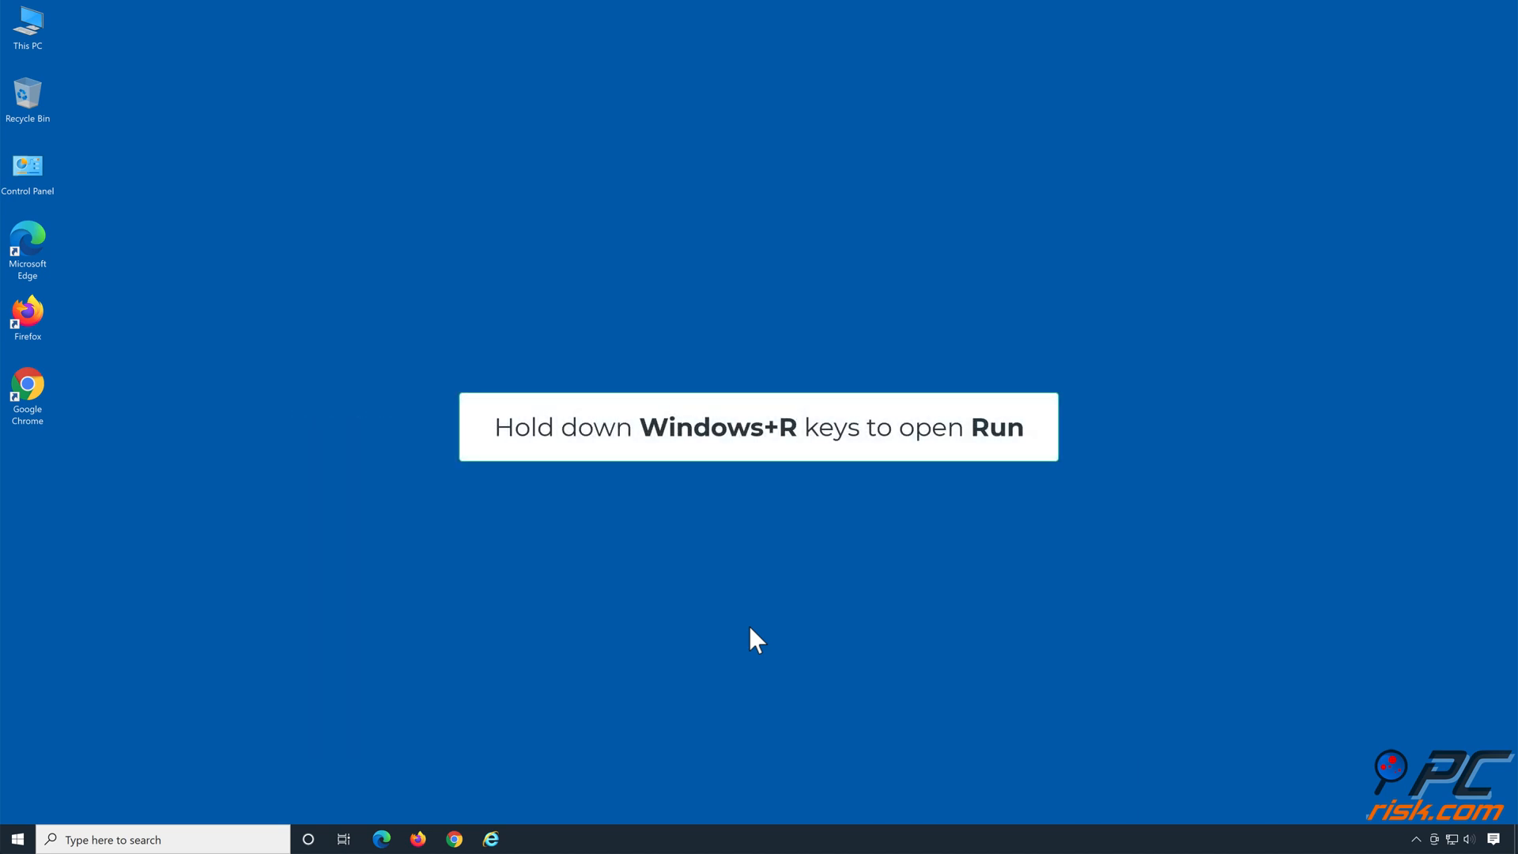
key("Win+r")
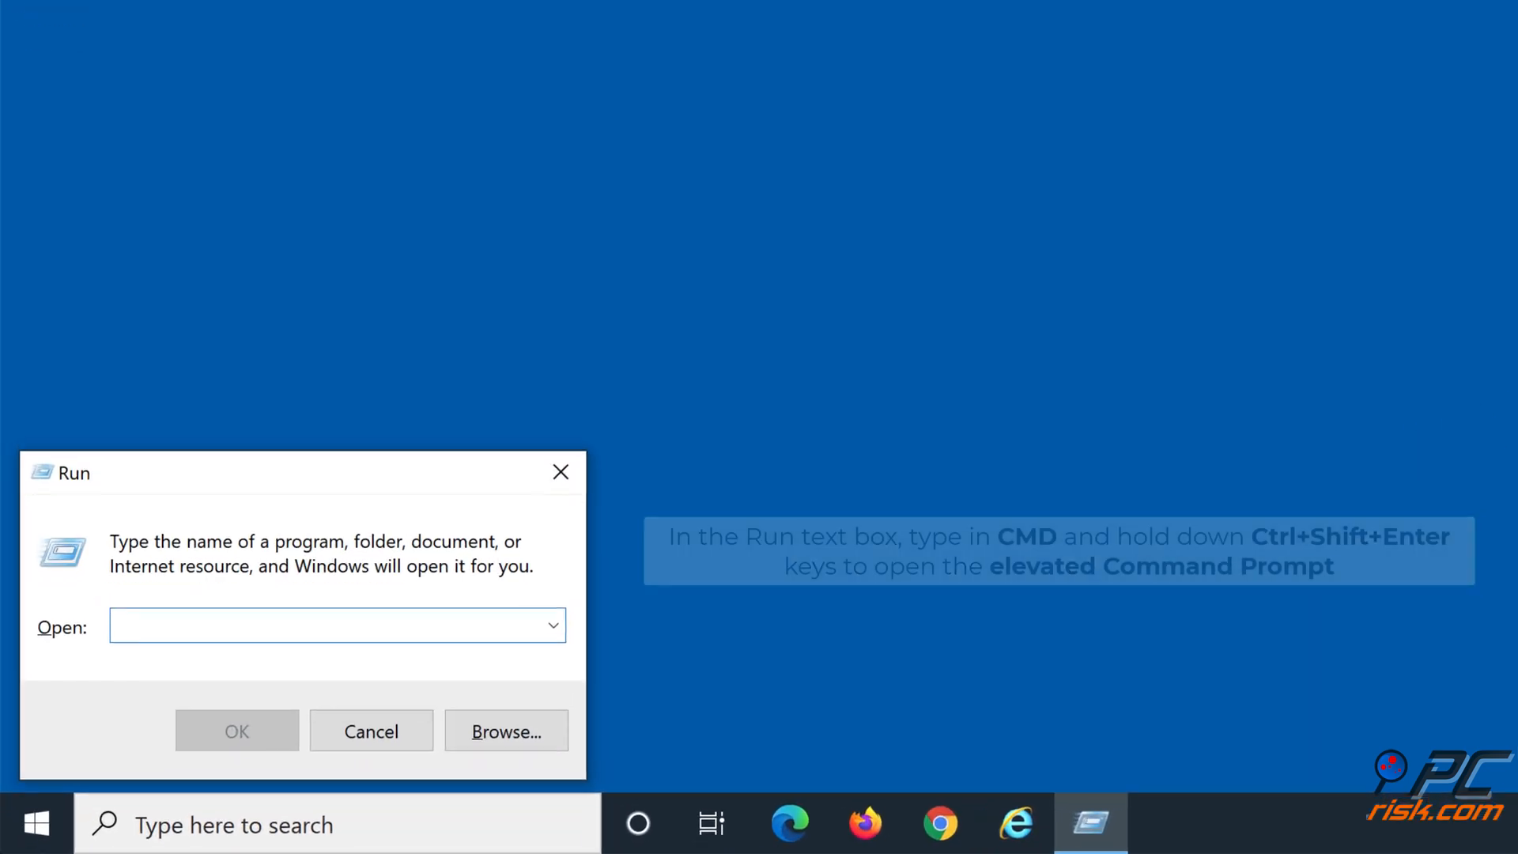
type("cmd")
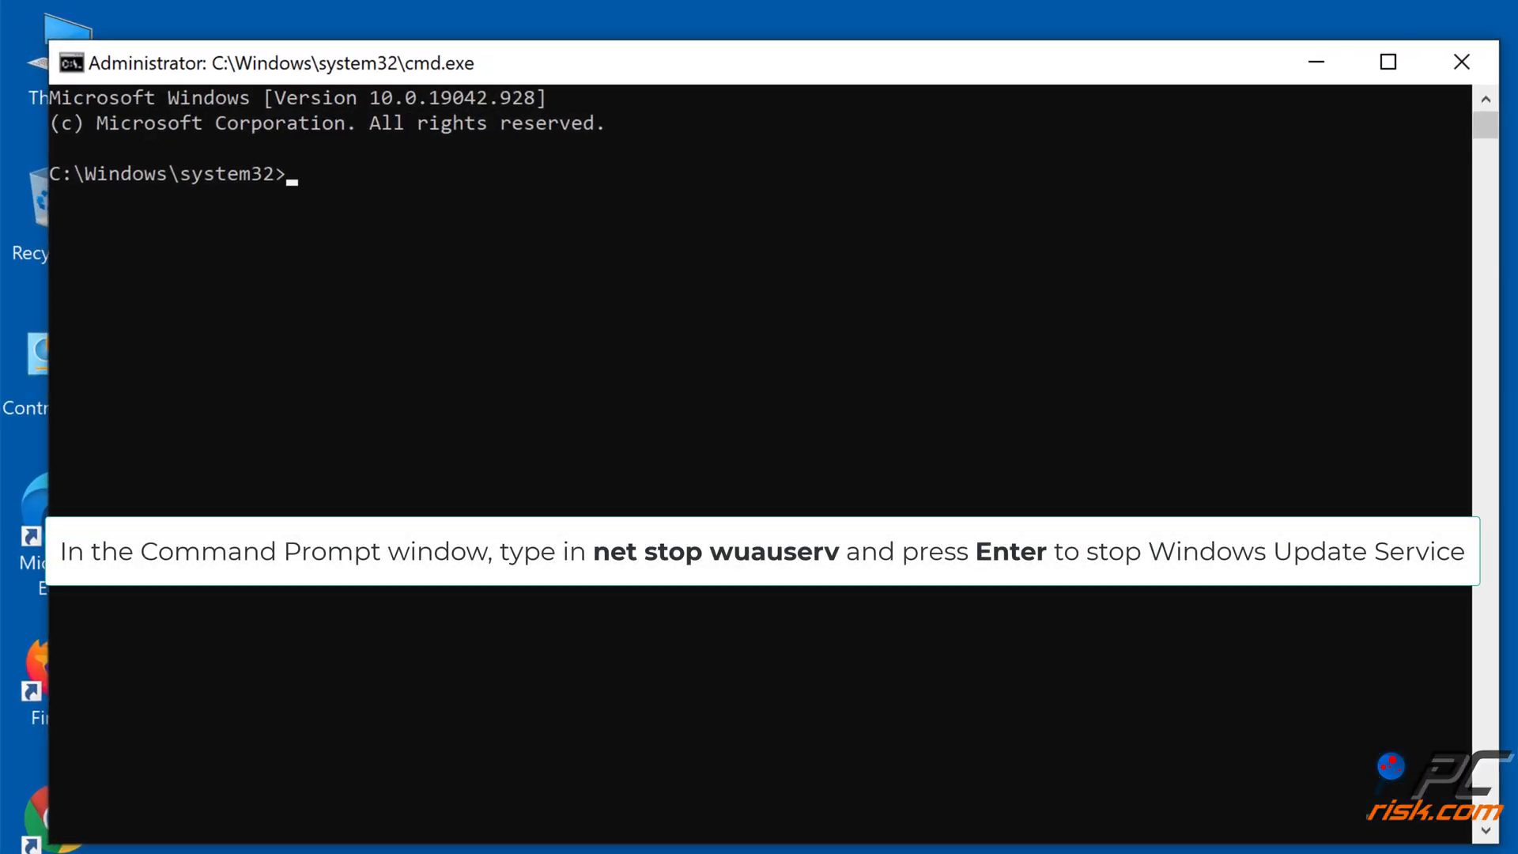
- Stop the Windows Update service with net stop wuauserv
type("net stop")
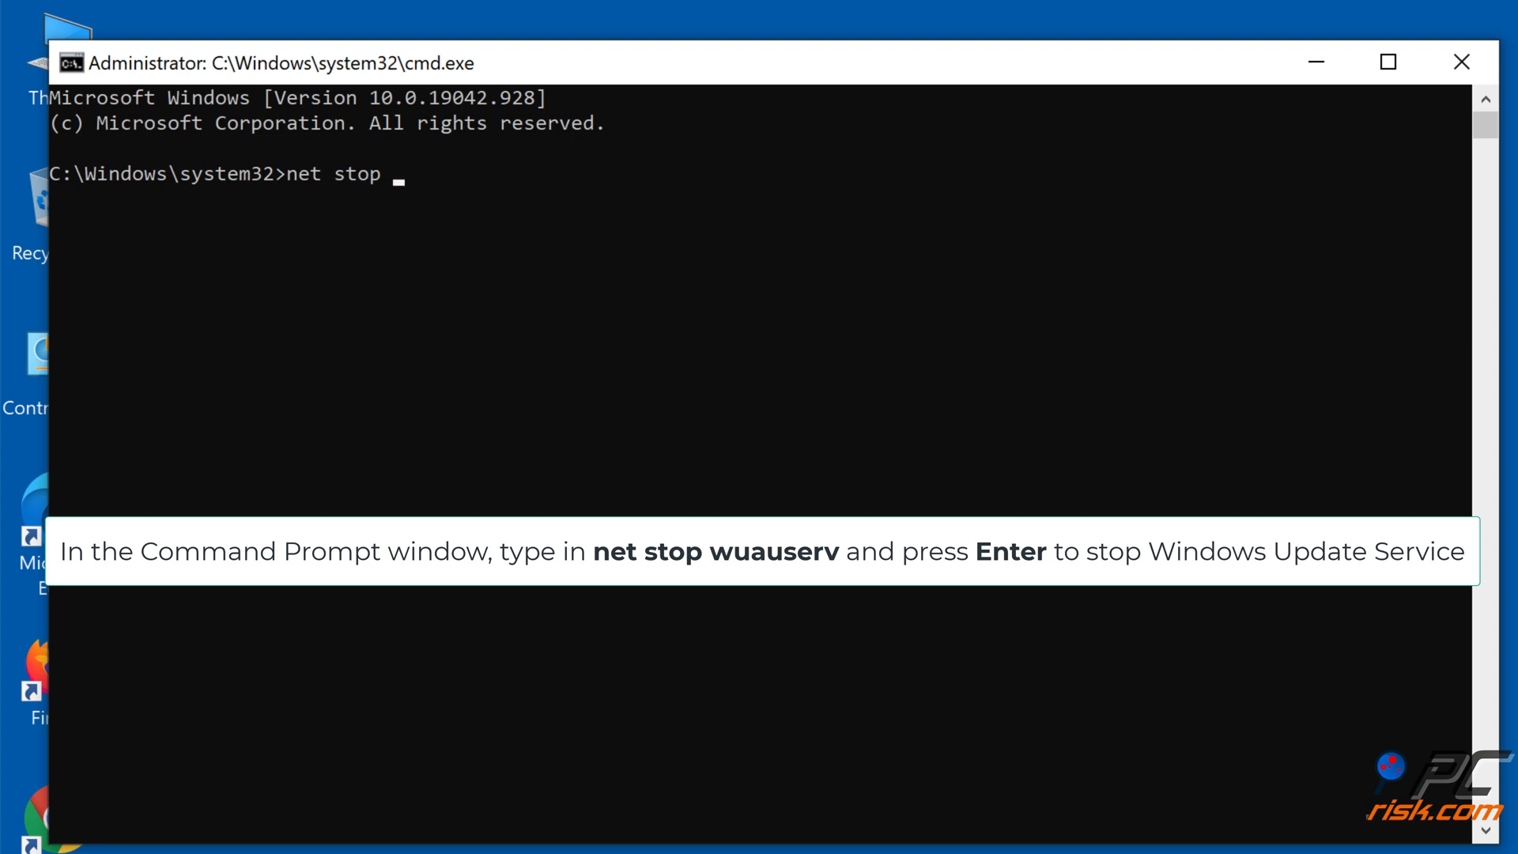
type("wuauserv")
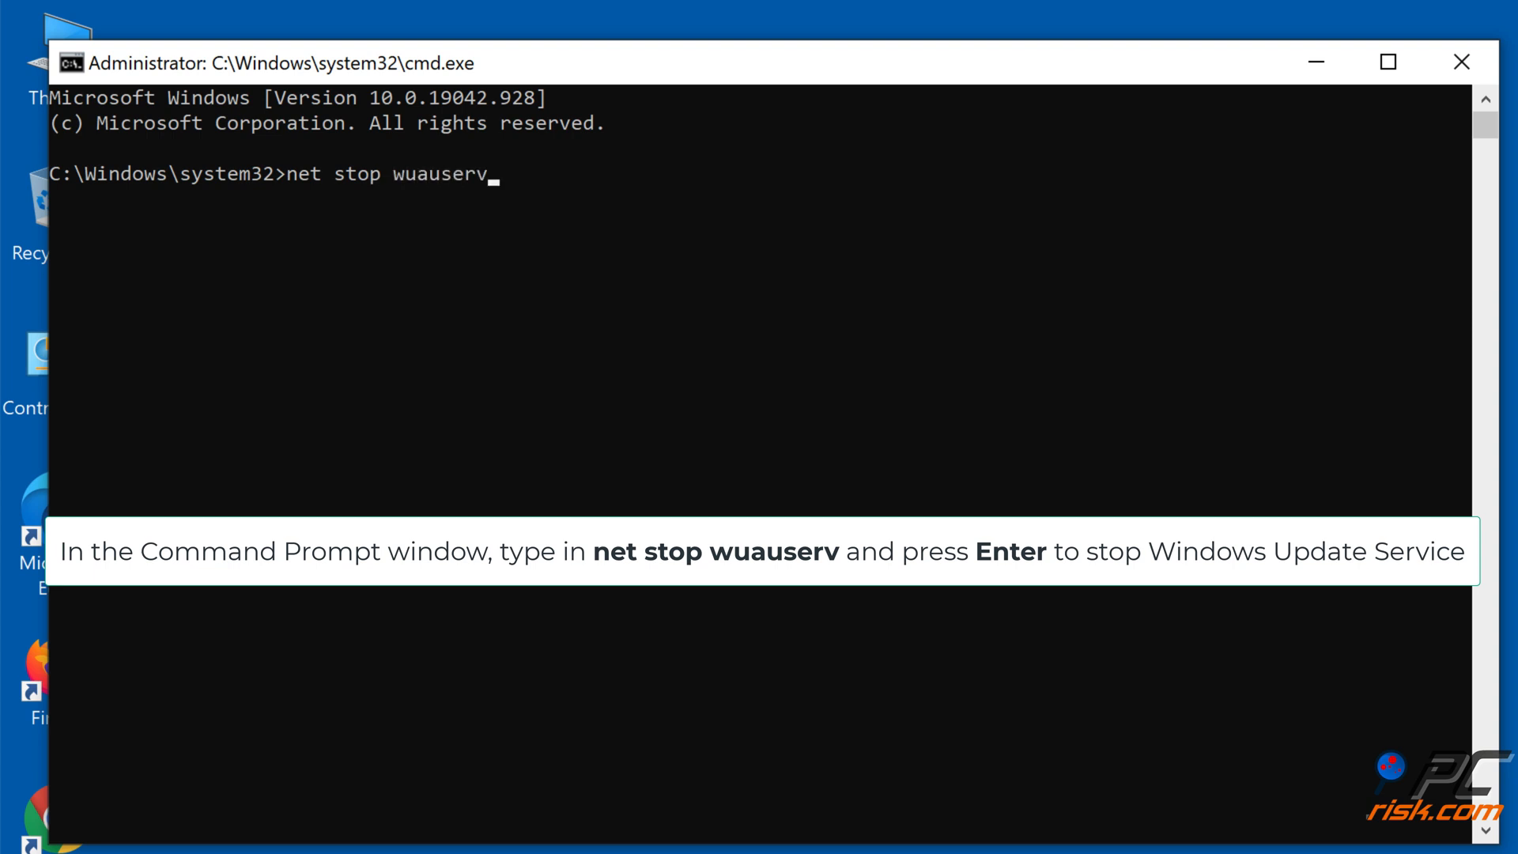
key("Return")
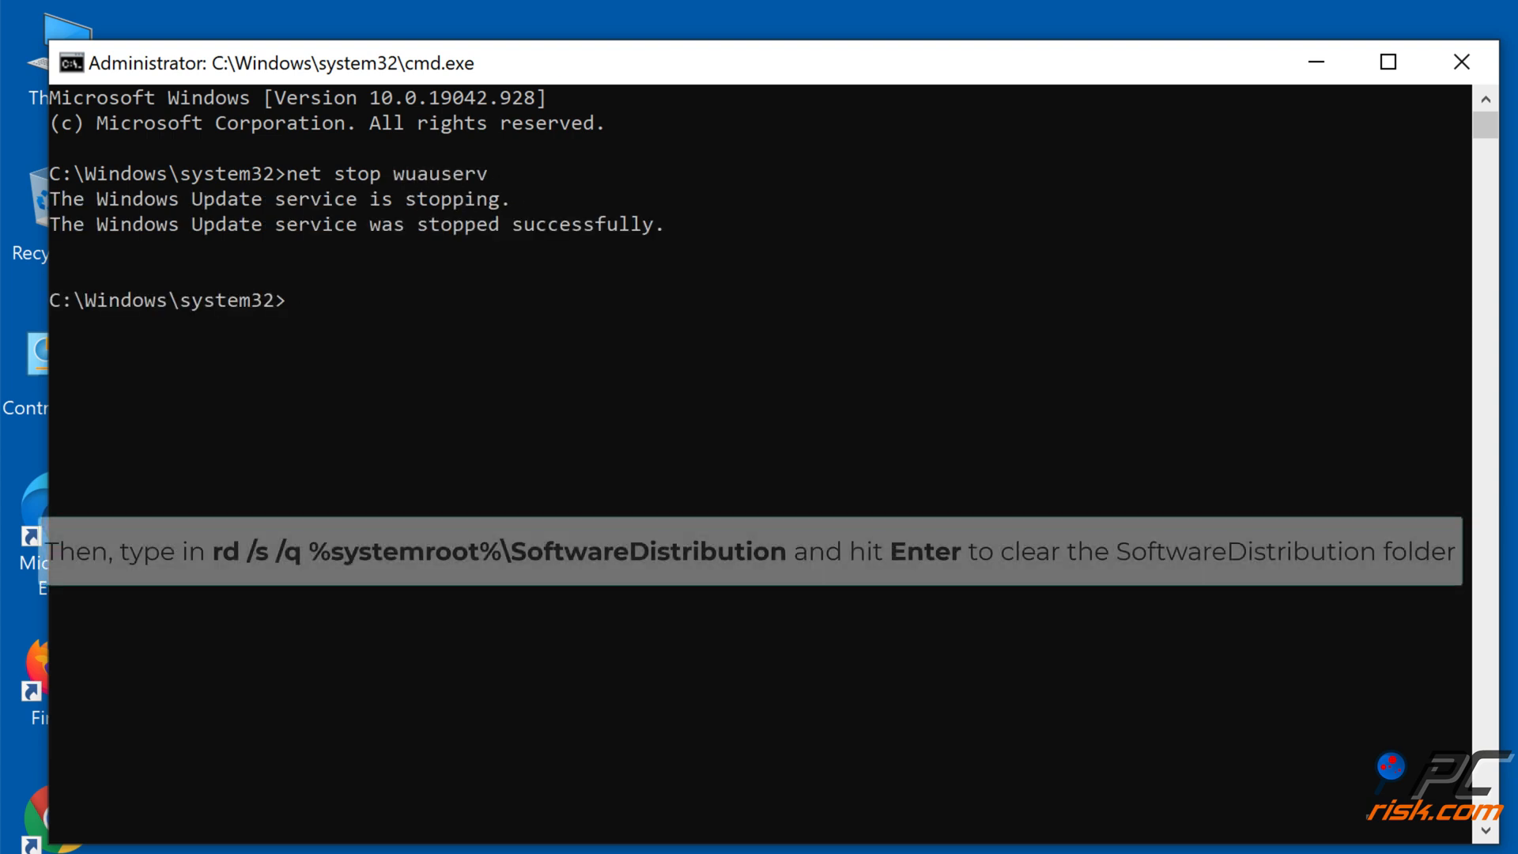
- Delete the update cache with rd /s /q %systemroot%\softwaredistribution
type("rd /s /")
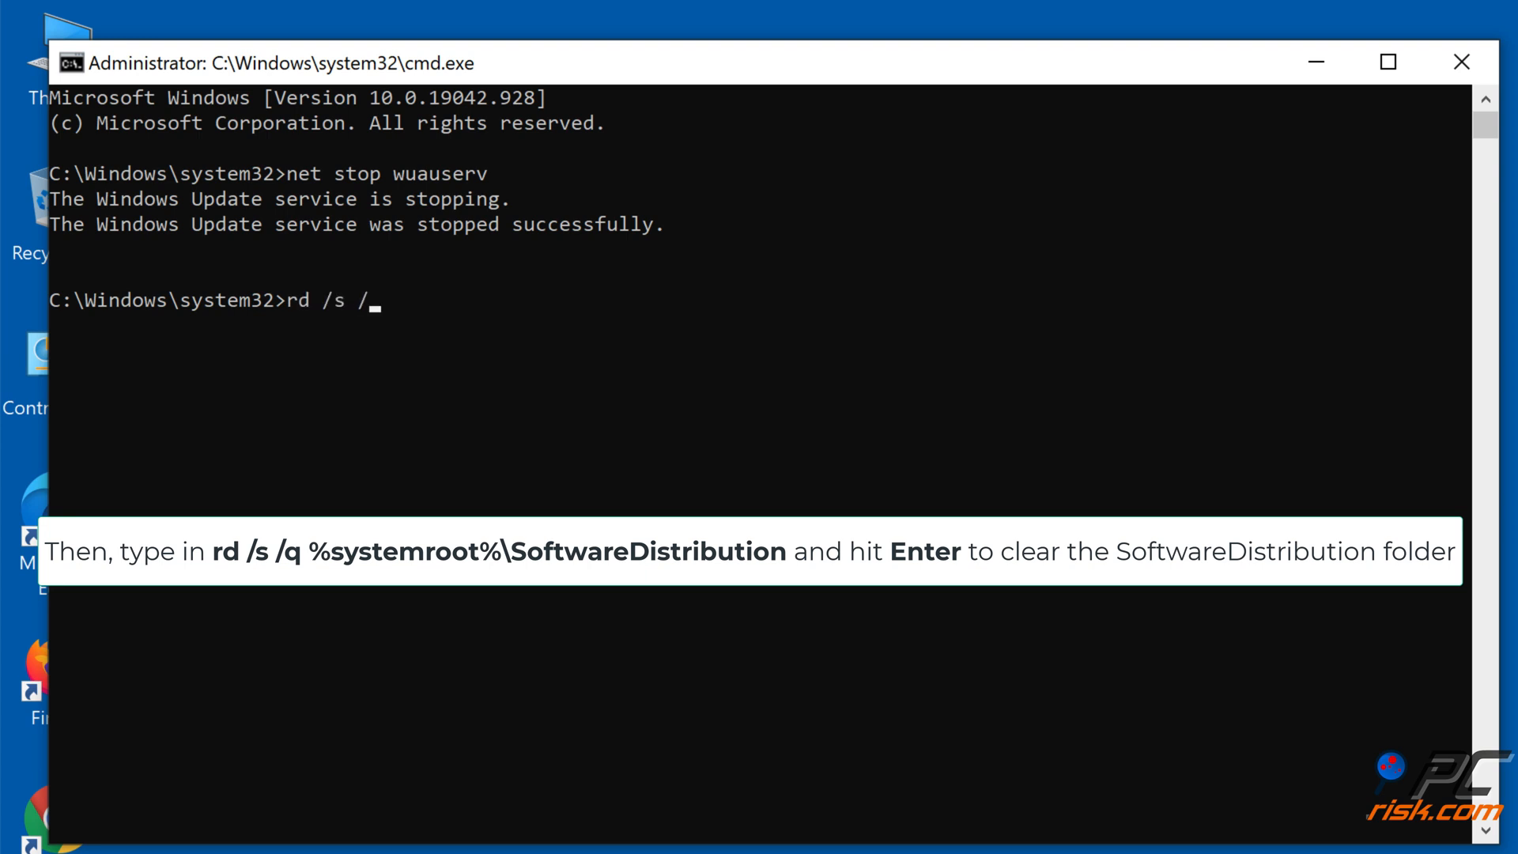
type("q %system")
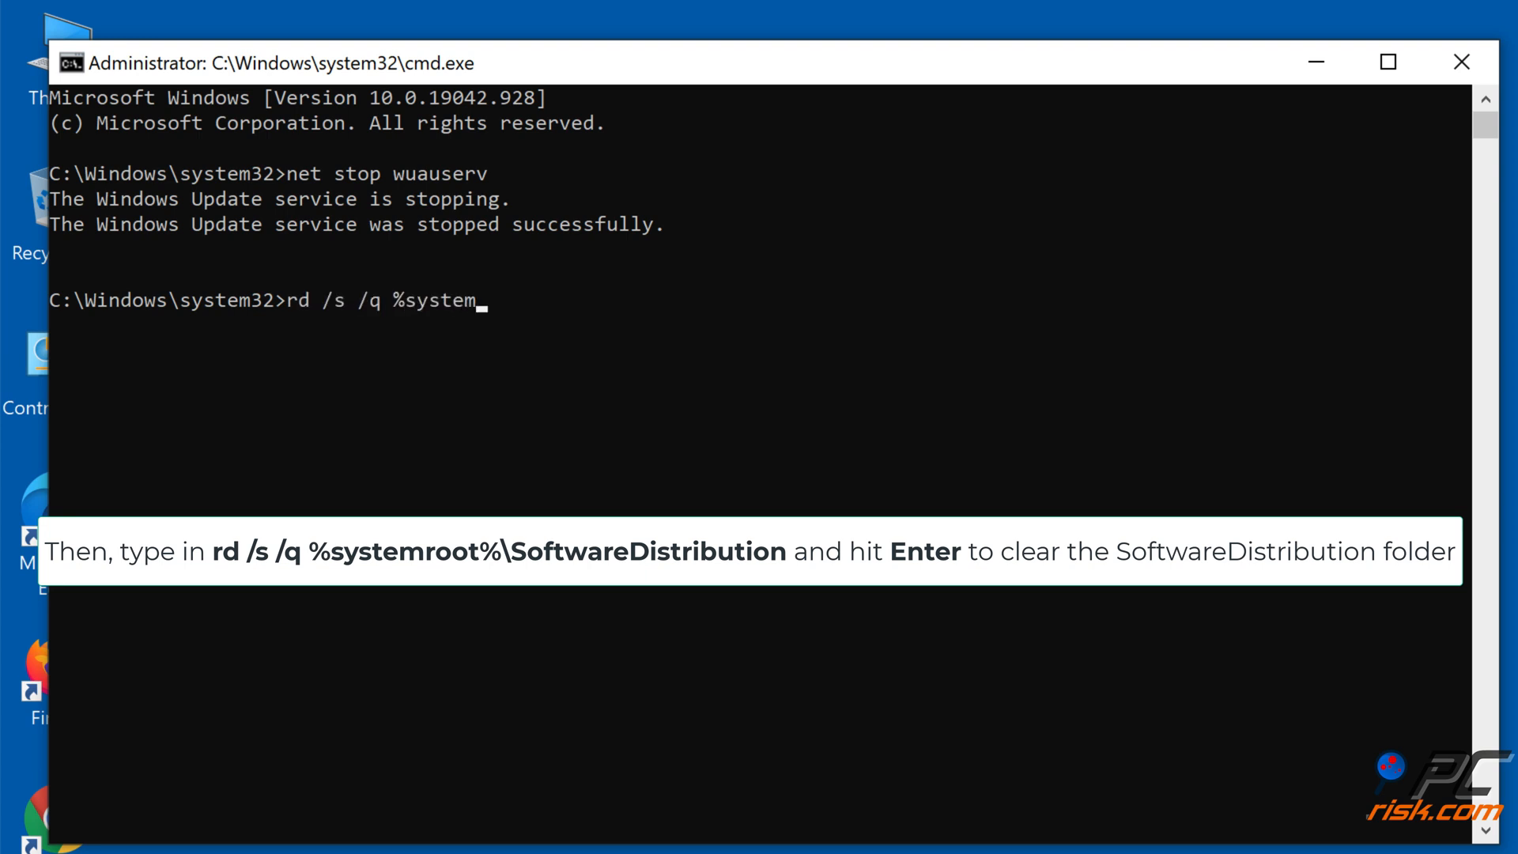
type("root%")
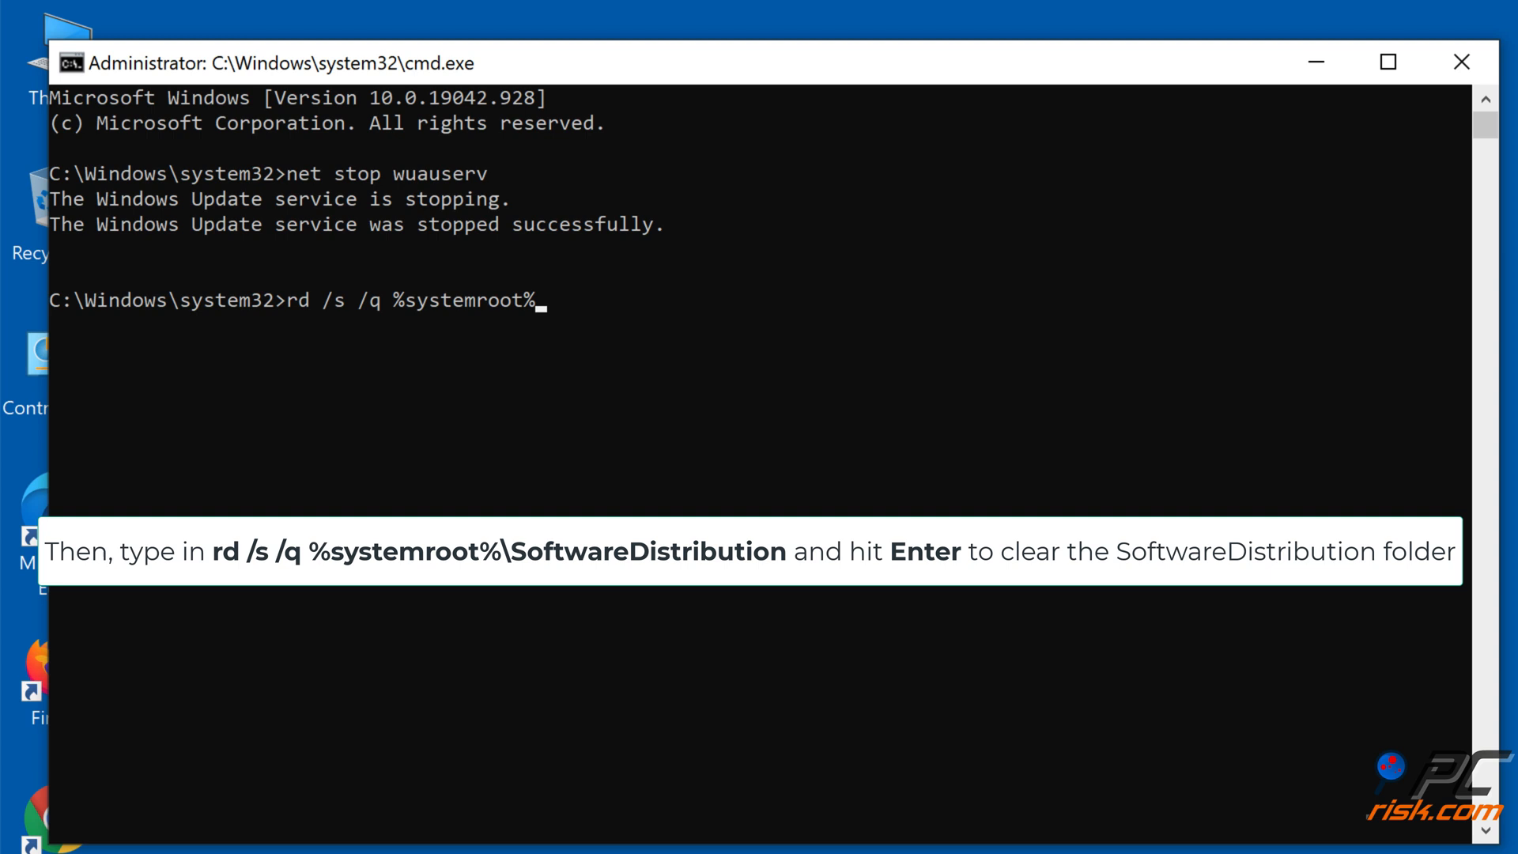
type("\\softwaredistribution")
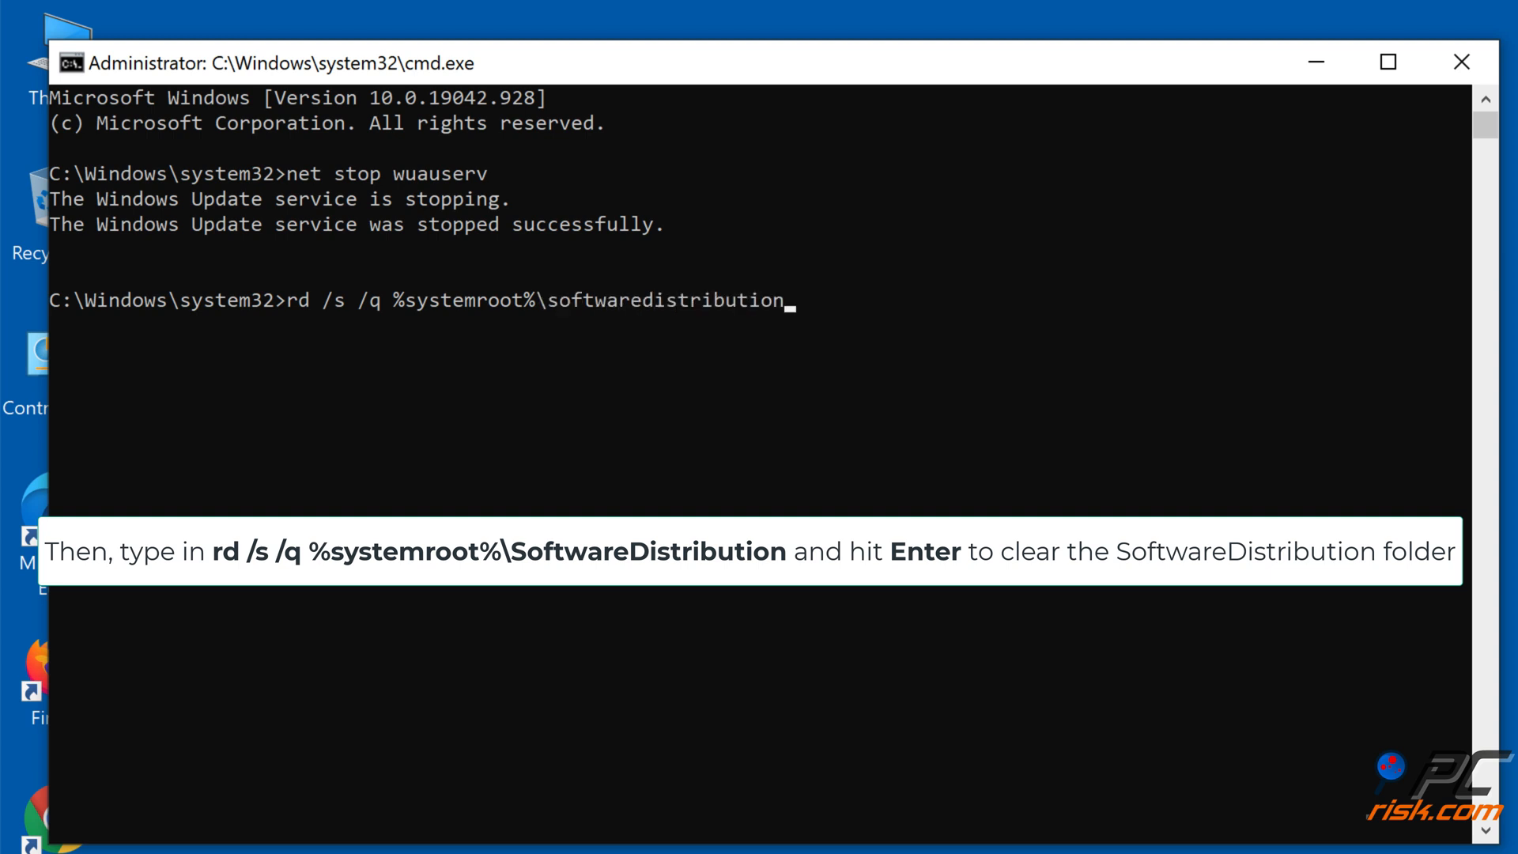
key("Return")
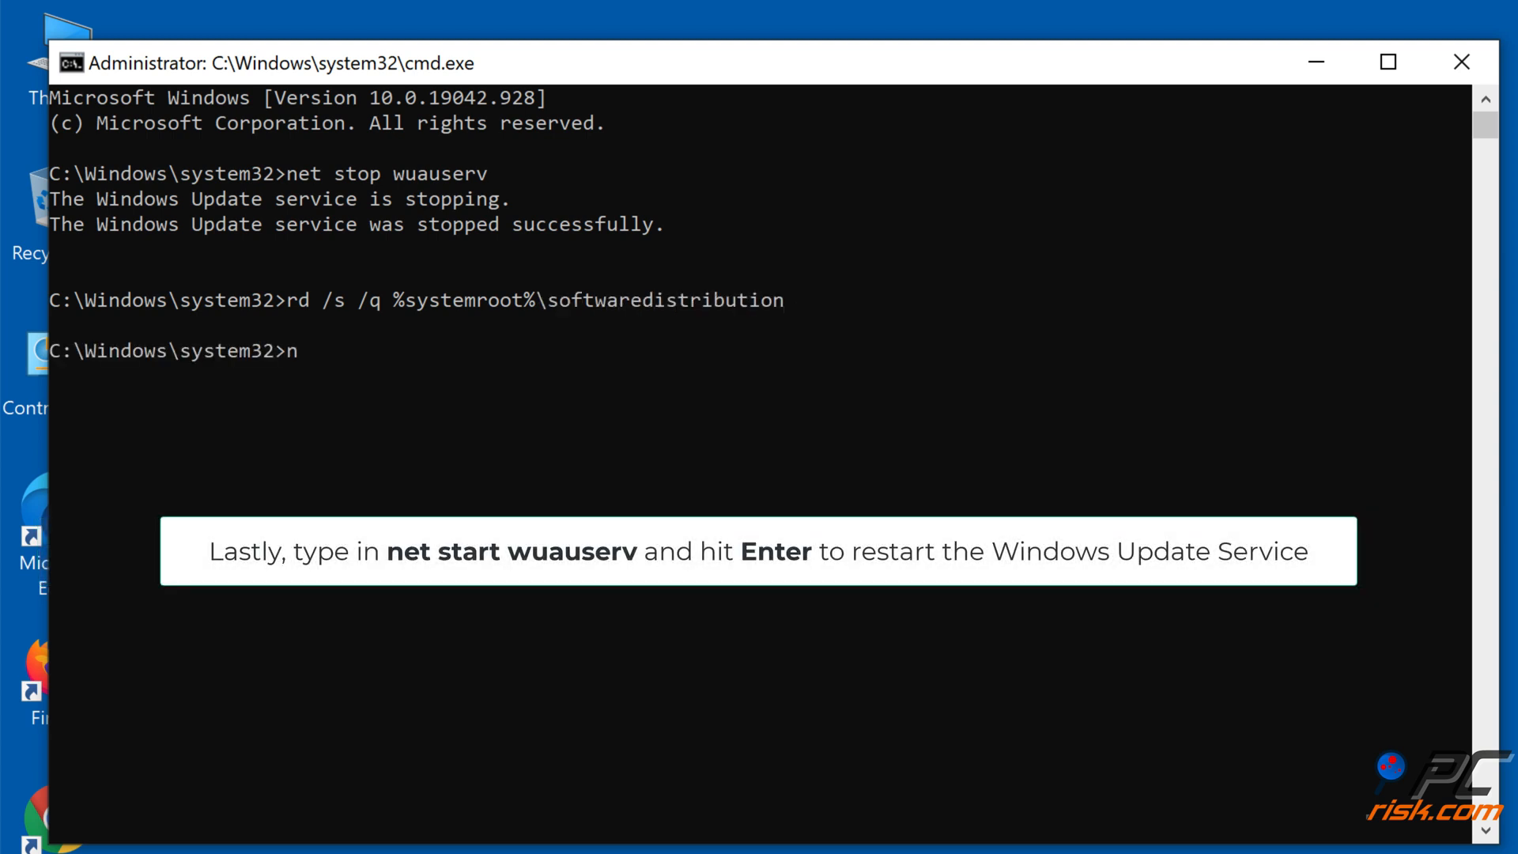
- Restart the Windows Update service with net start wuauserv
type("et start")
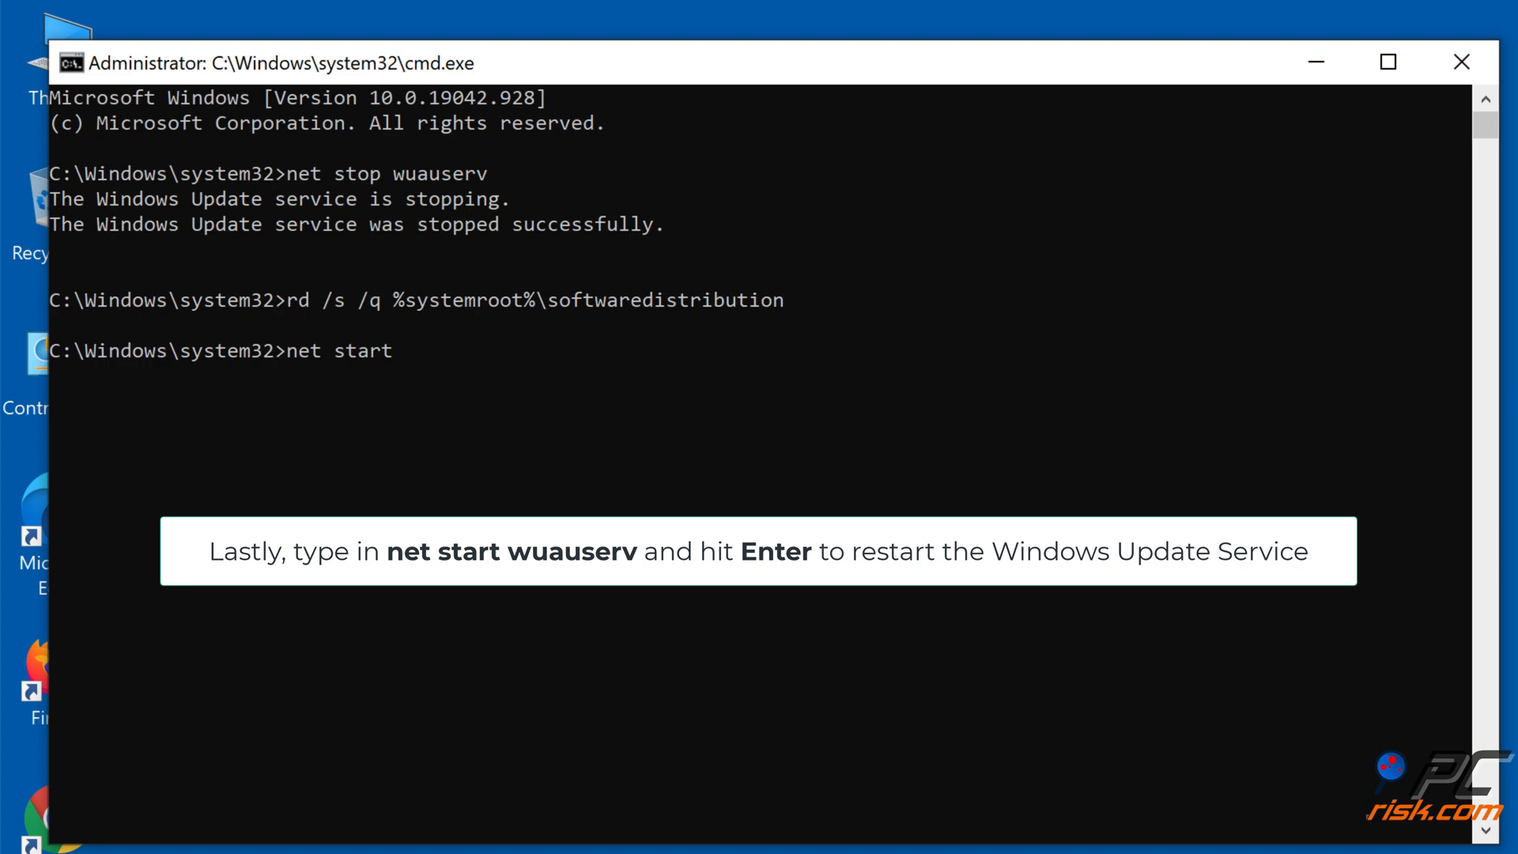
type("wuauserv")
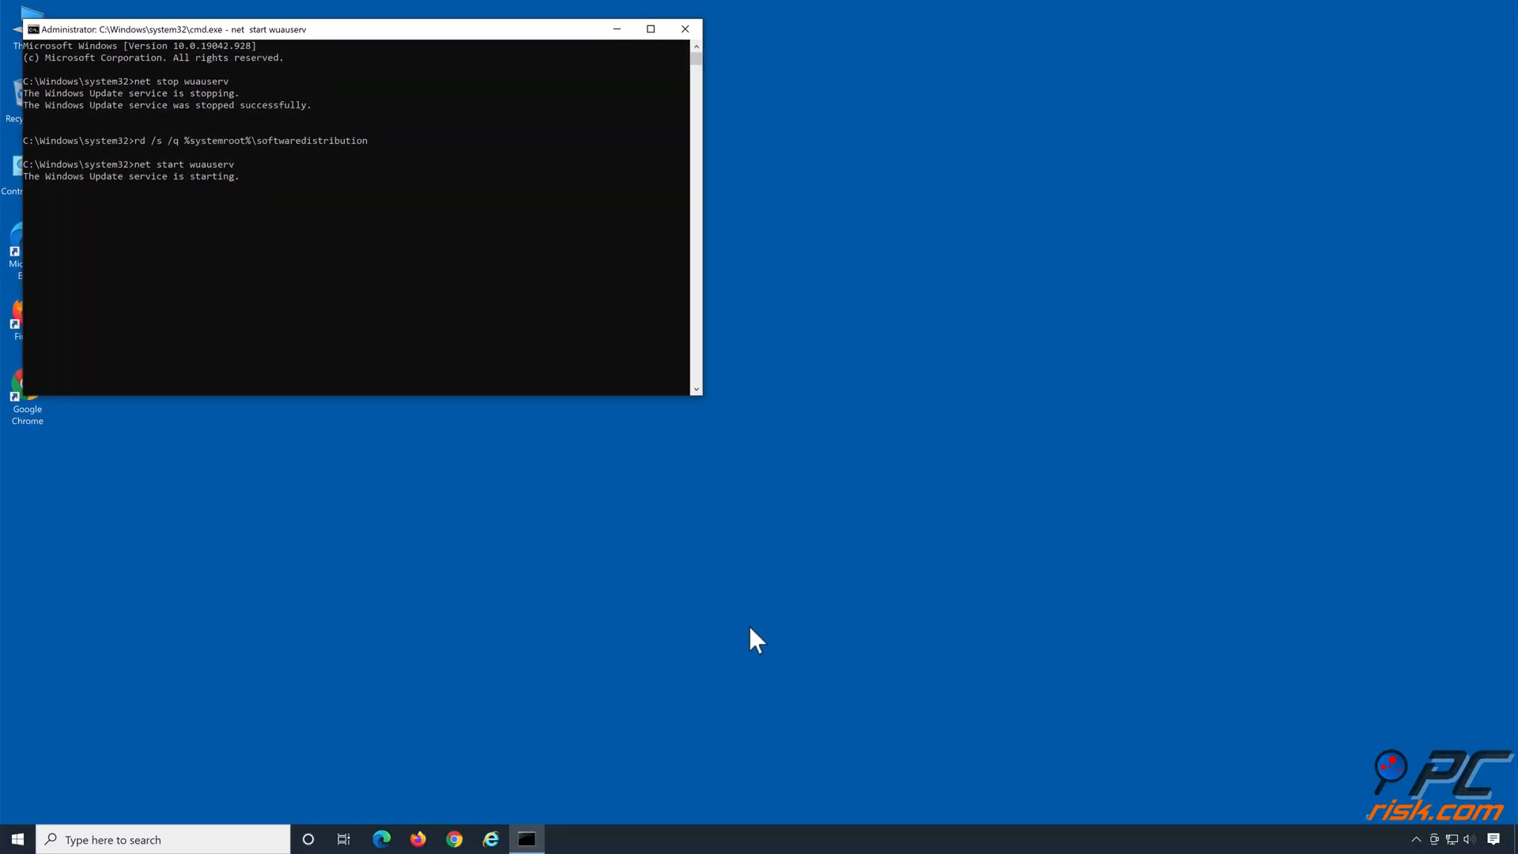
key("Return")
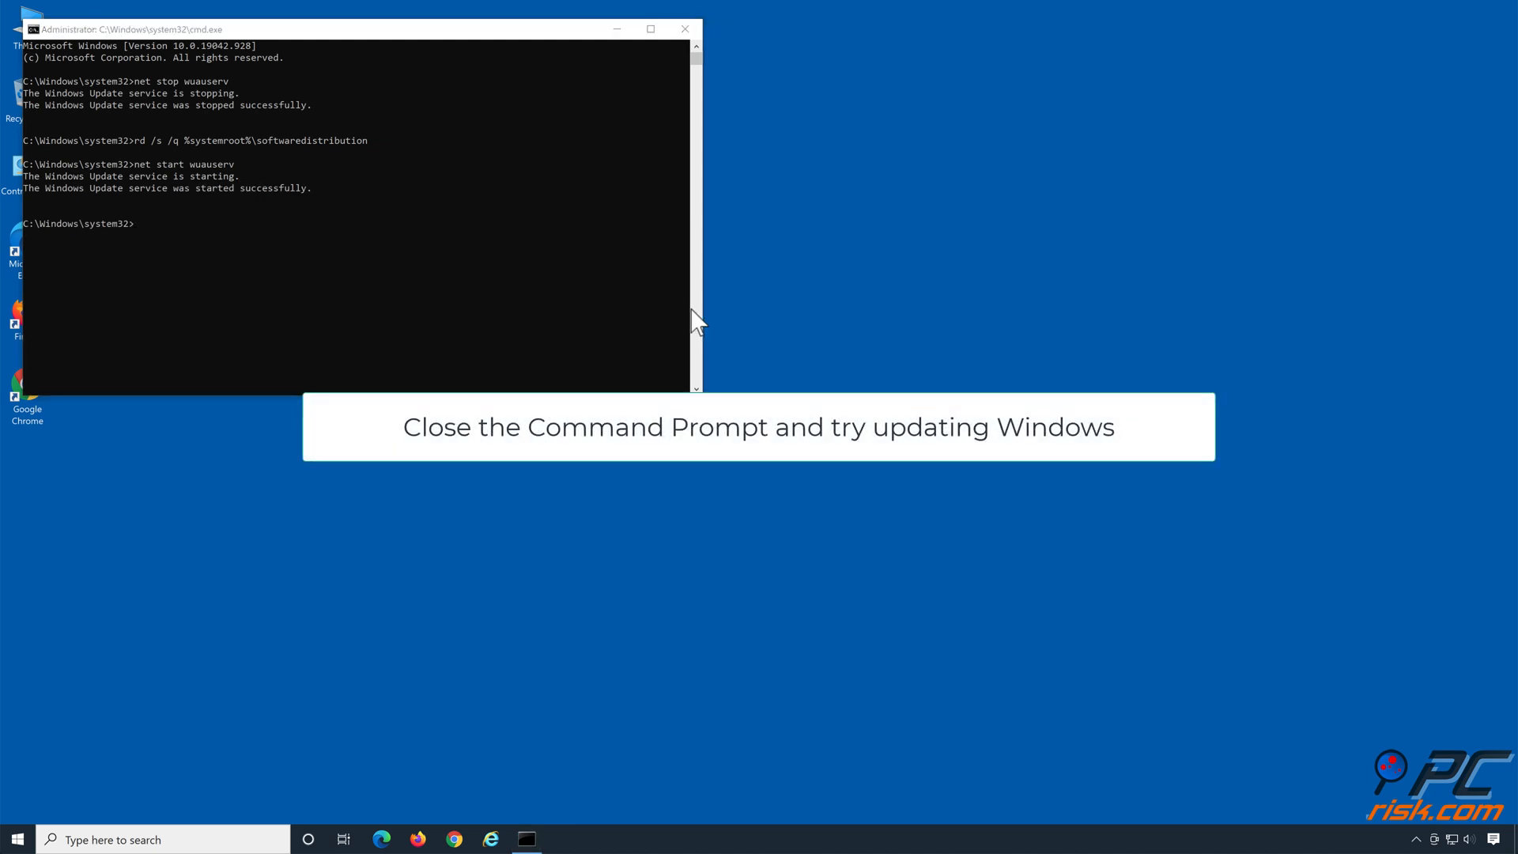
- Close Command Prompt and bring up the Microsoft Update Catalog in Edge
left_click(686, 28)
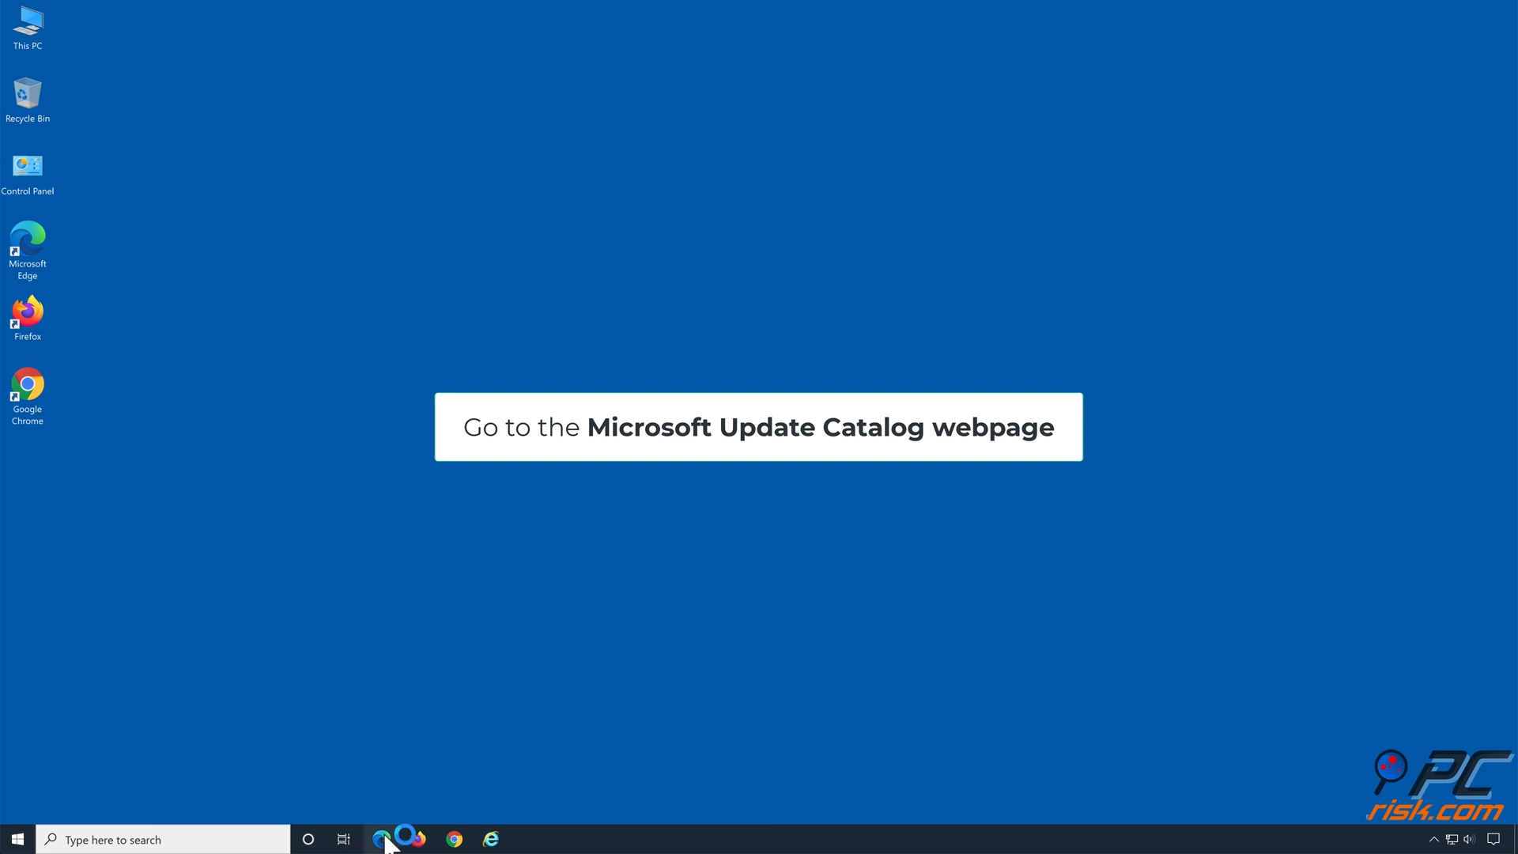
left_click(383, 838)
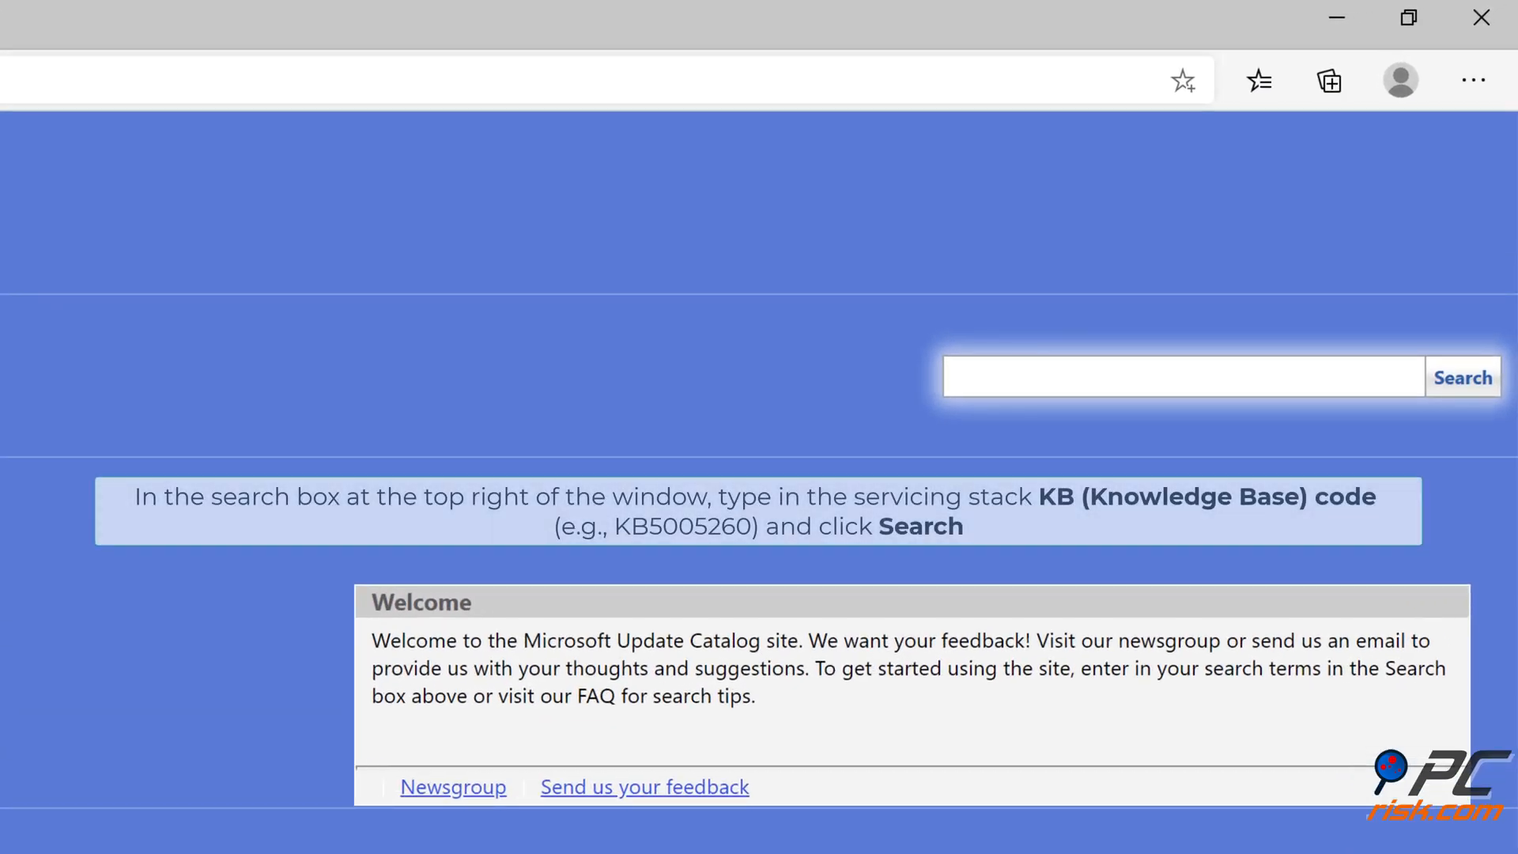
- Search the Microsoft Update Catalog for kb5005260
type("kb5005260")
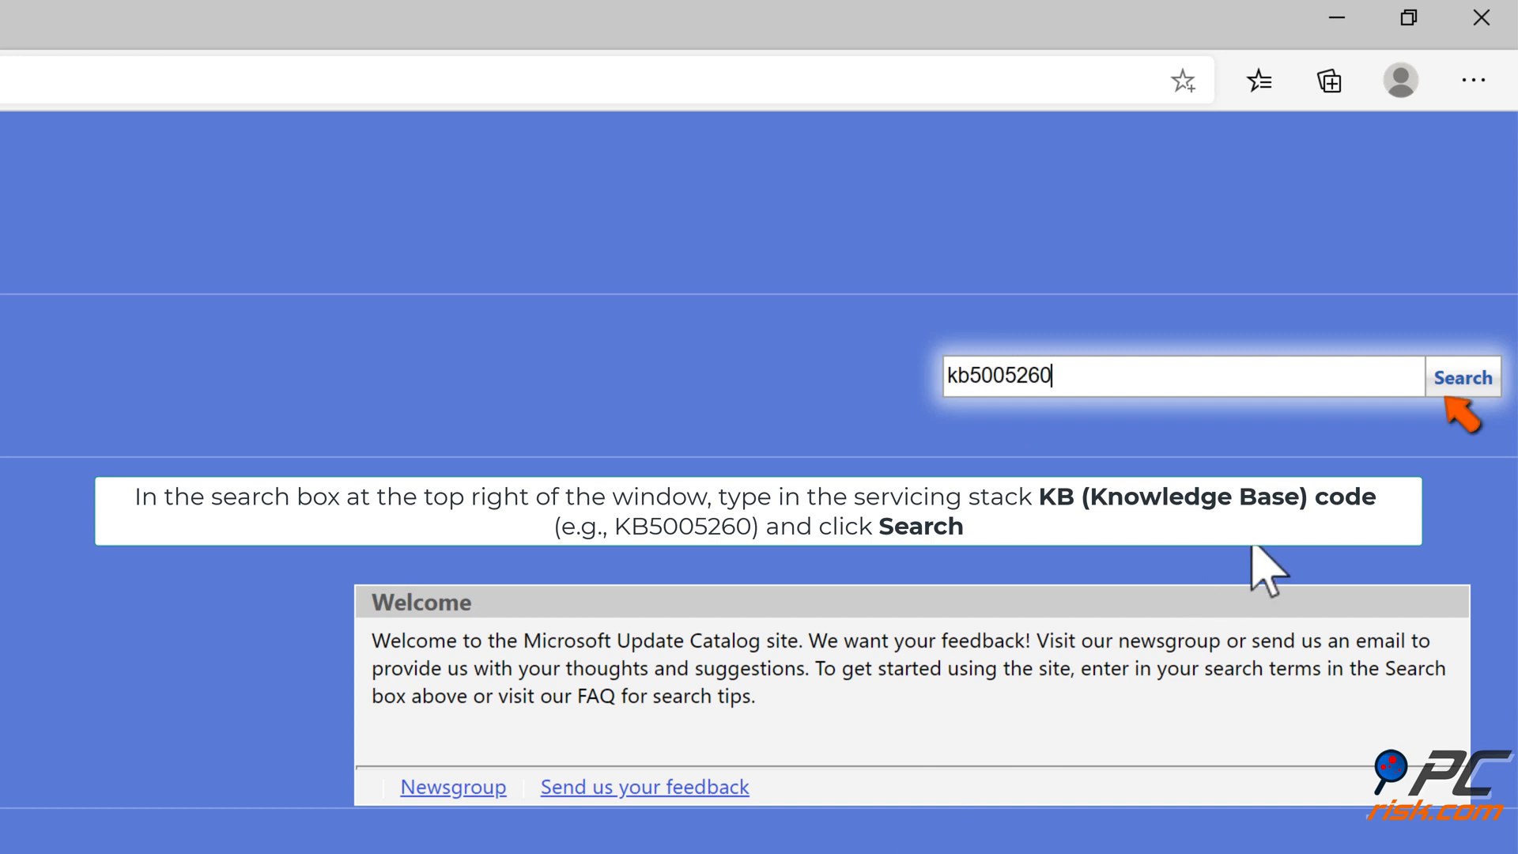
mouse_move(1452, 416)
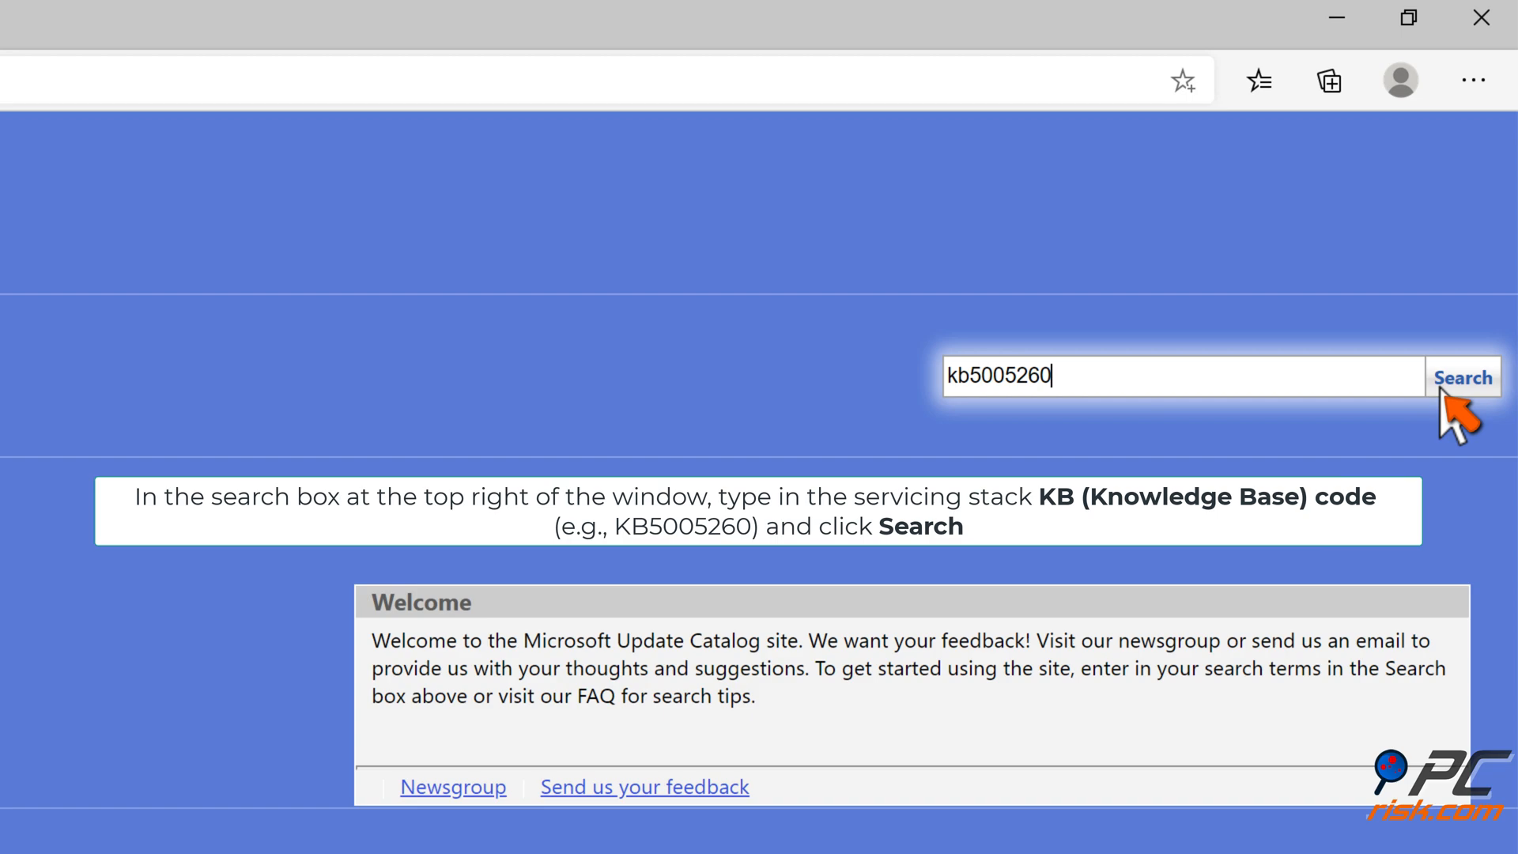
left_click(1462, 377)
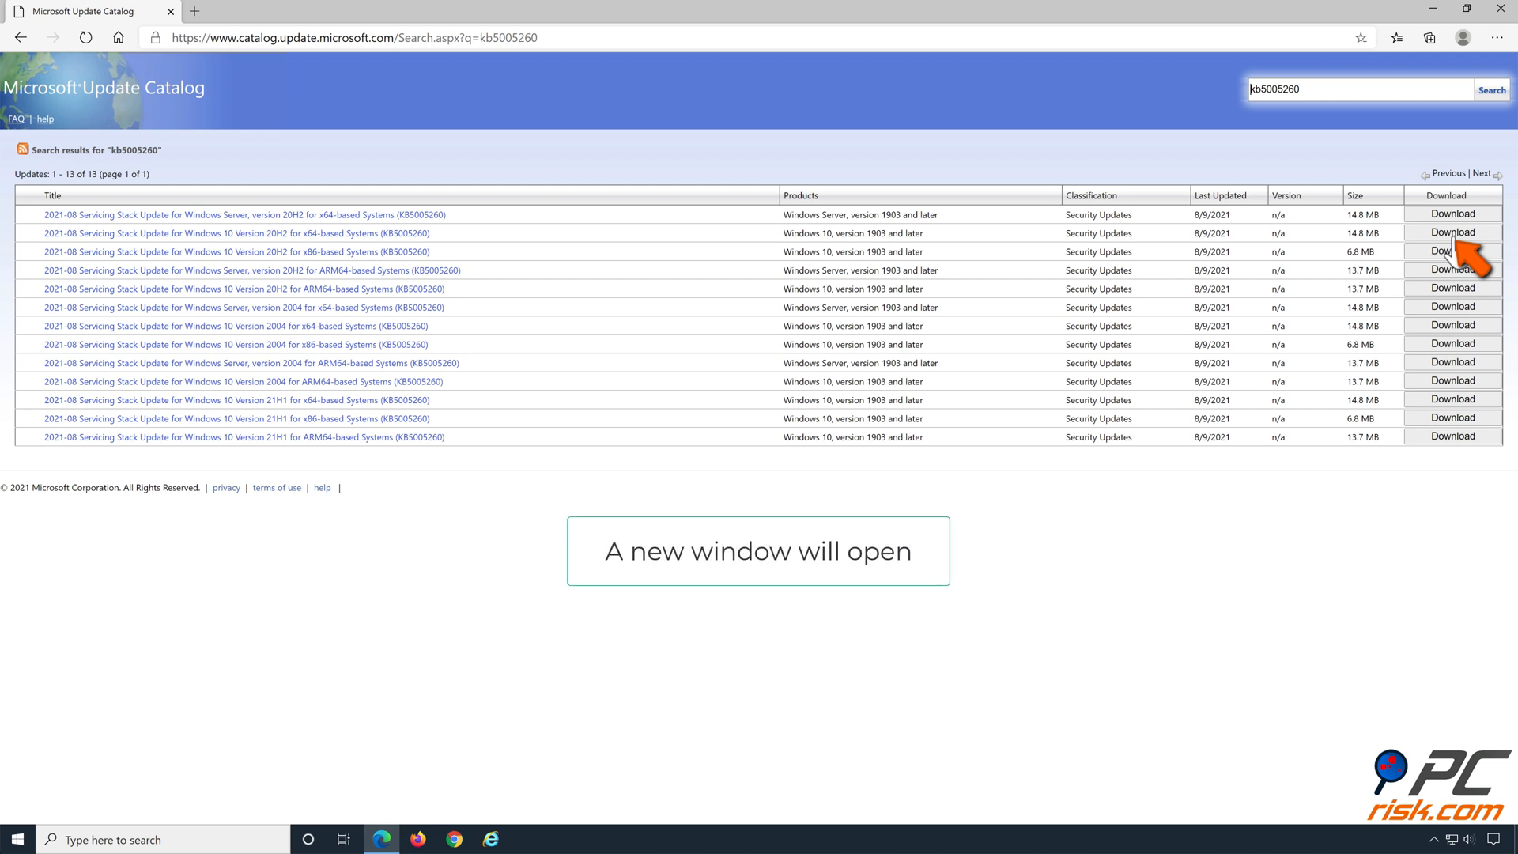
- Download the Windows 10 20H2 x64 KB5005260 .msu file and open it
left_click(1453, 232)
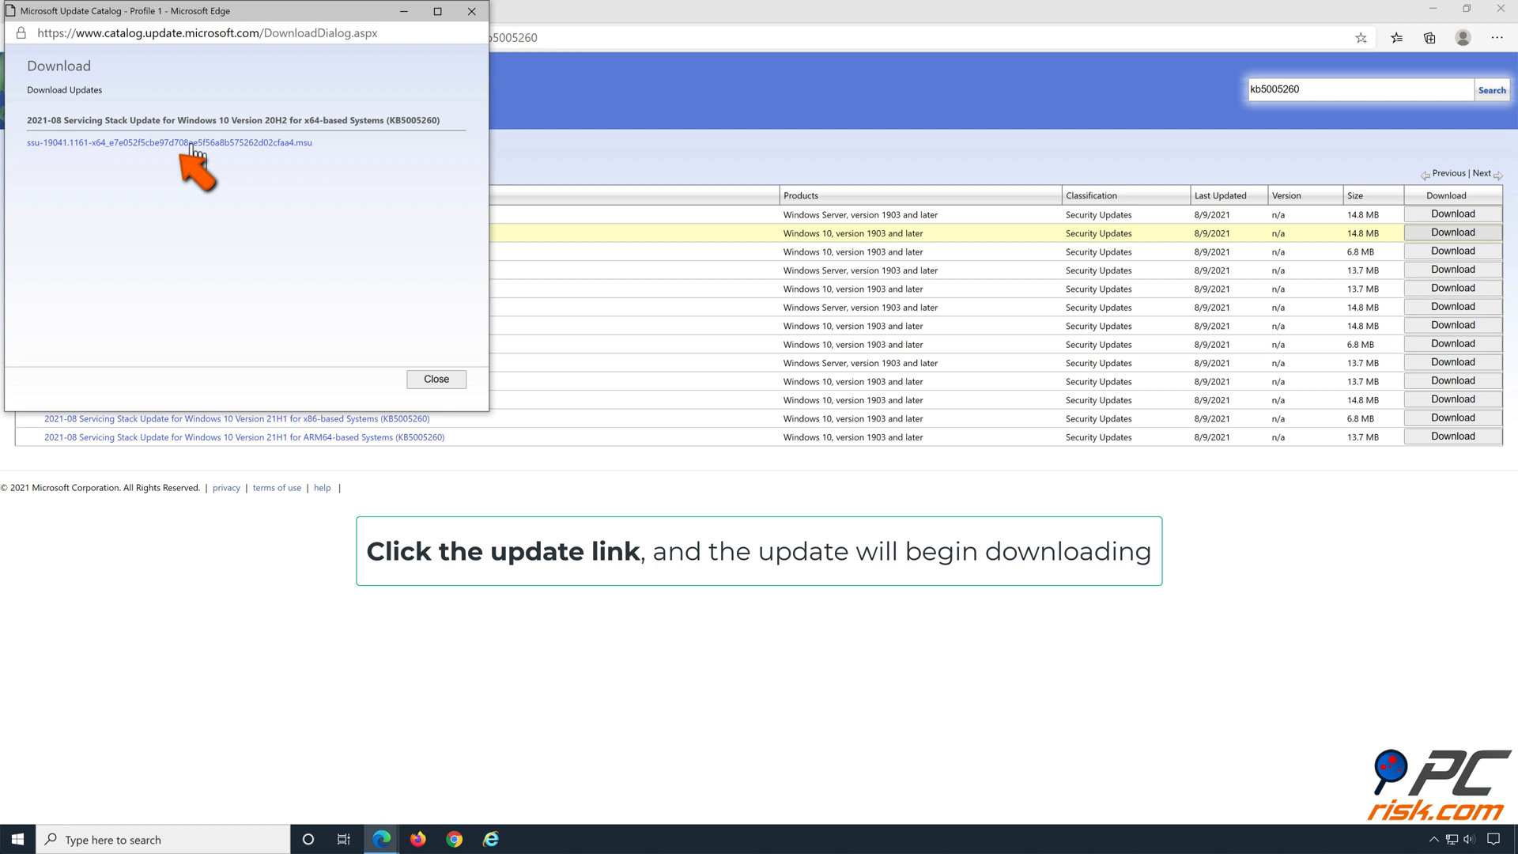
left_click(171, 142)
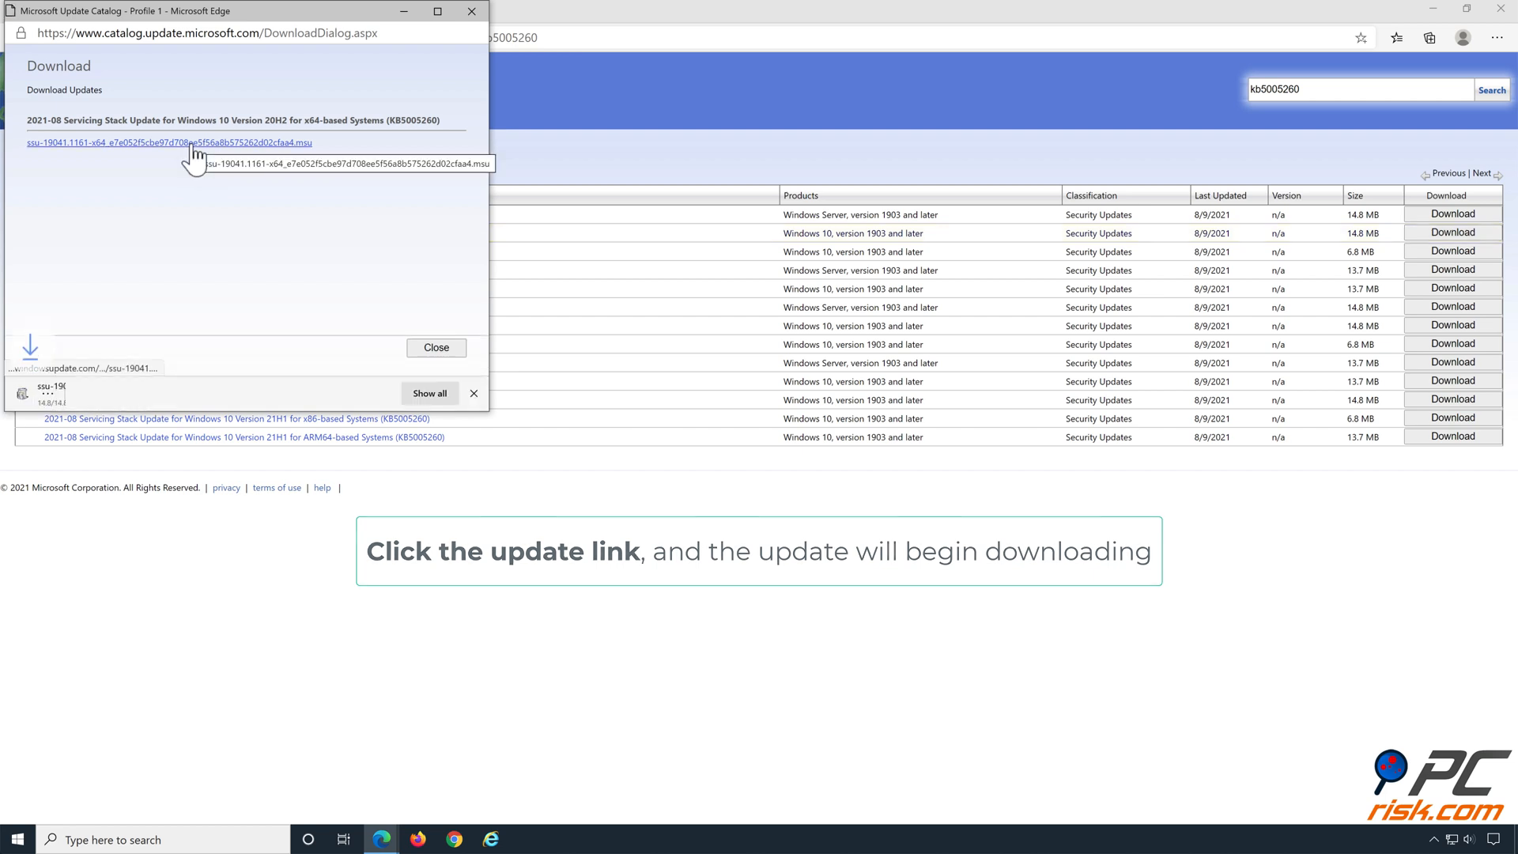
left_click(182, 143)
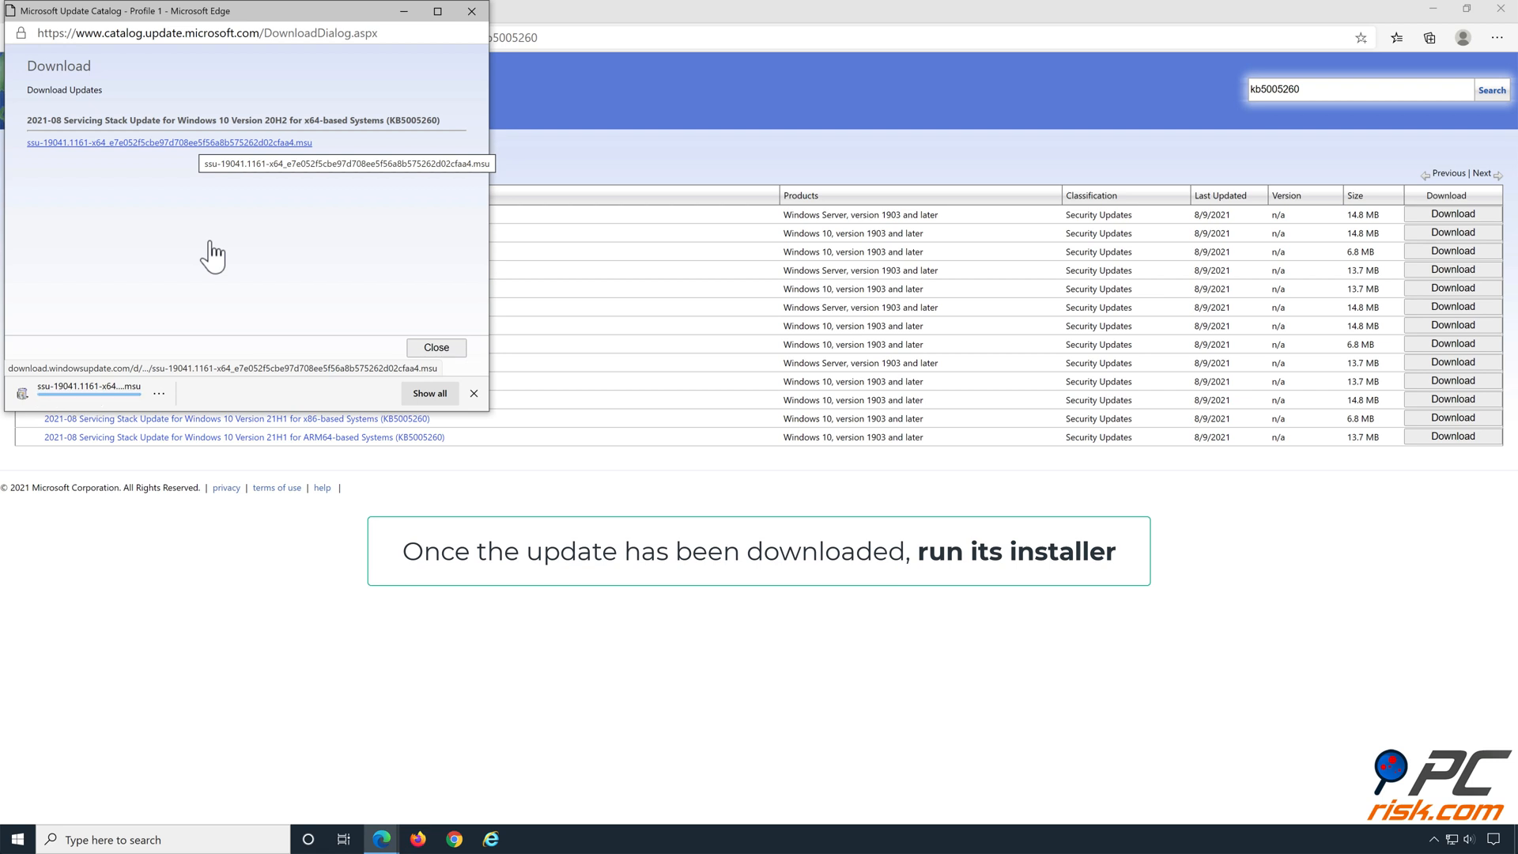
mouse_move(100, 370)
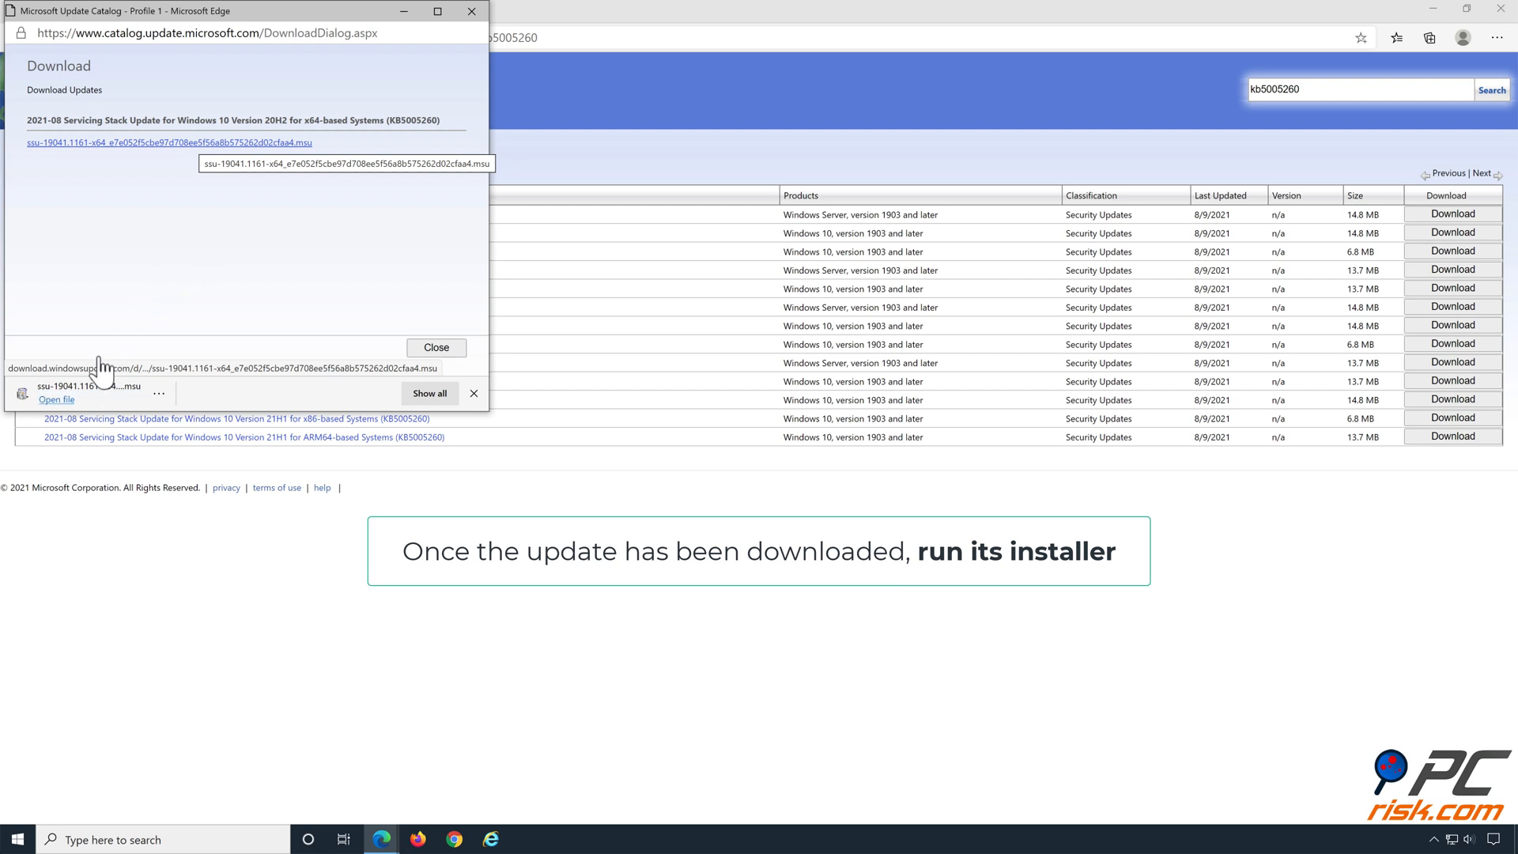
left_click(56, 398)
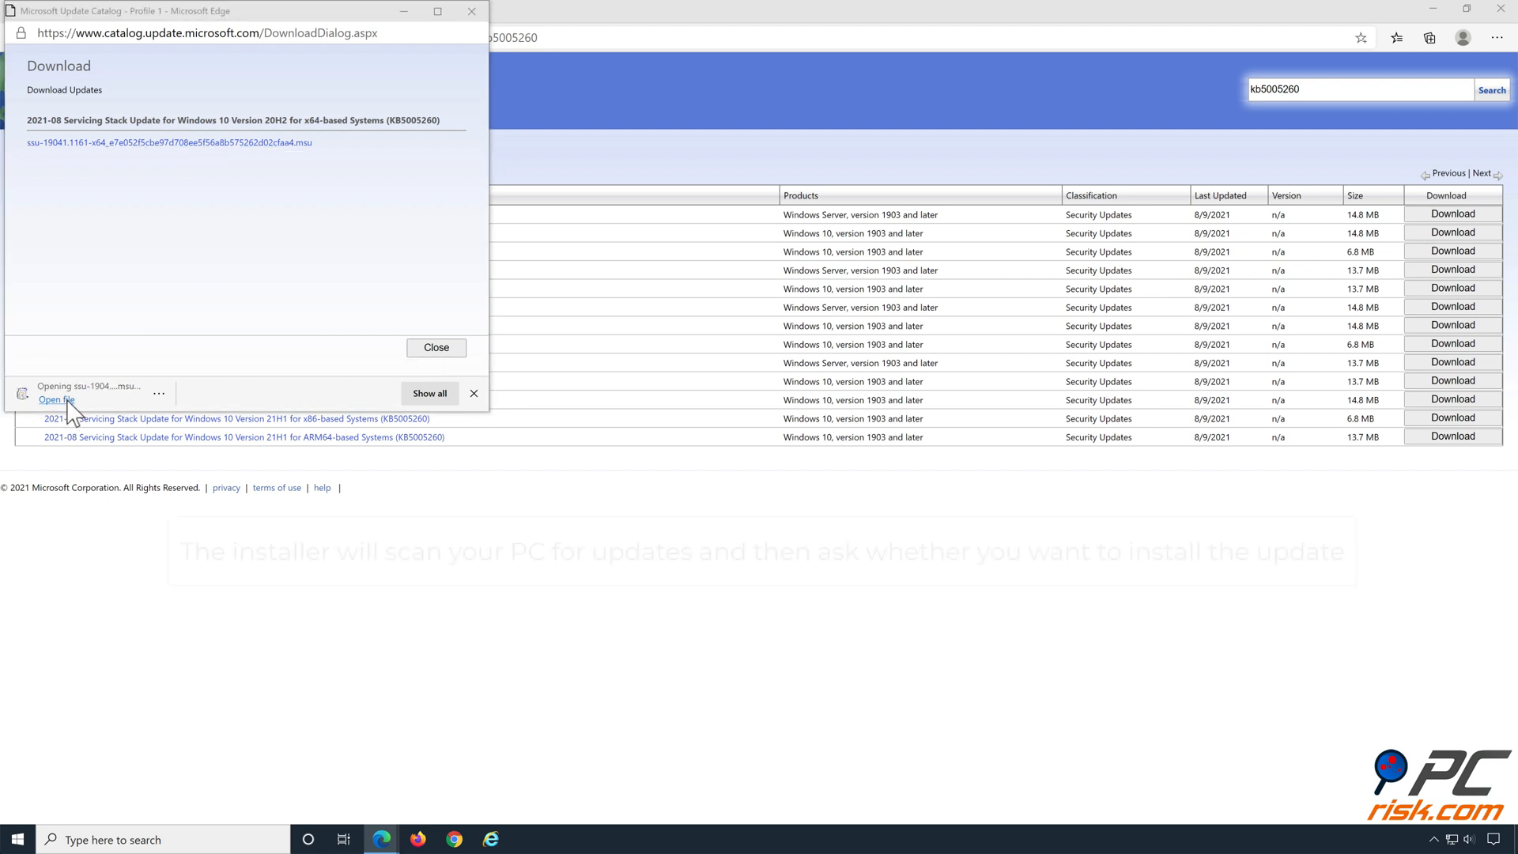
left_click(56, 400)
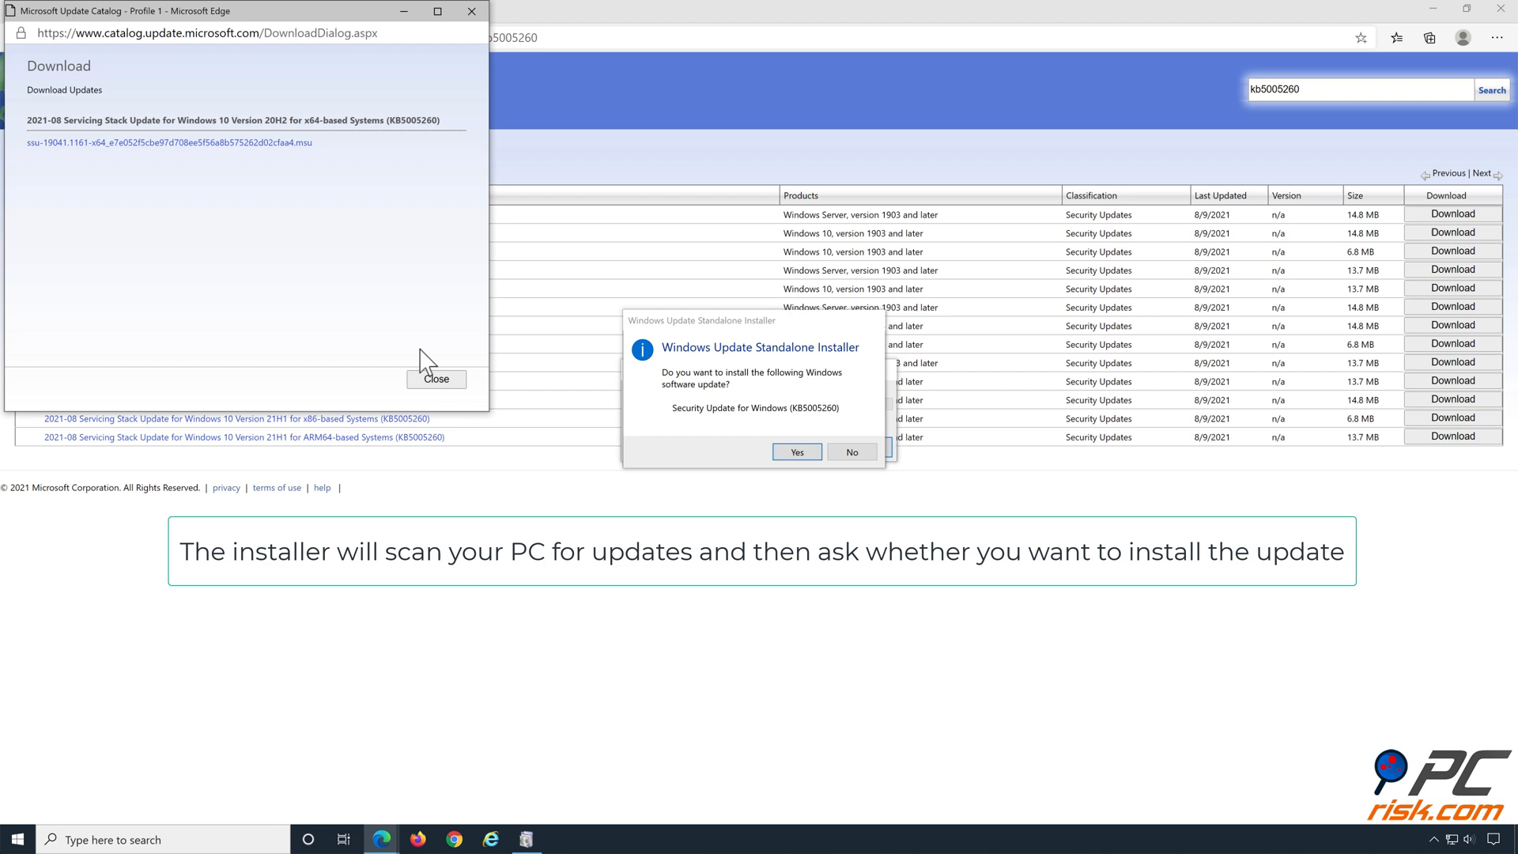
- Confirm installing KB5005260 in the Standalone Installer and close it when finished
left_click(435, 379)
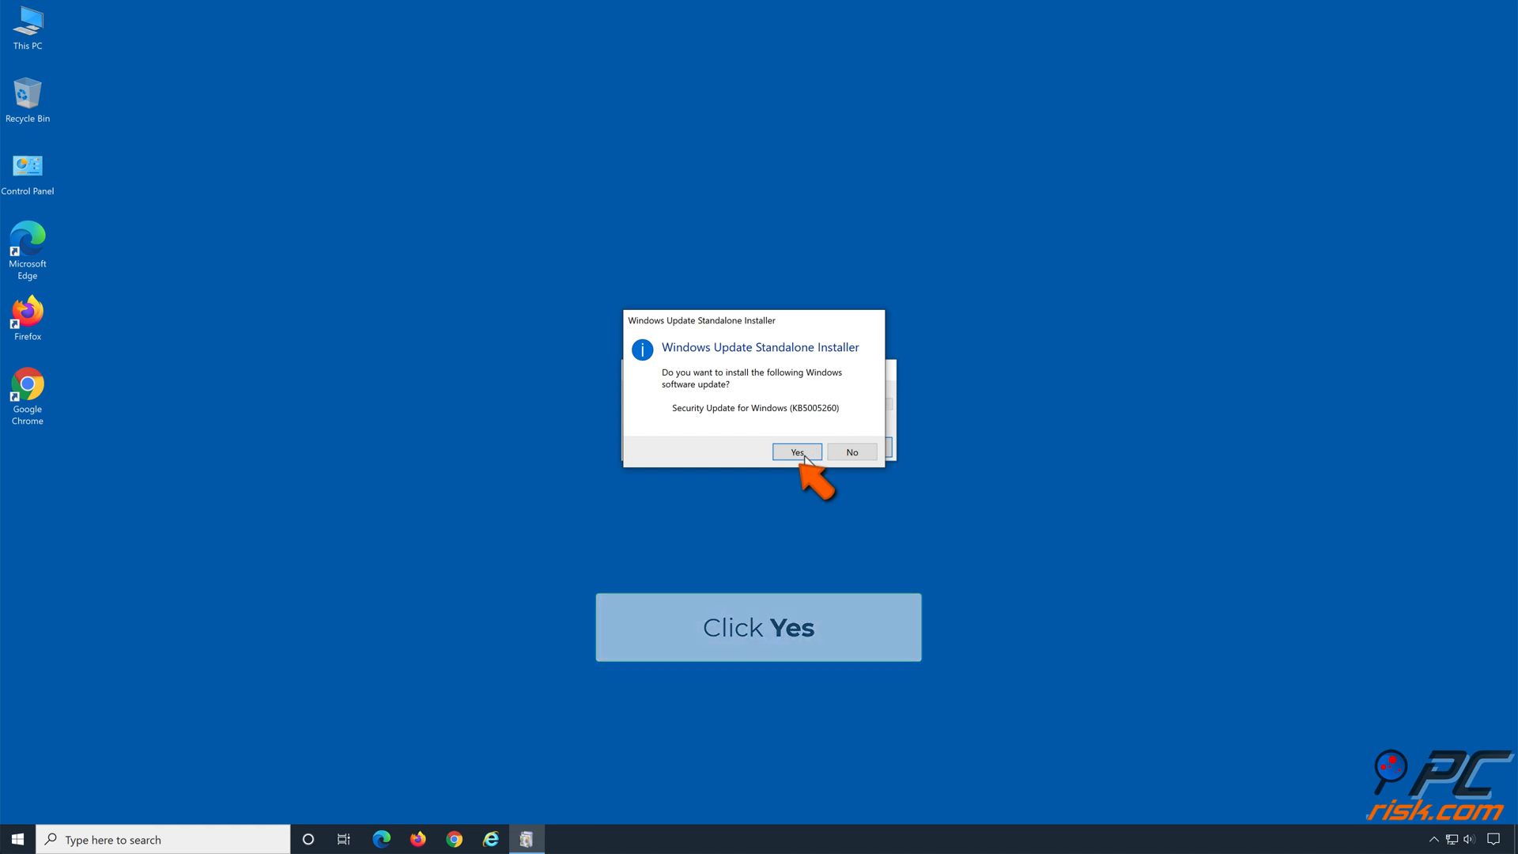
left_click(796, 453)
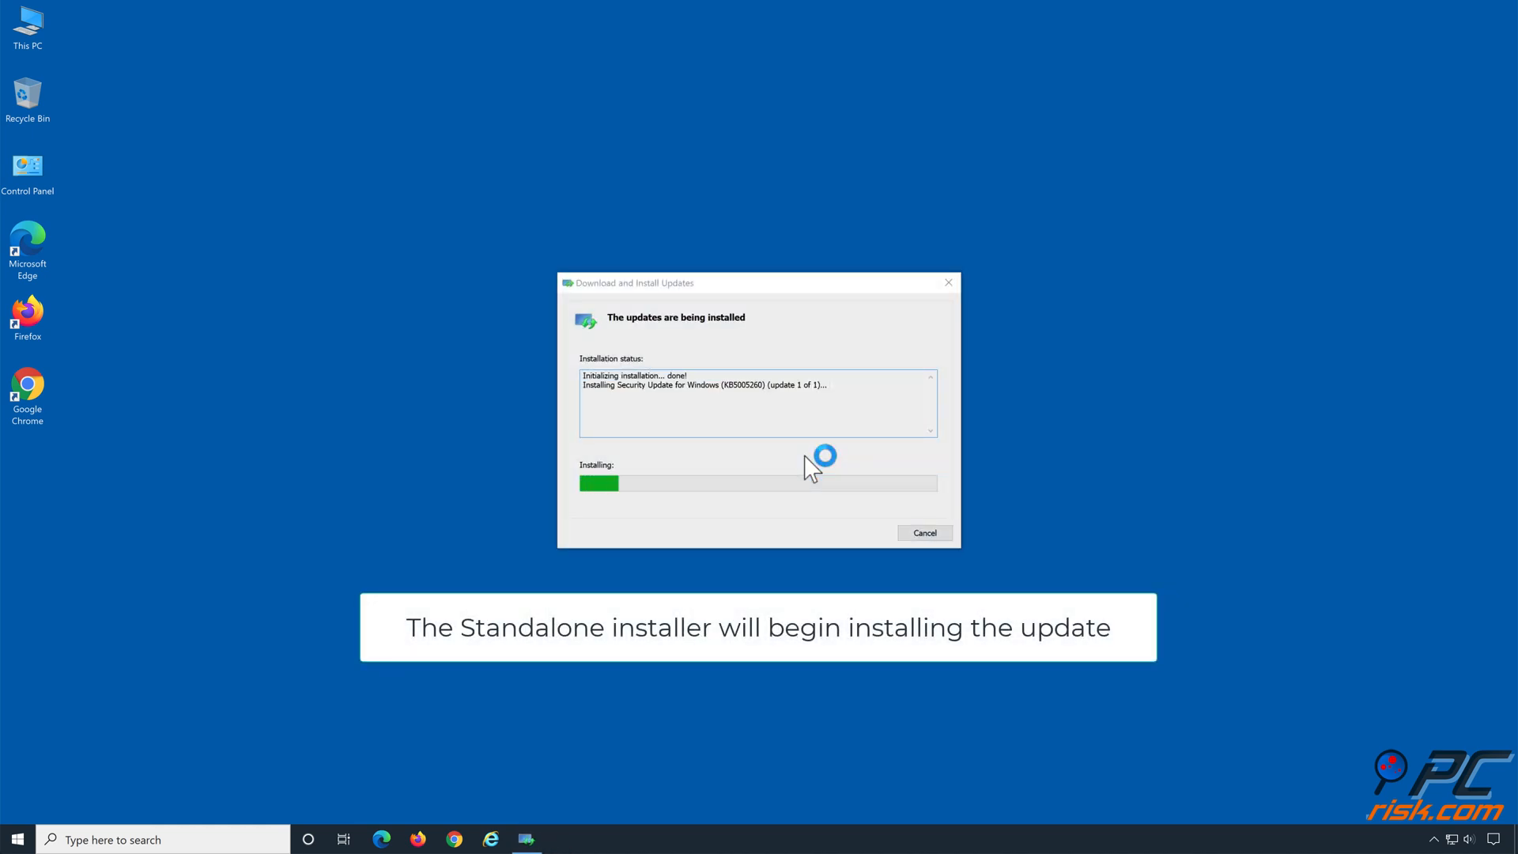
mouse_move(746, 745)
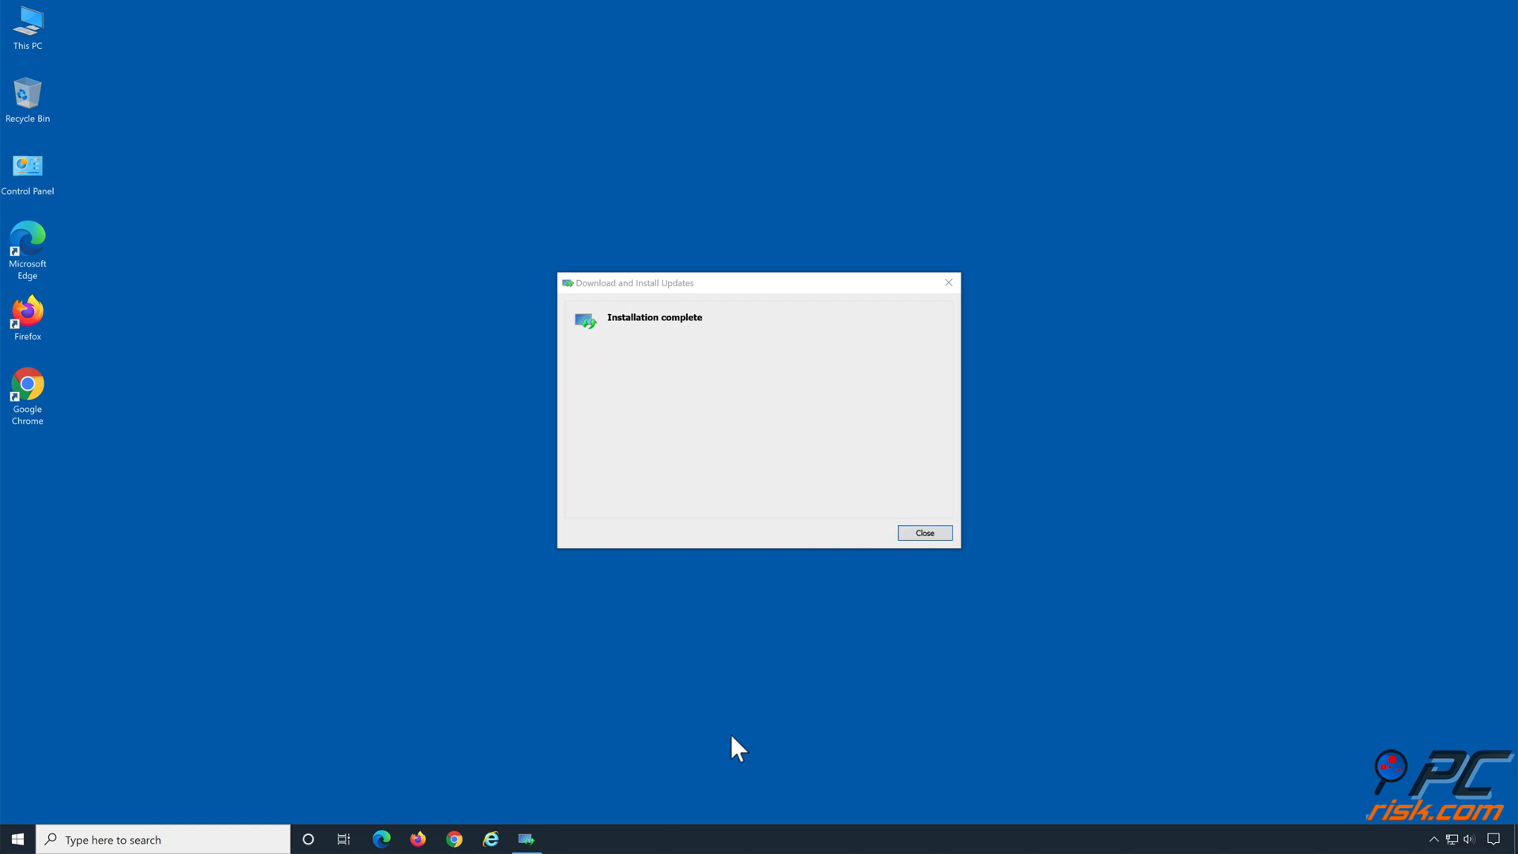
left_click(923, 532)
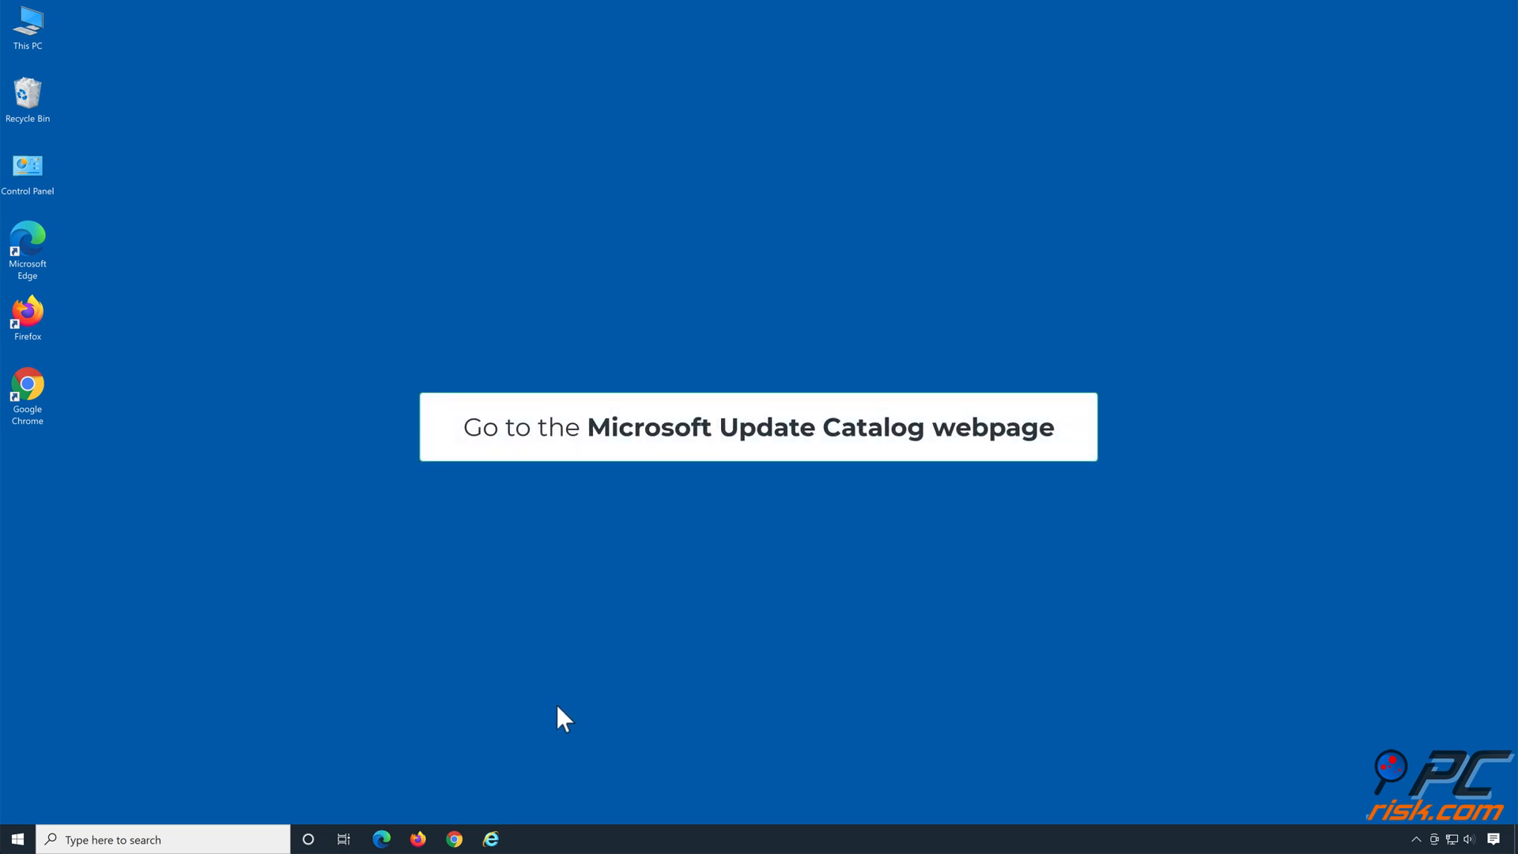
mouse_move(383, 838)
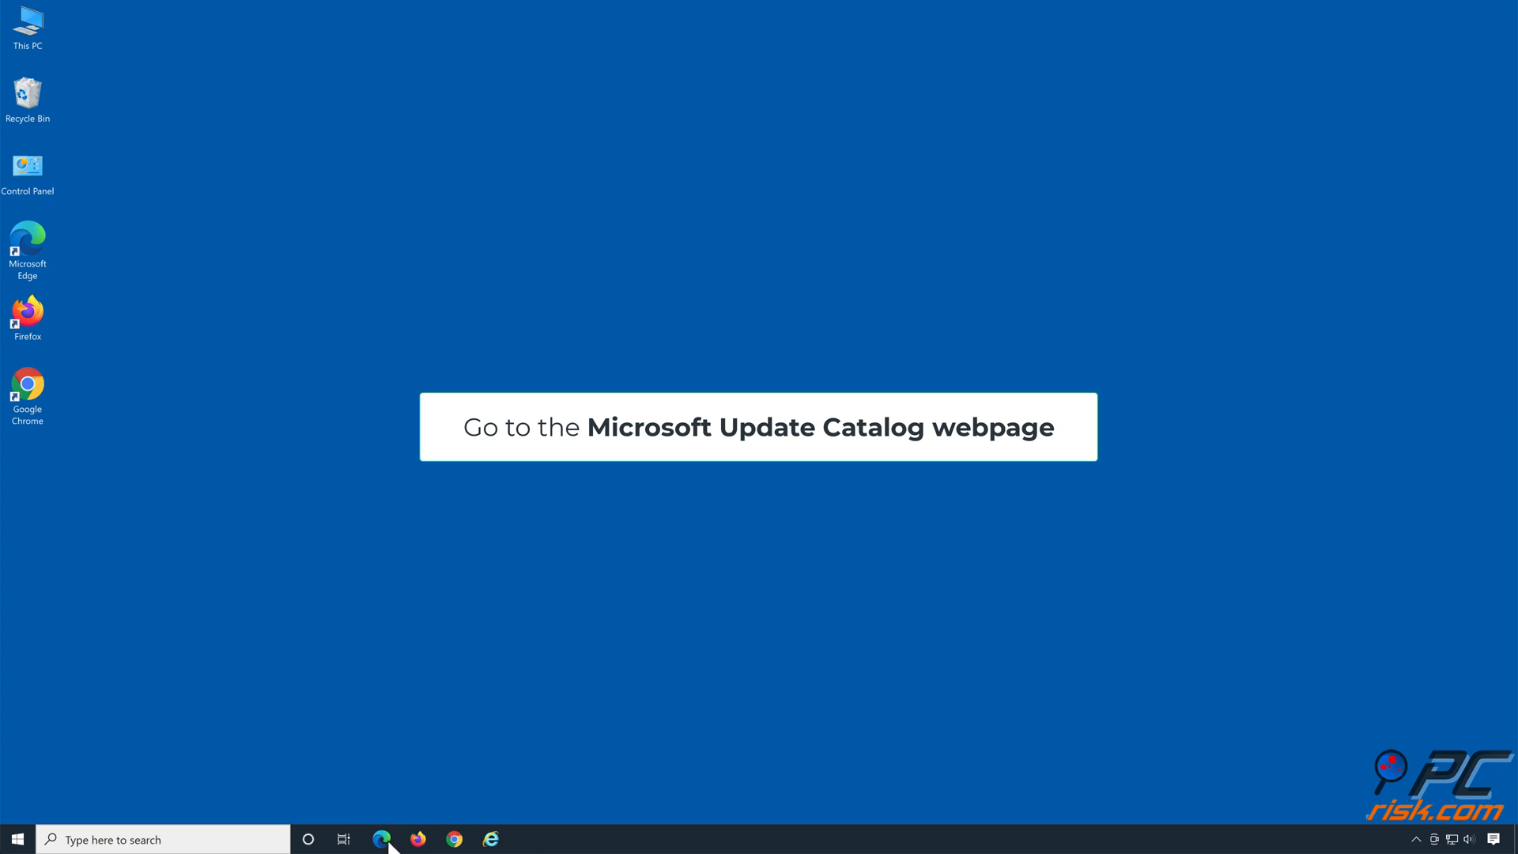
- Reopen catalog.update.microsoft.com in Edge and search for kb5004237
left_click(381, 838)
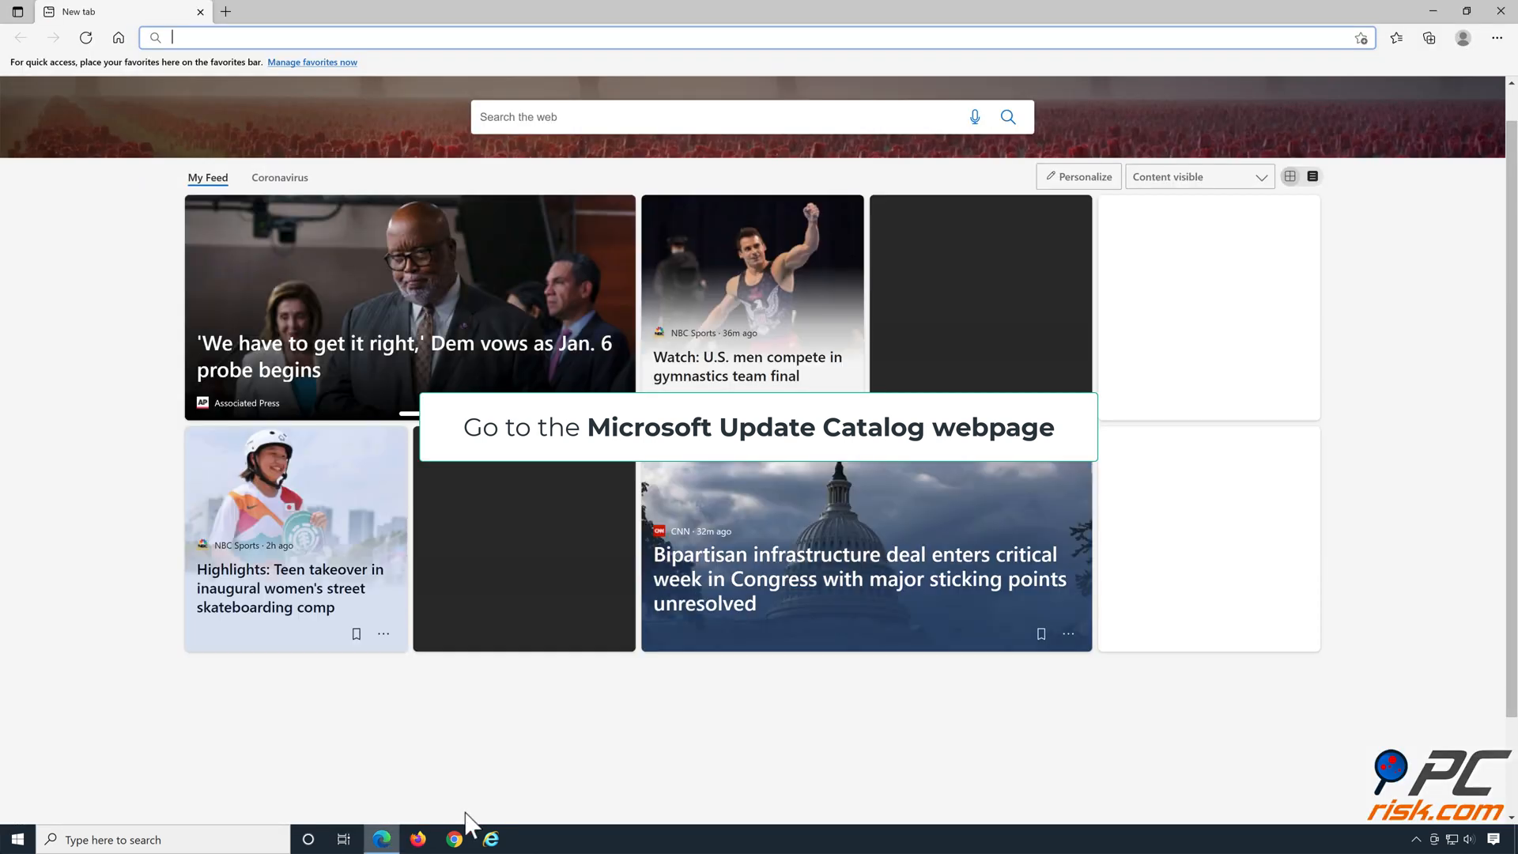
type("https://www.catalog.update.microsoft.com/Home.aspx")
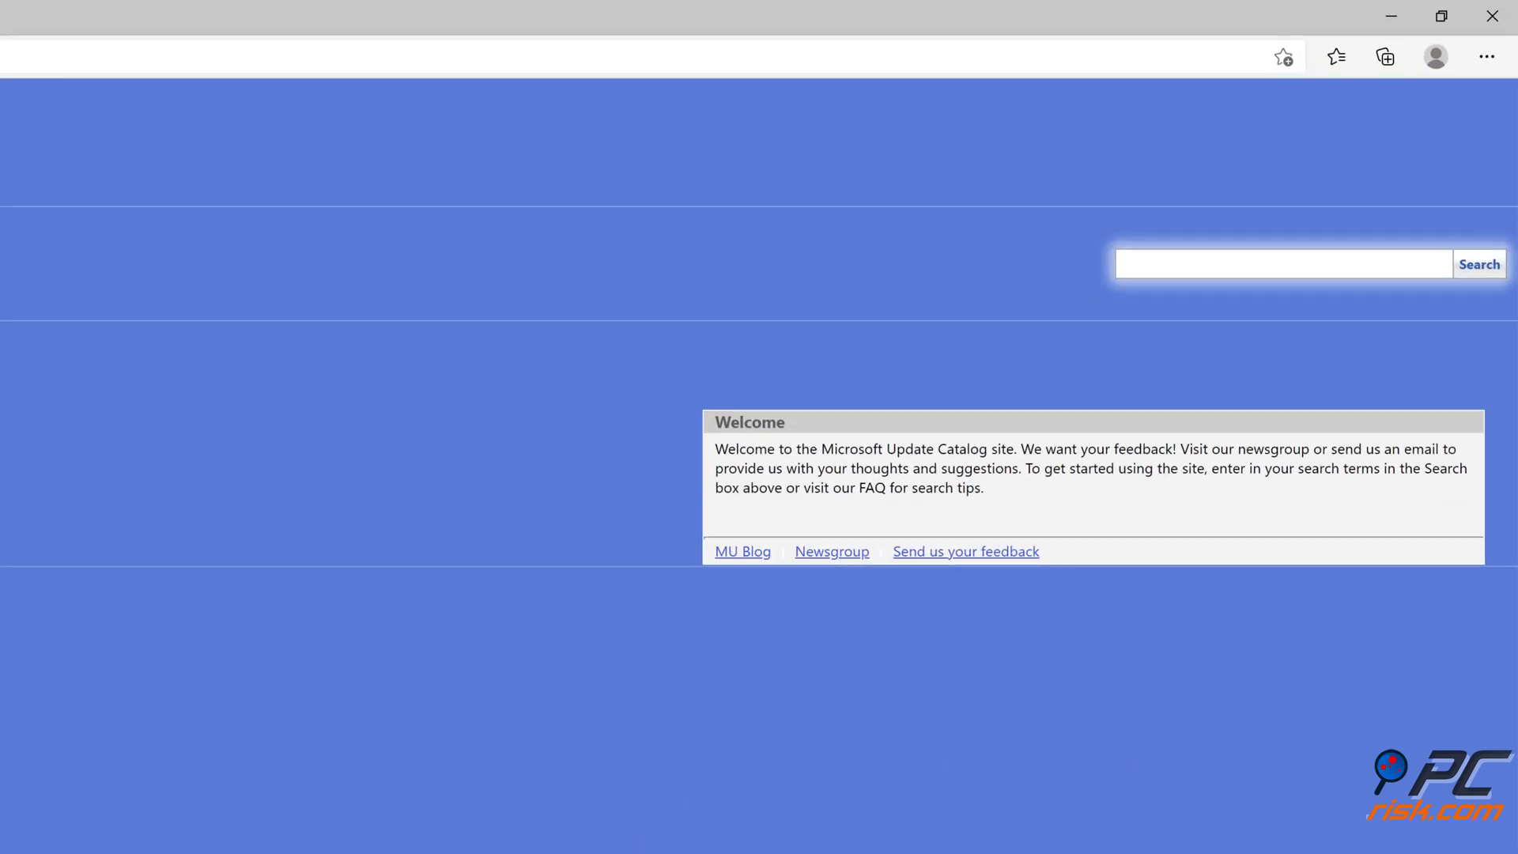
type("kb5")
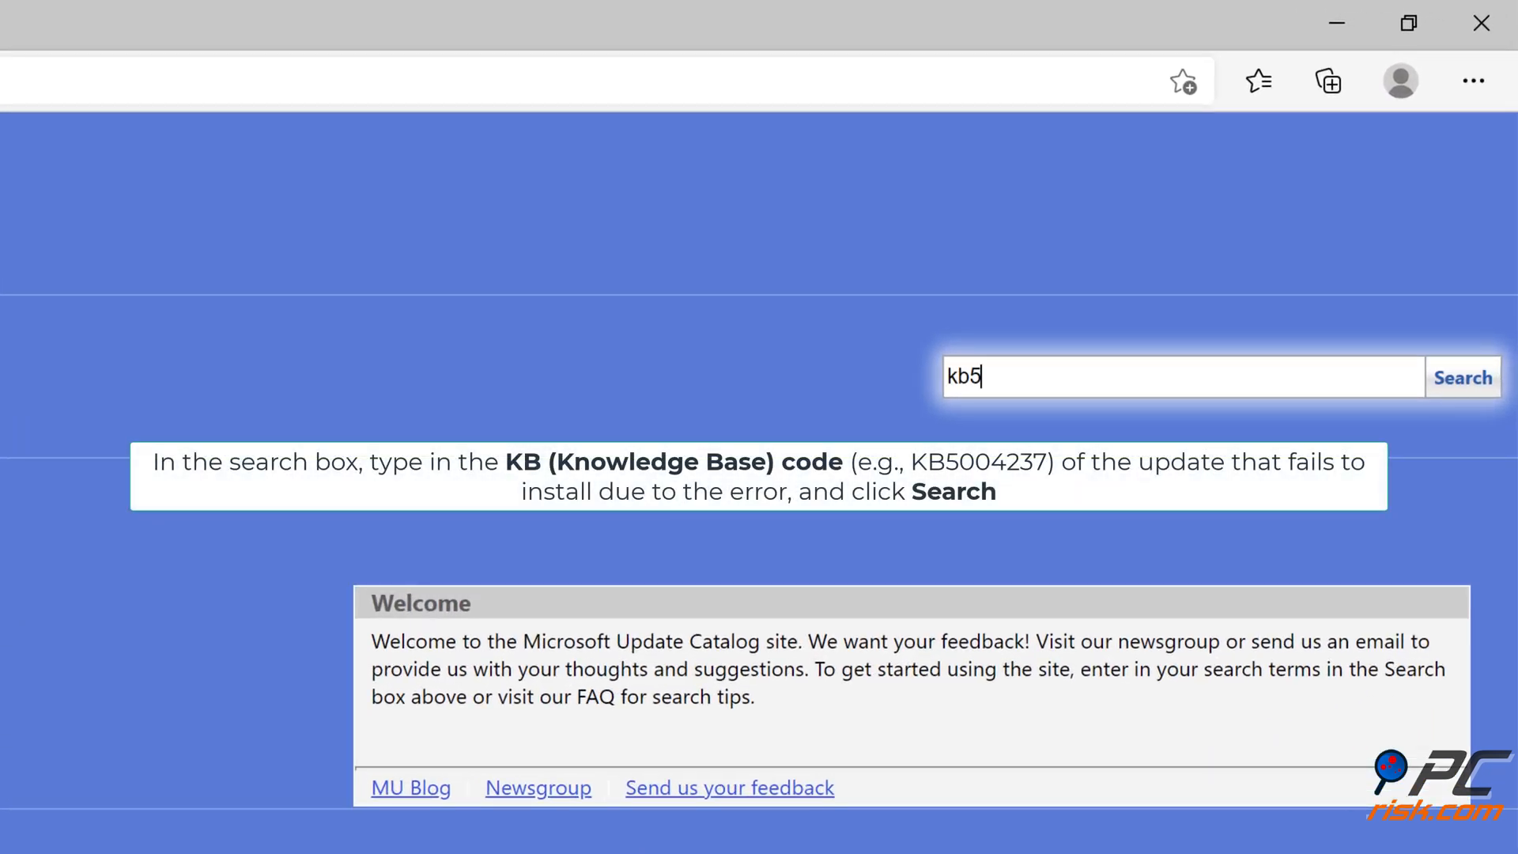
type("00423")
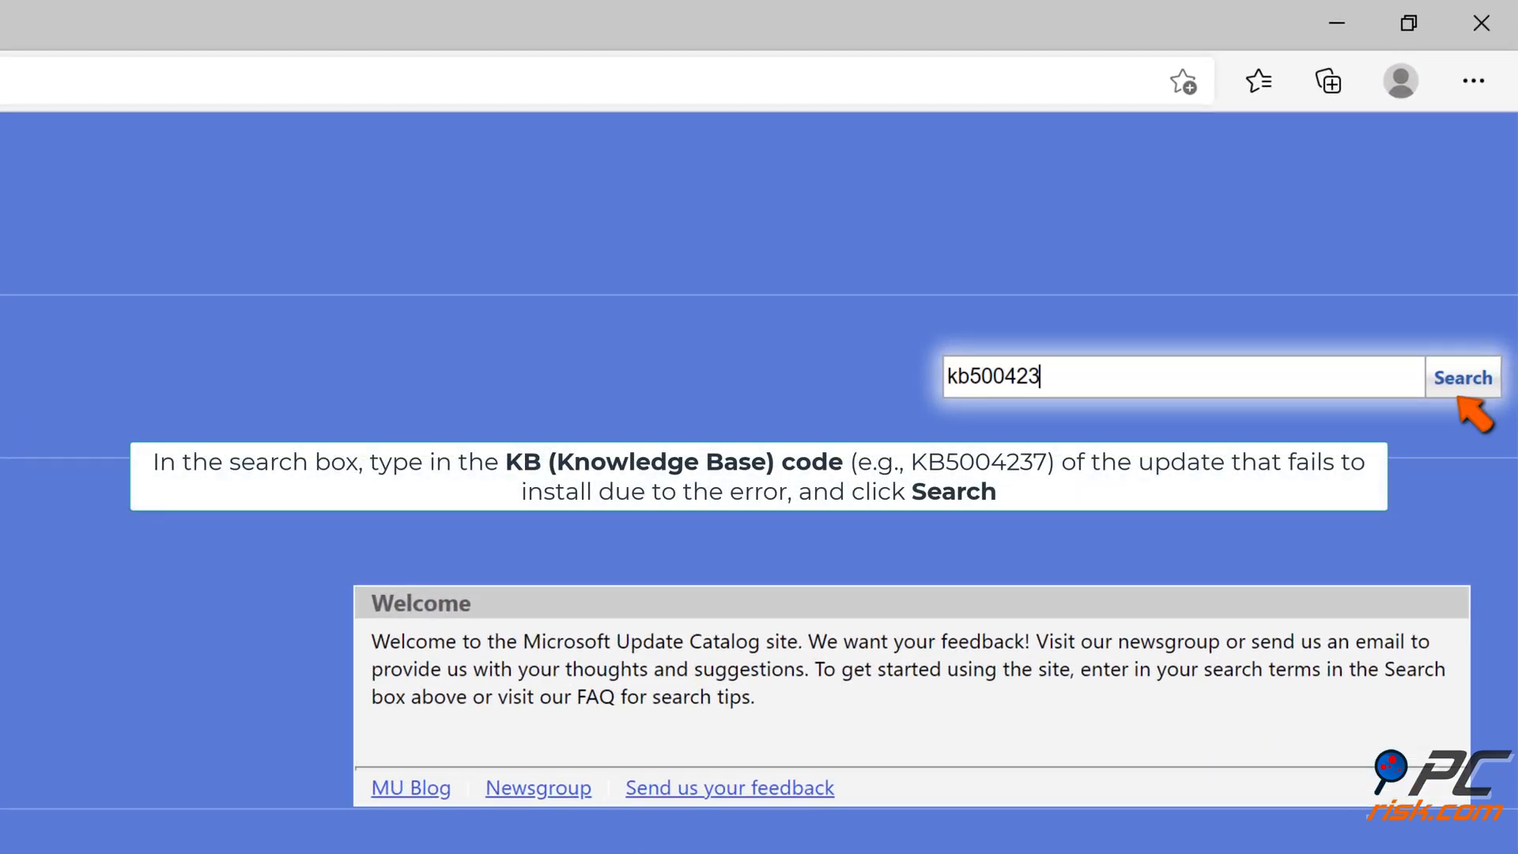
type("7")
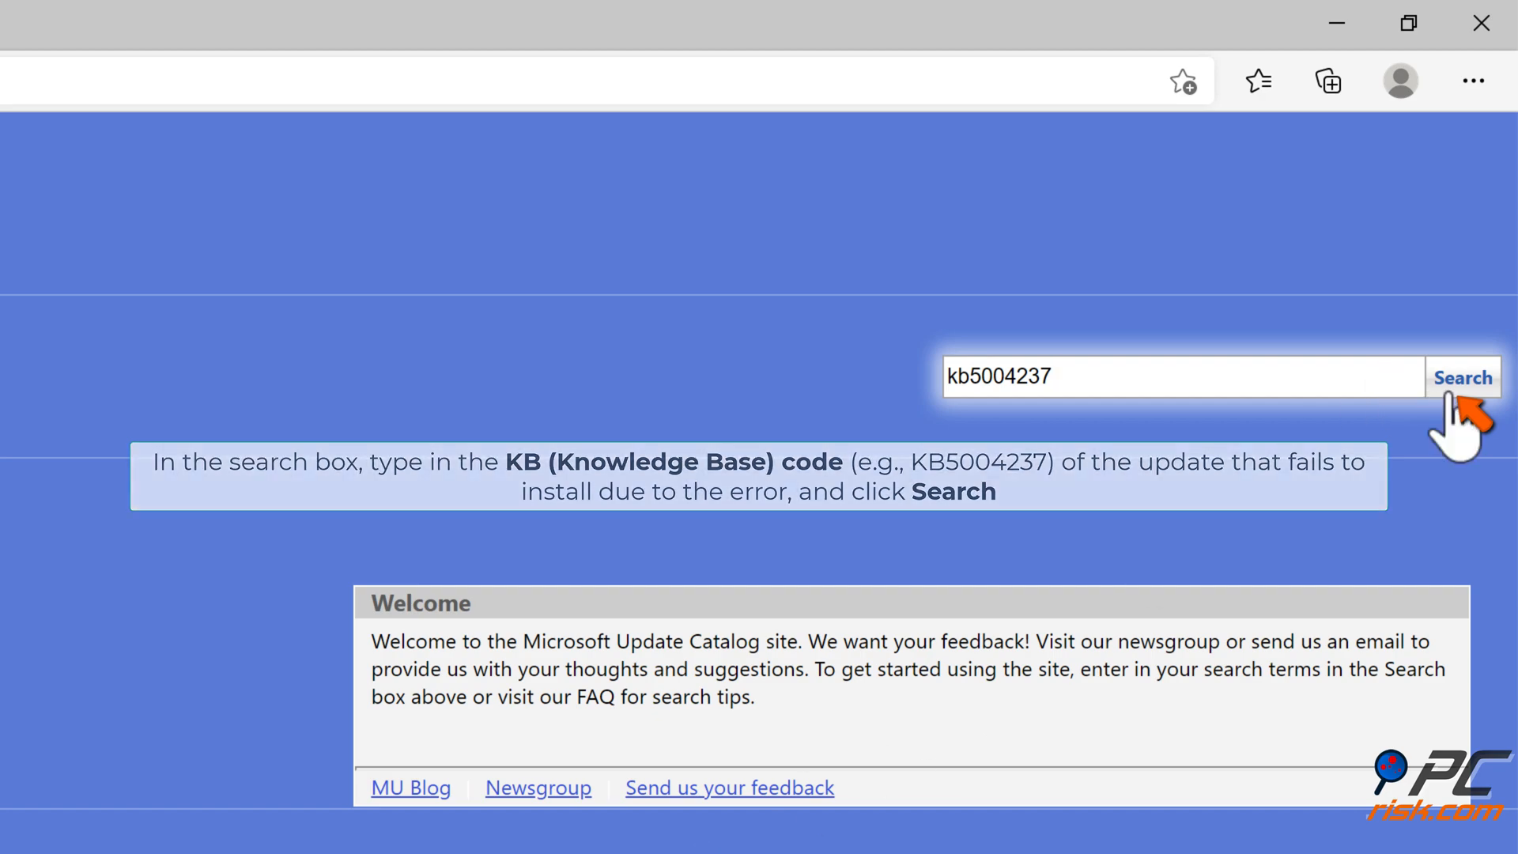
left_click(1461, 378)
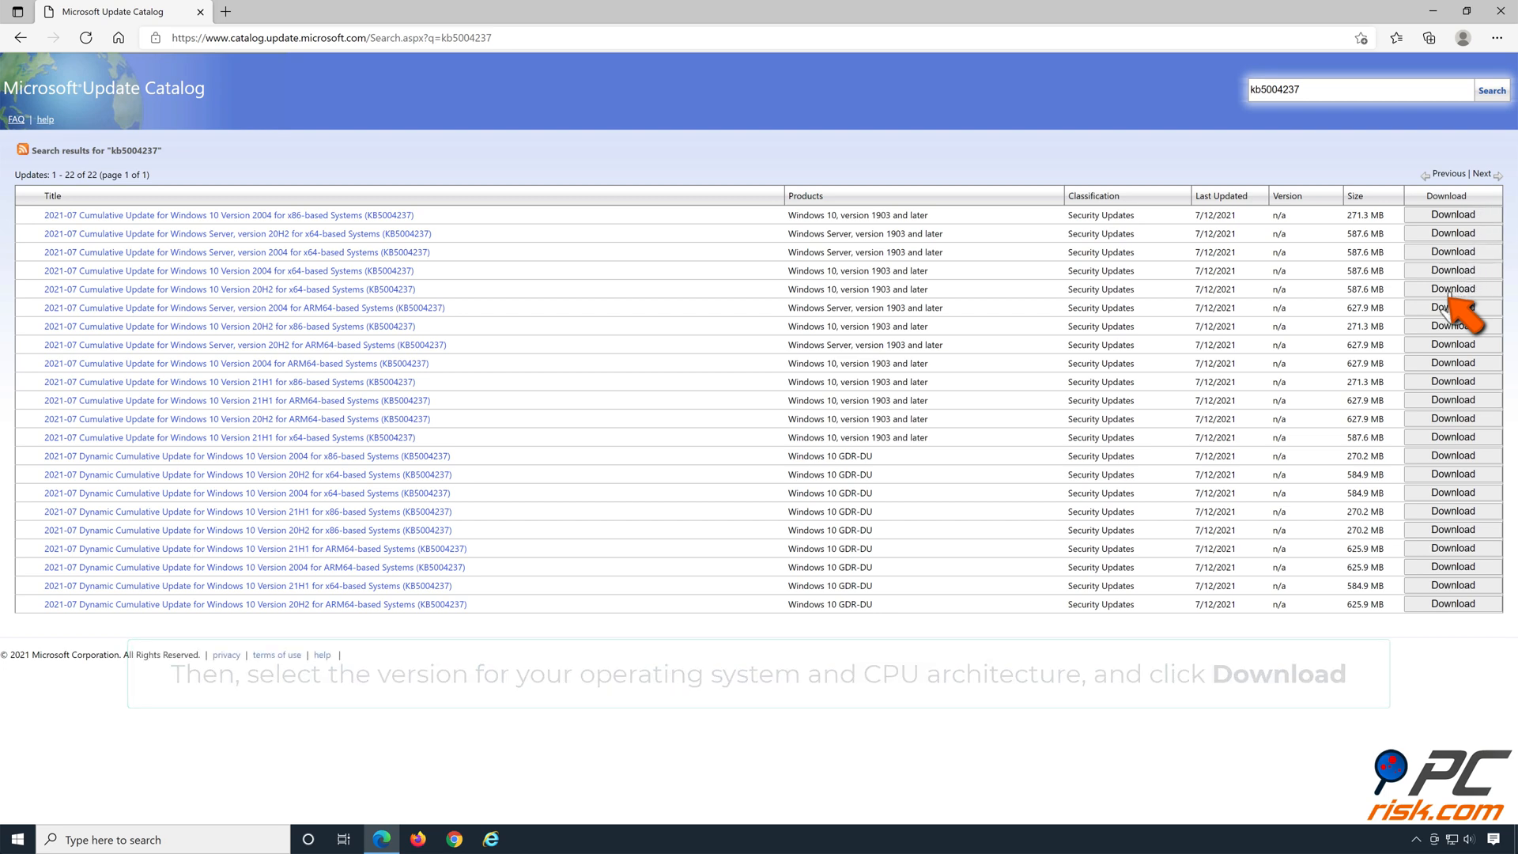
- Download the Windows 10 20H2 x64 cumulative update (.msu) and open its installer
left_click(1452, 288)
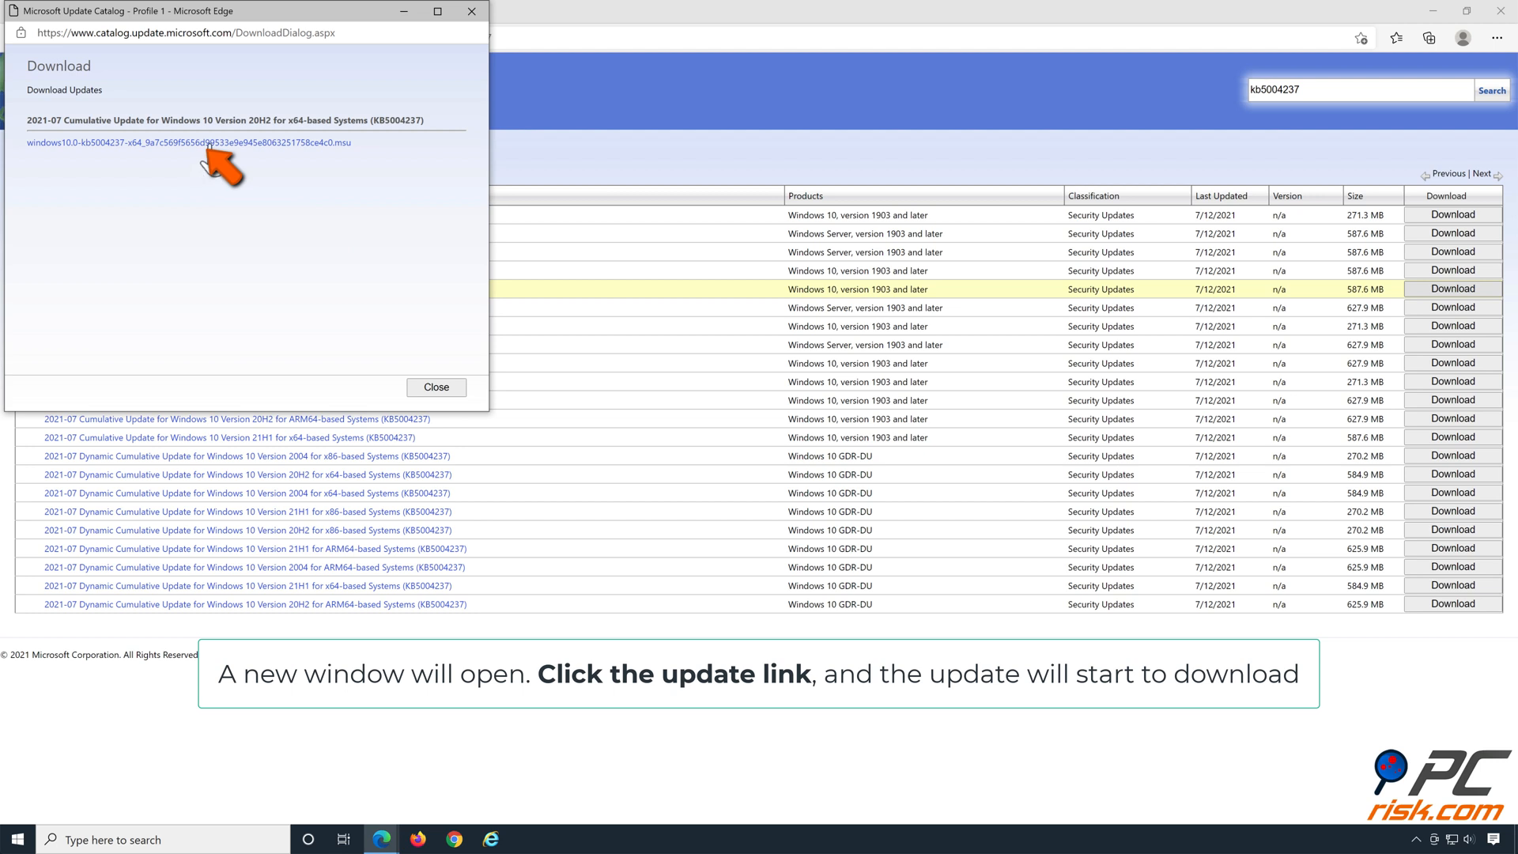
left_click(189, 142)
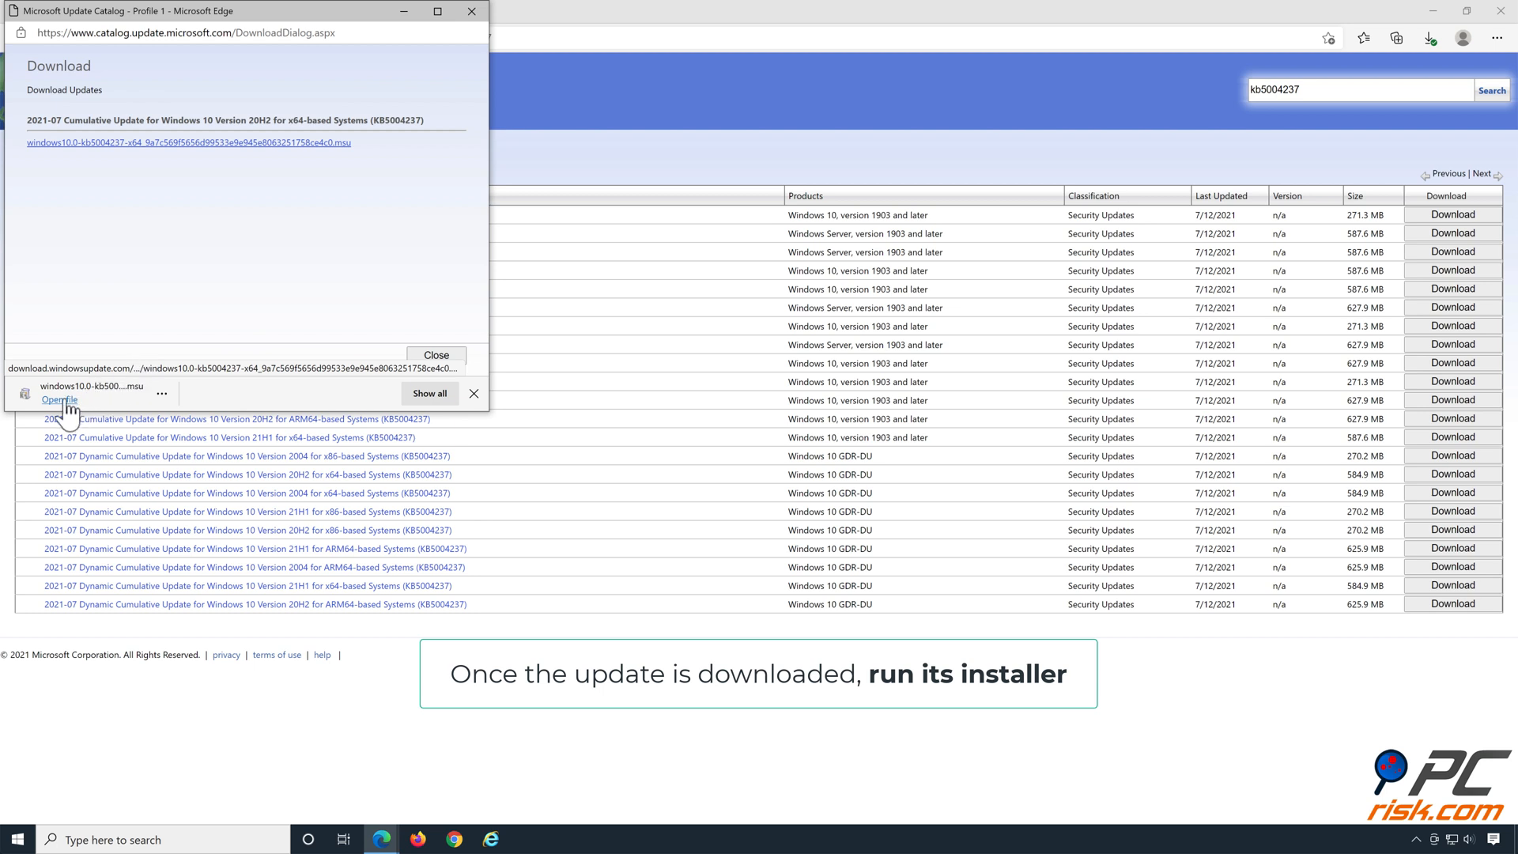
left_click(58, 400)
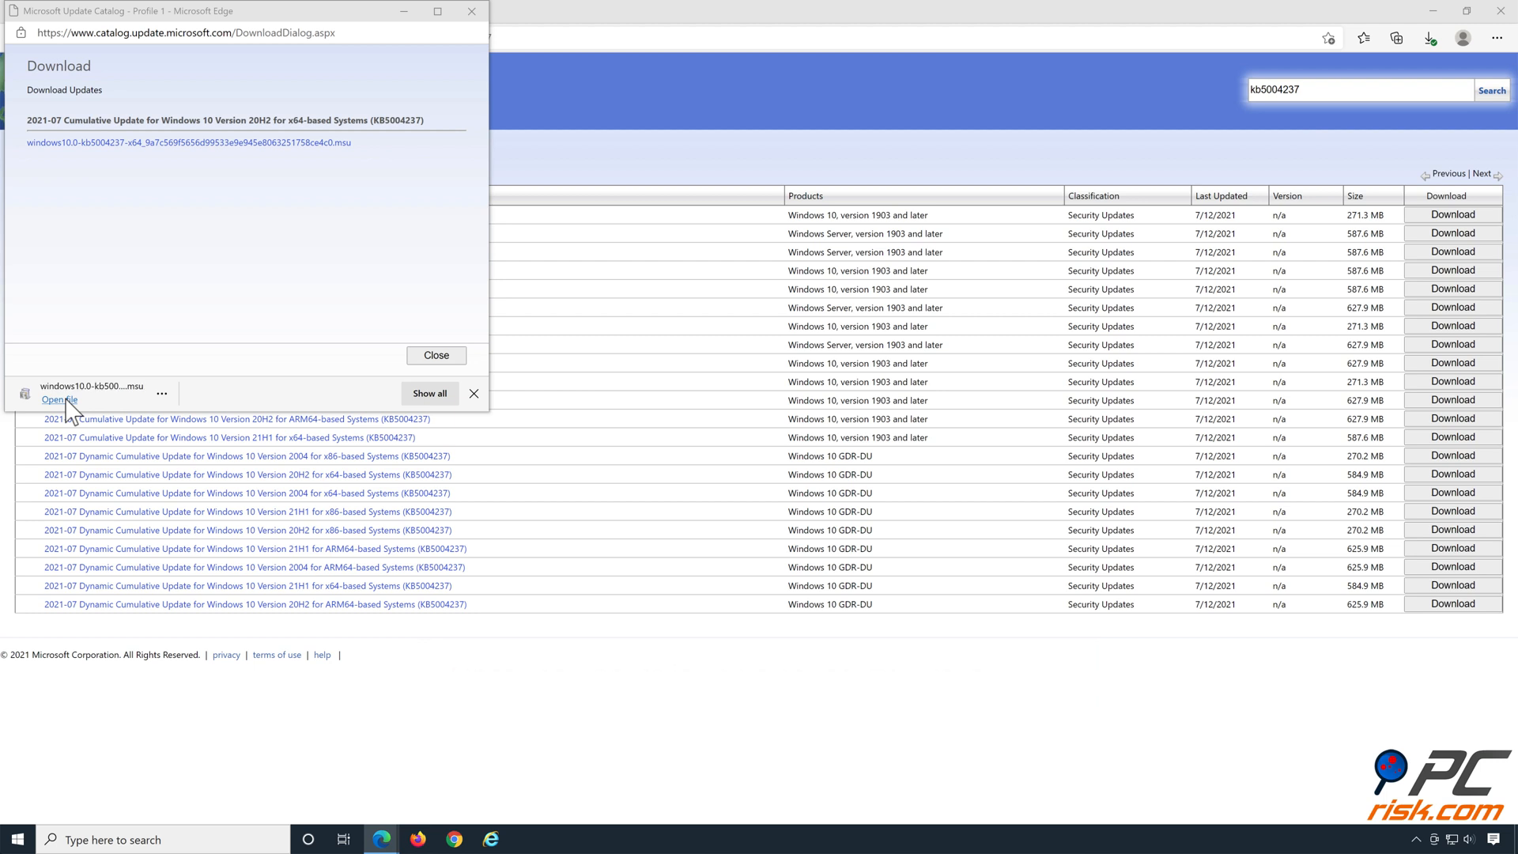
left_click(60, 398)
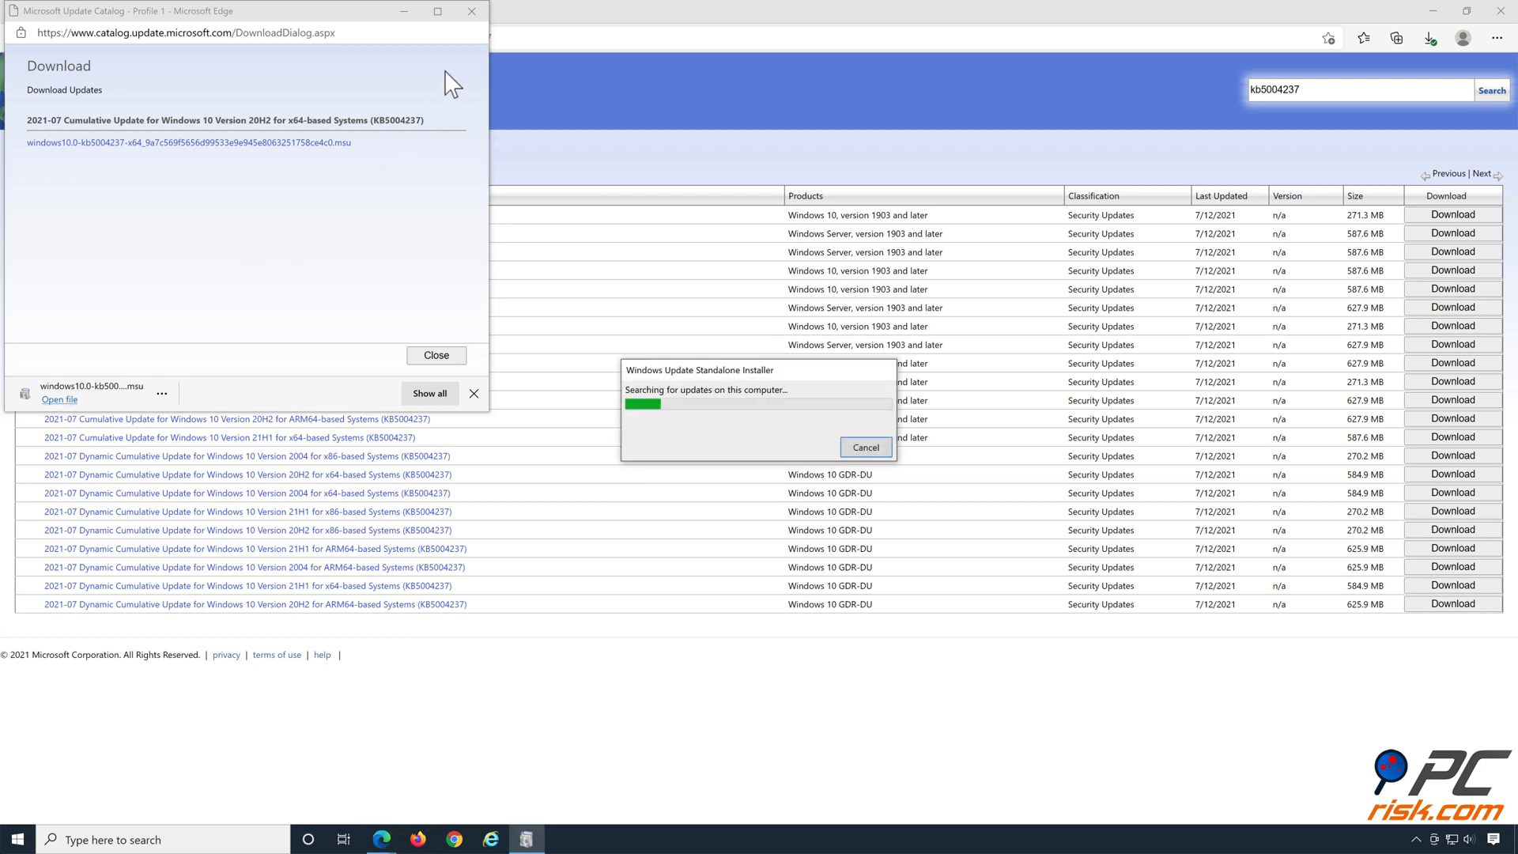
left_click(435, 354)
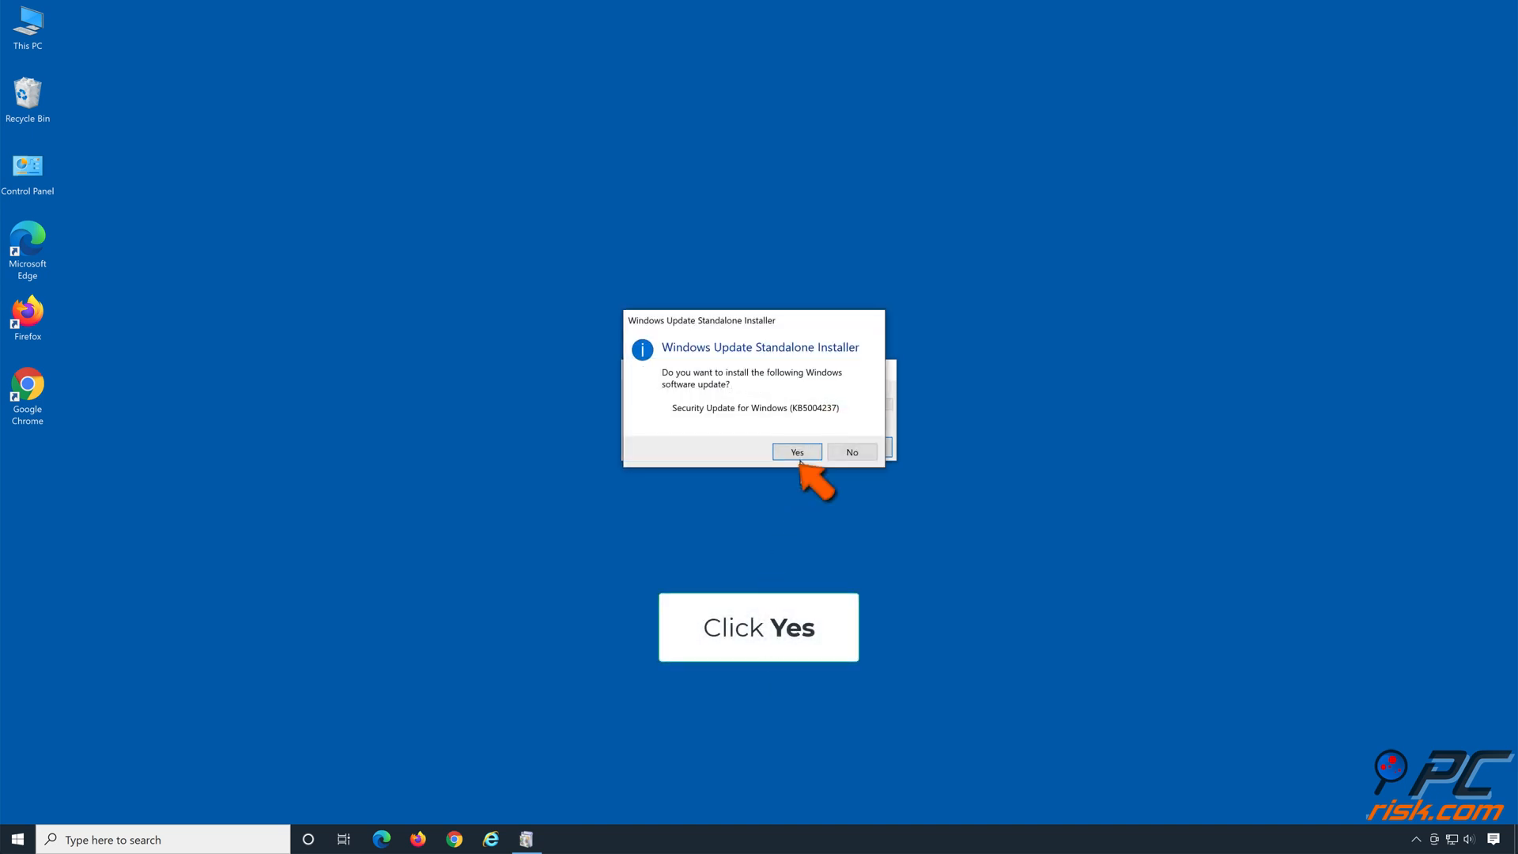
- Install KB5004237 and restart the computer
left_click(796, 453)
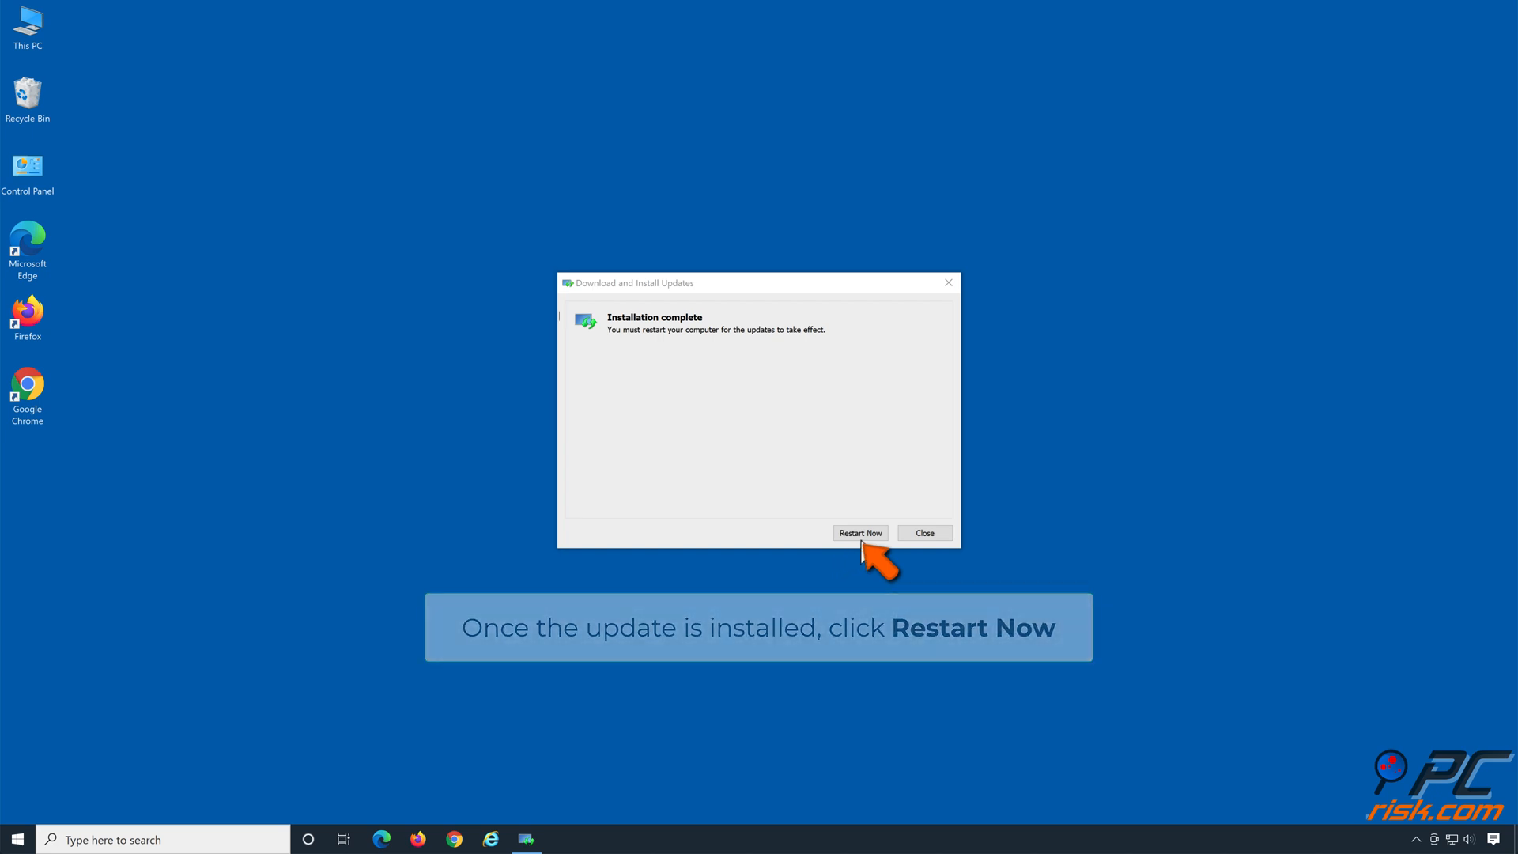
left_click(858, 532)
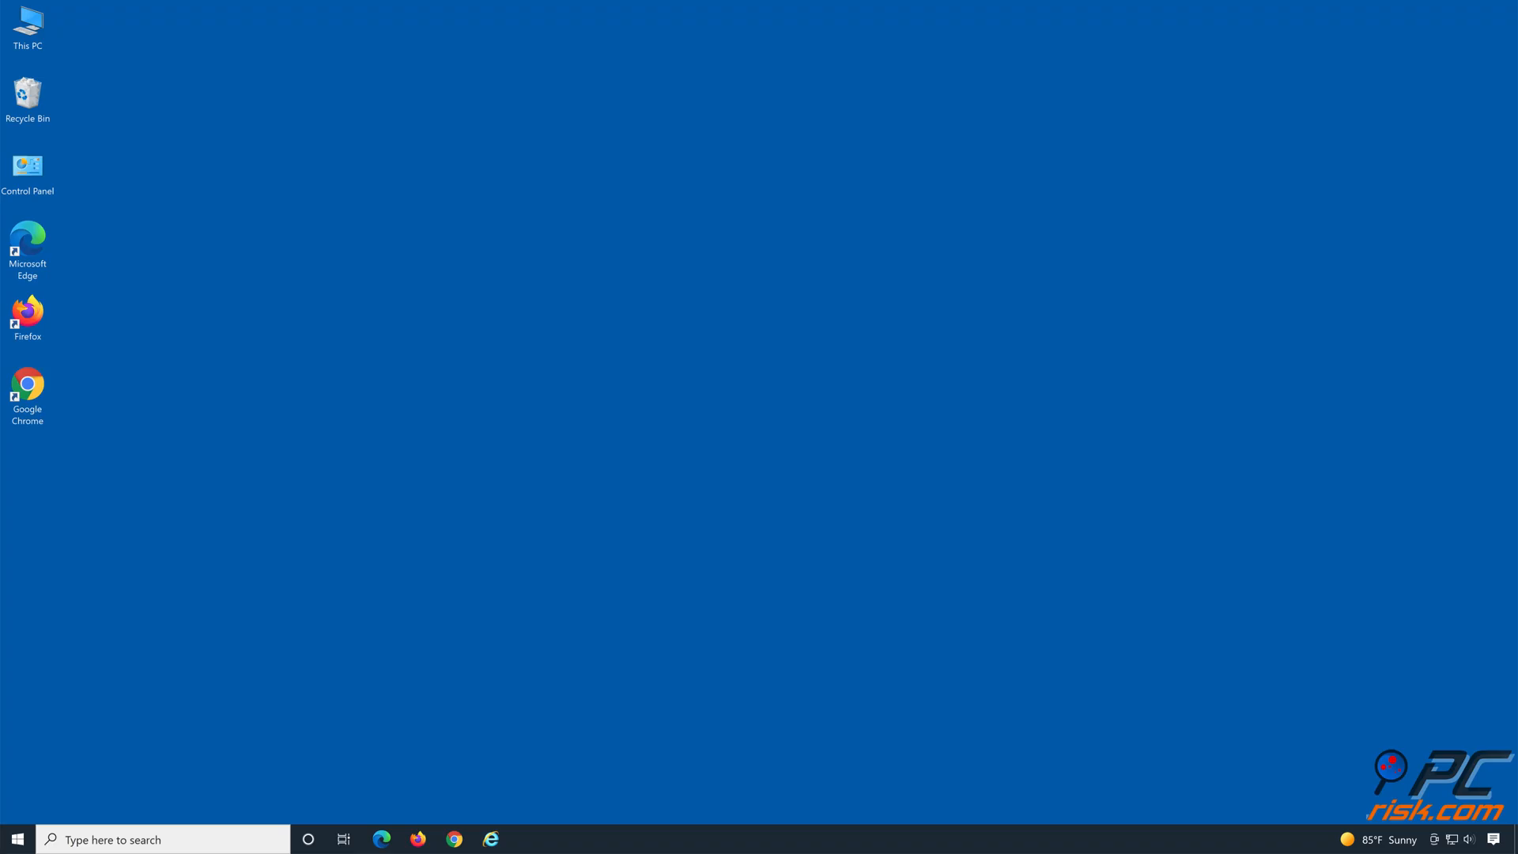
mouse_move(764, 664)
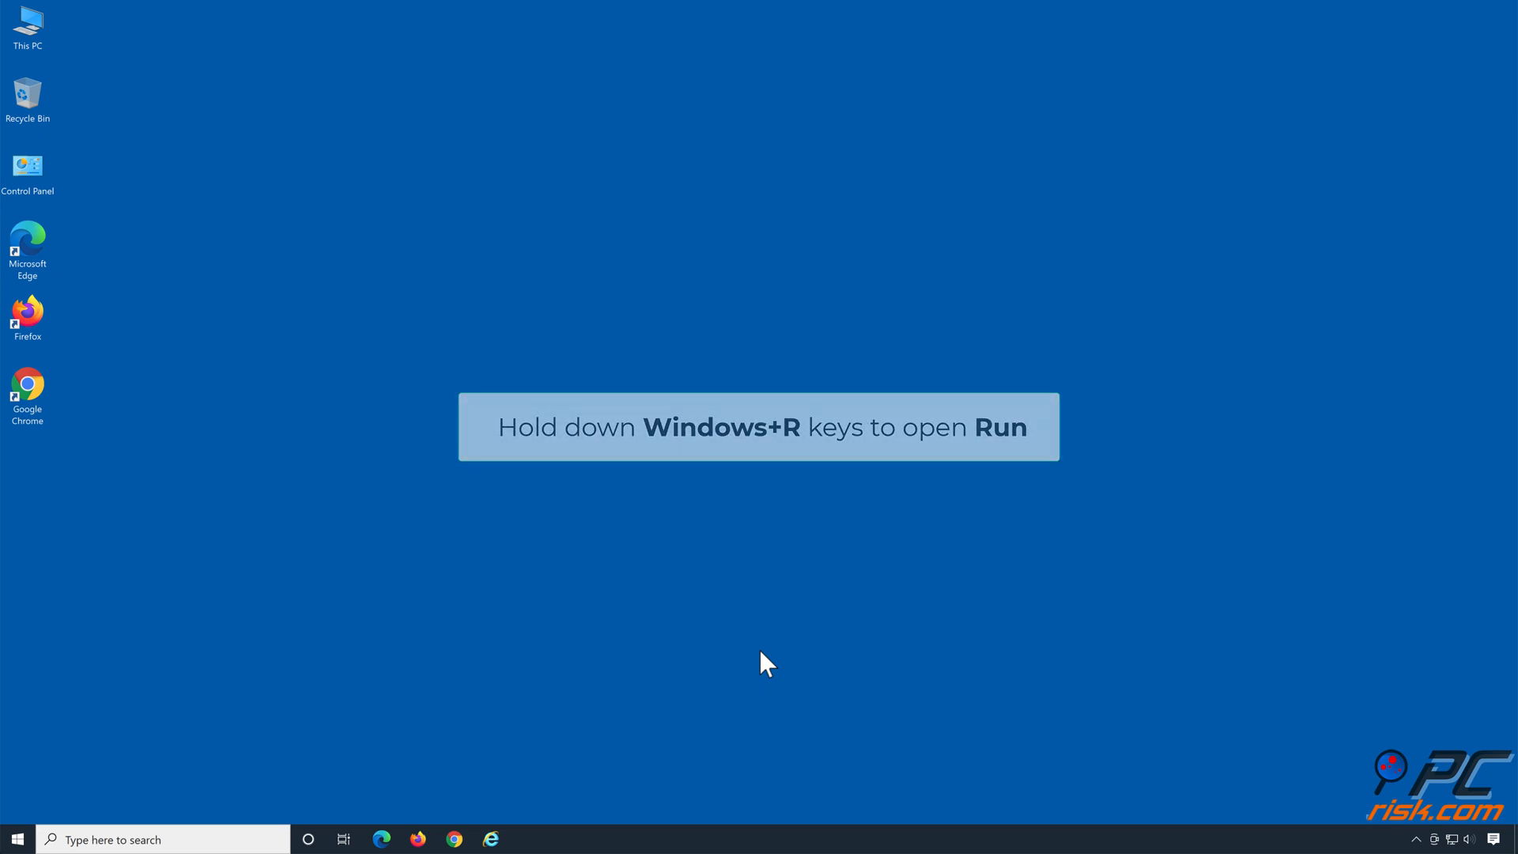
- Run DISM /Online /Cleanup-Image /ScanHealth to check the component store
key("win+r")
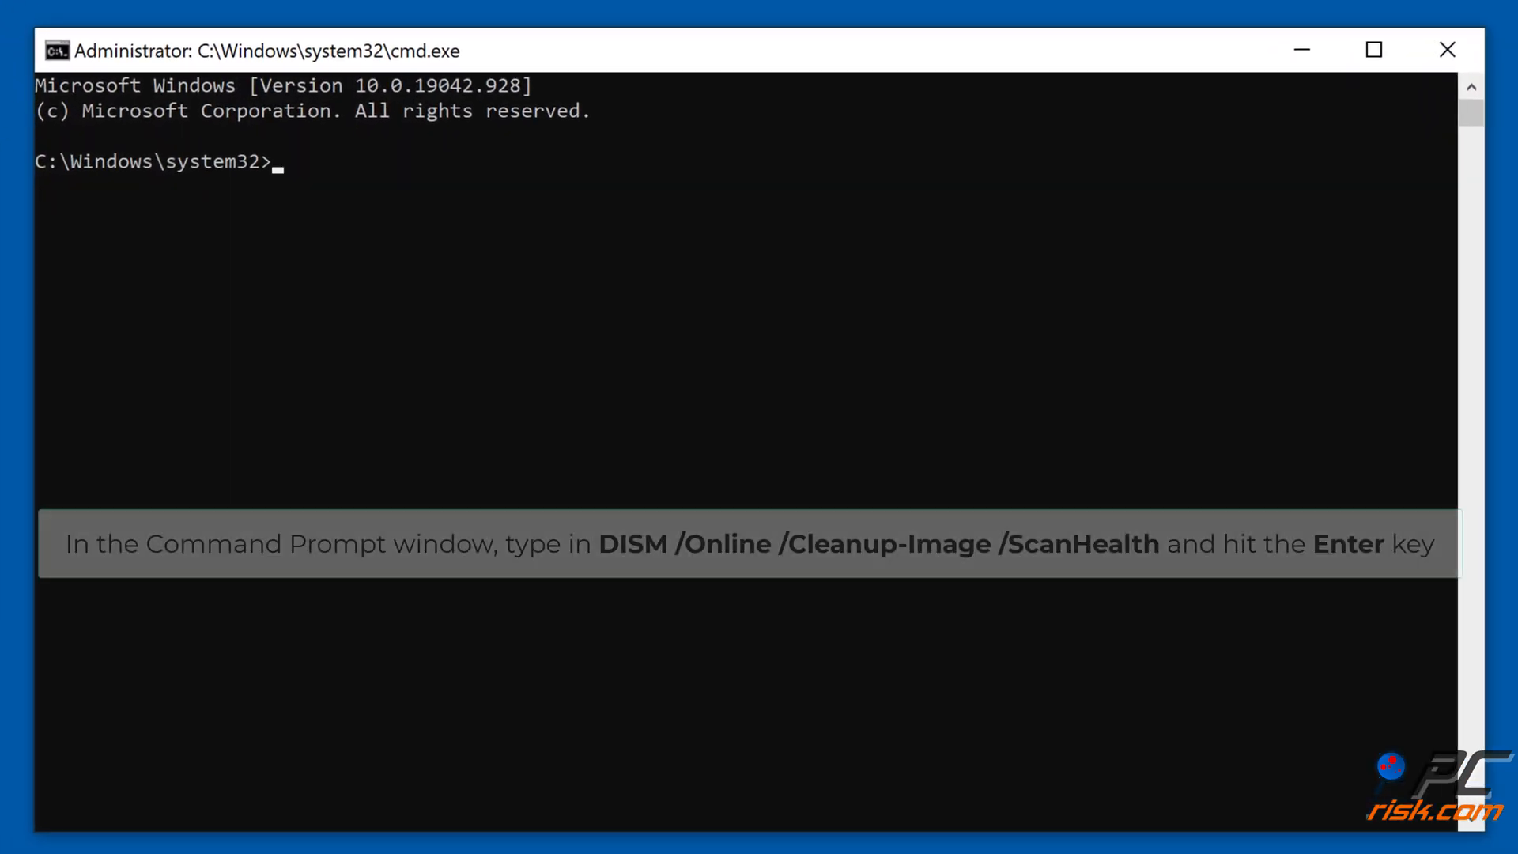
type("dism /online")
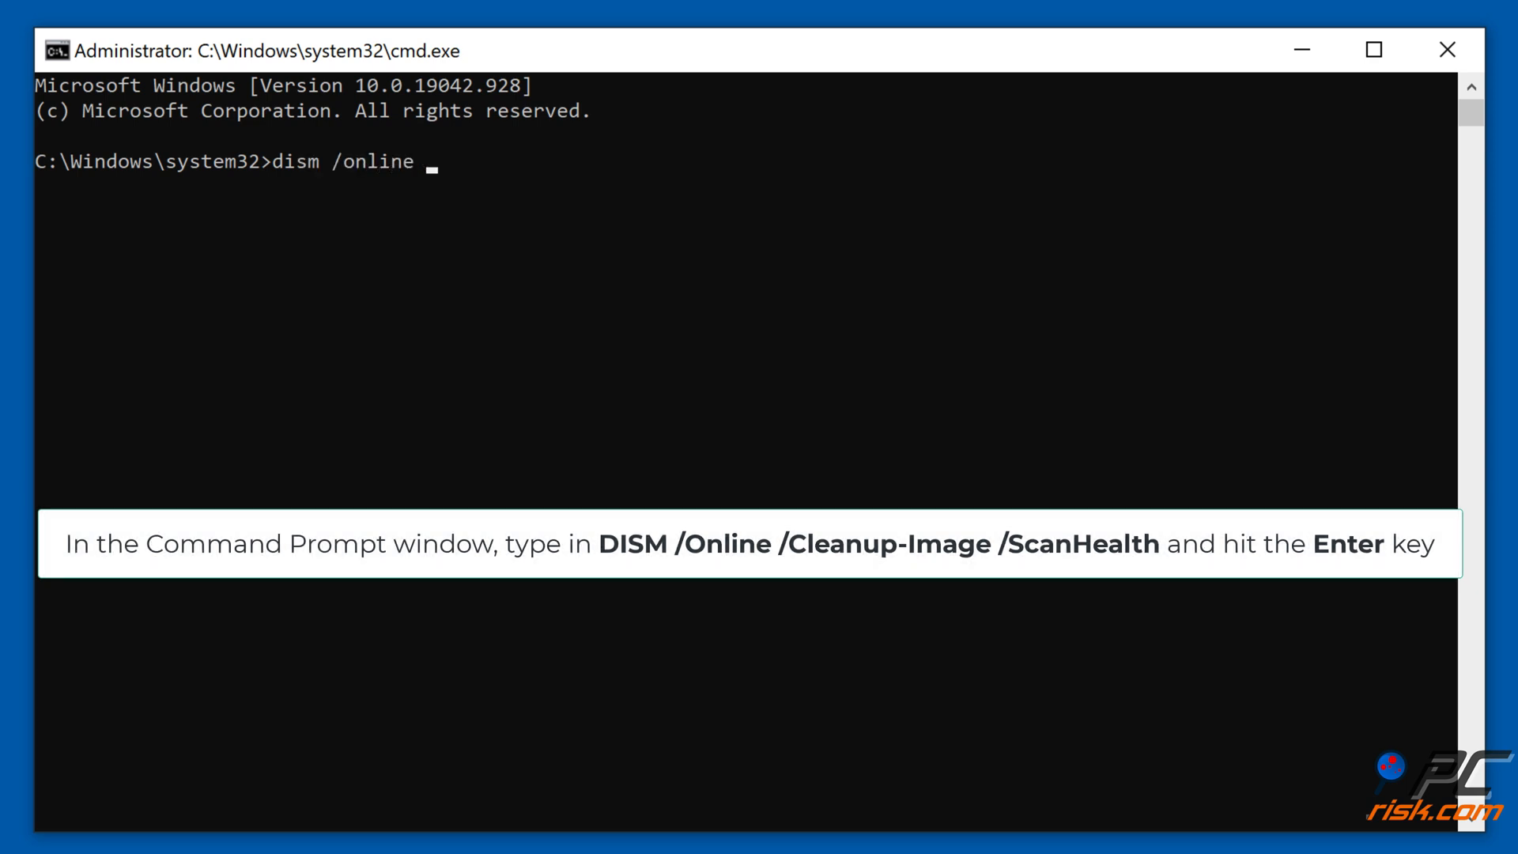
type("/cleanup")
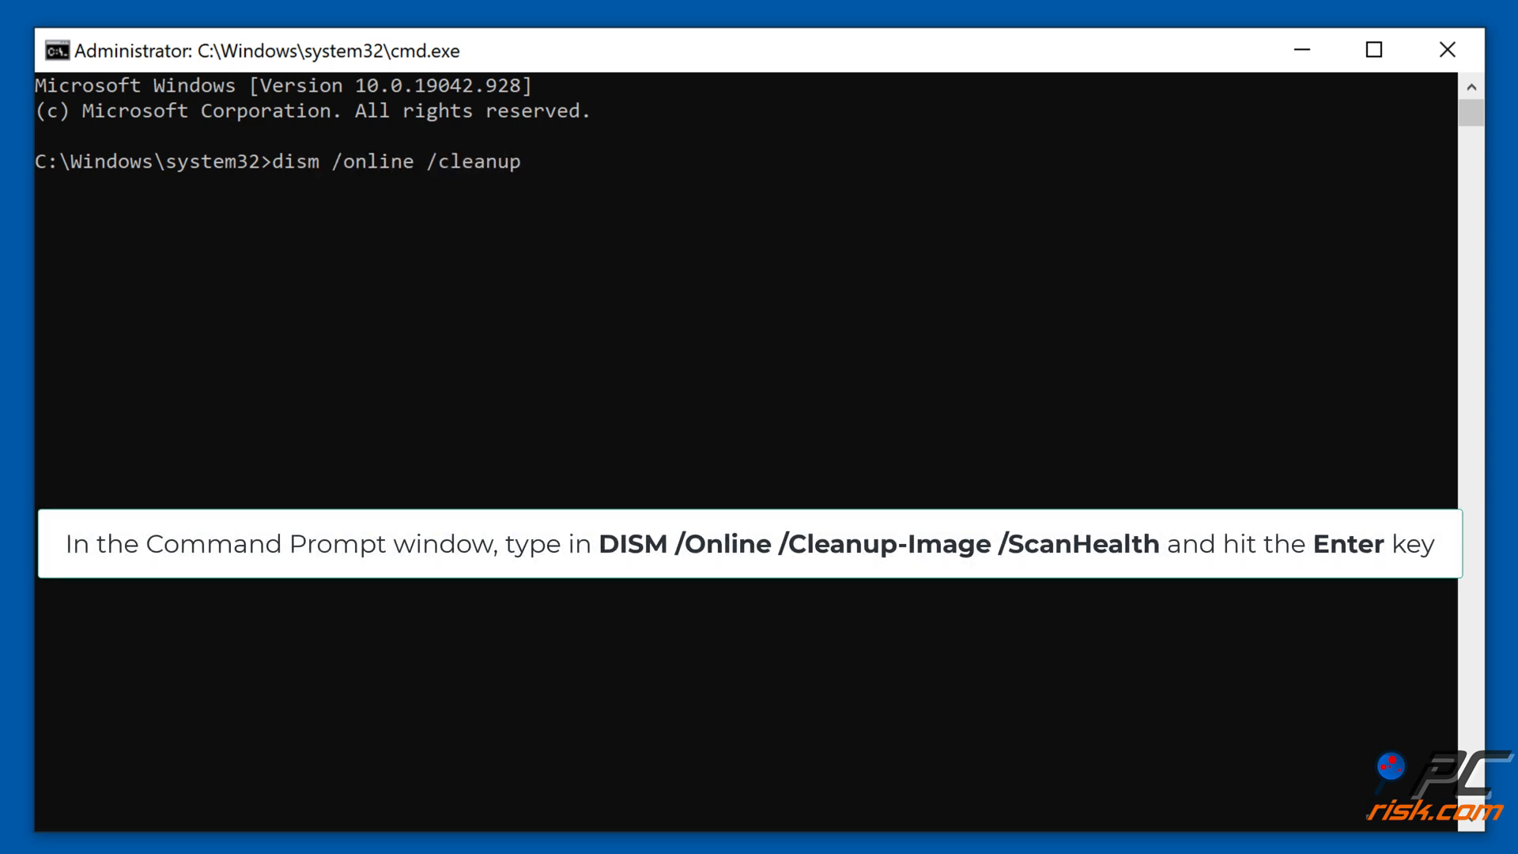
type("-image /scan")
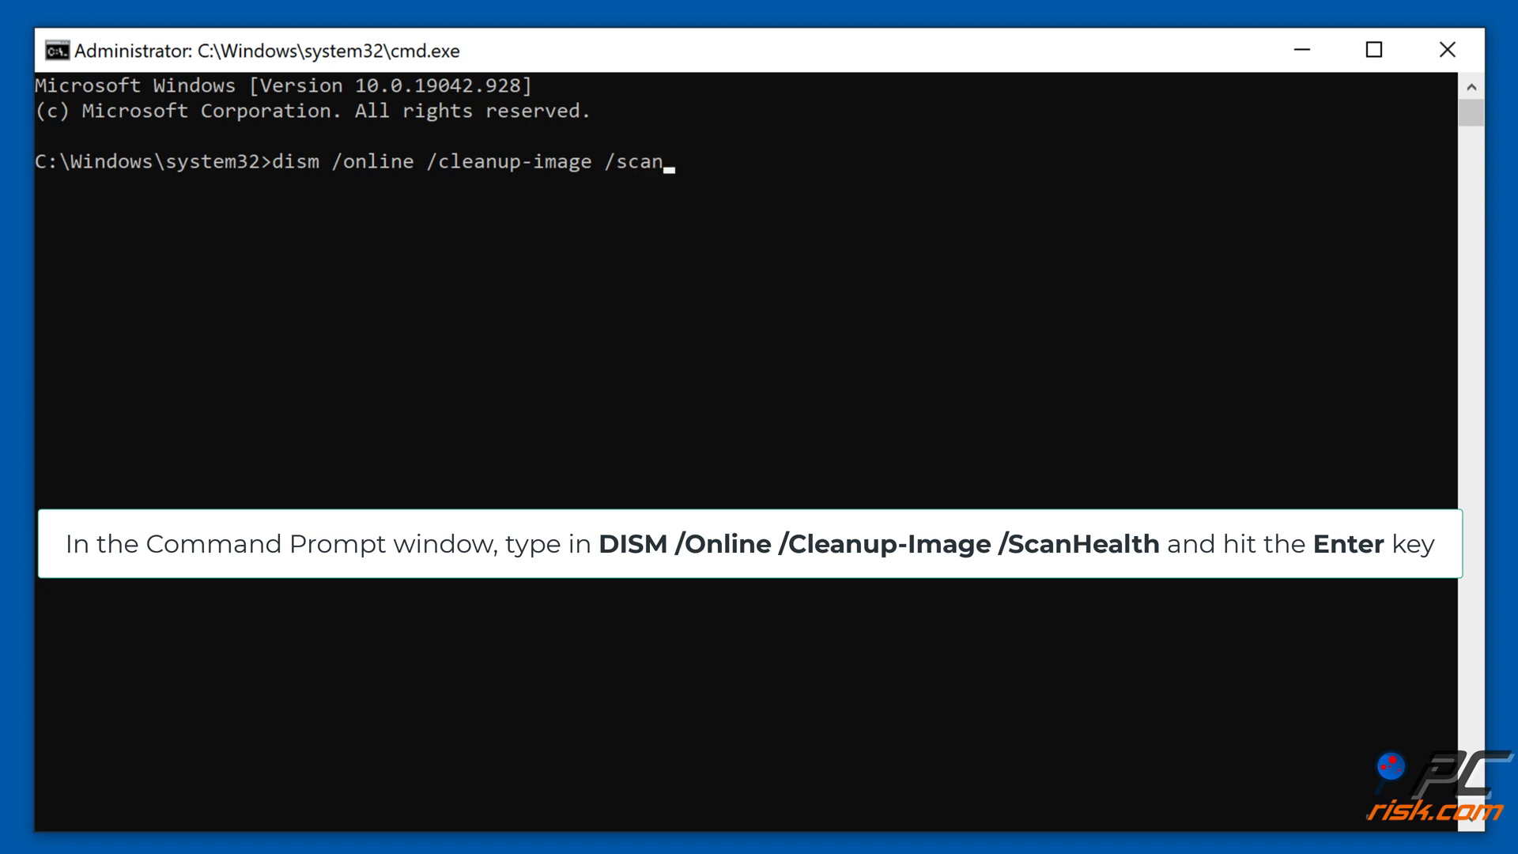
key("Return")
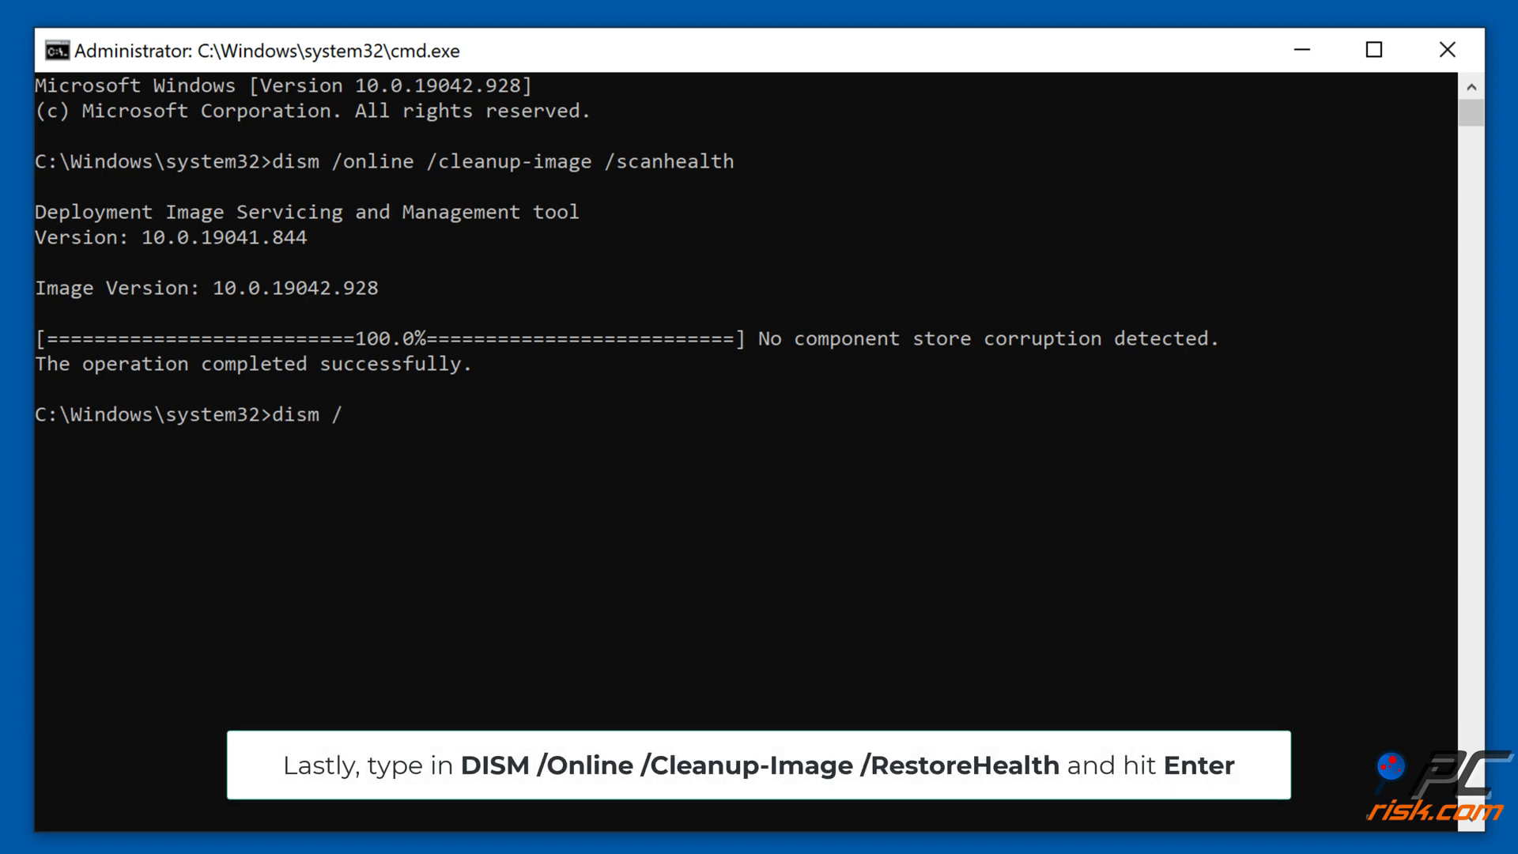
- Run DISM /Online /Cleanup-Image /RestoreHealth to repair the Windows image
type("online /clea")
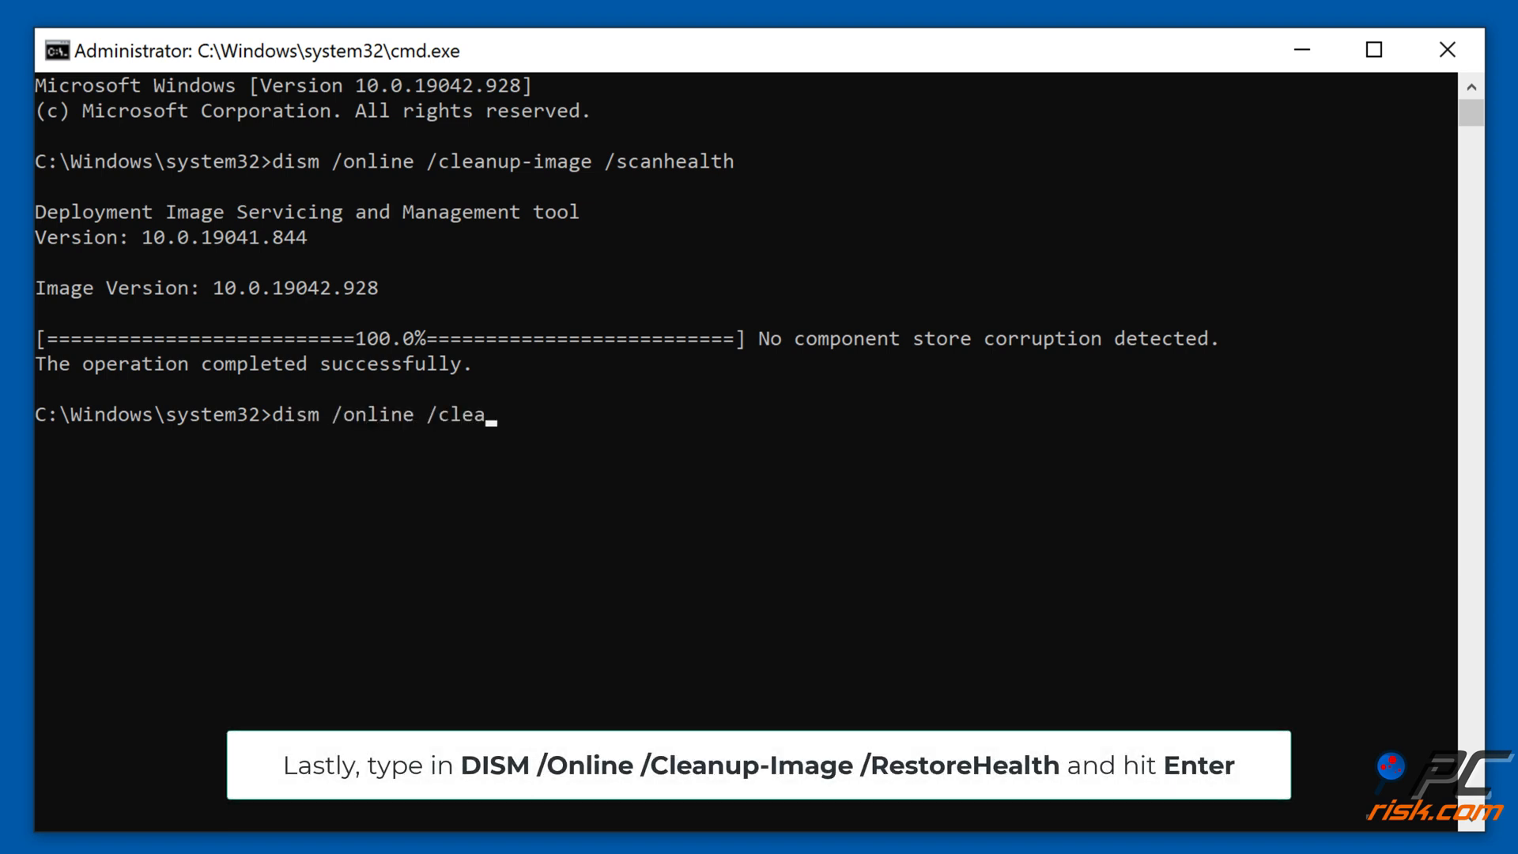
type("nup-image /")
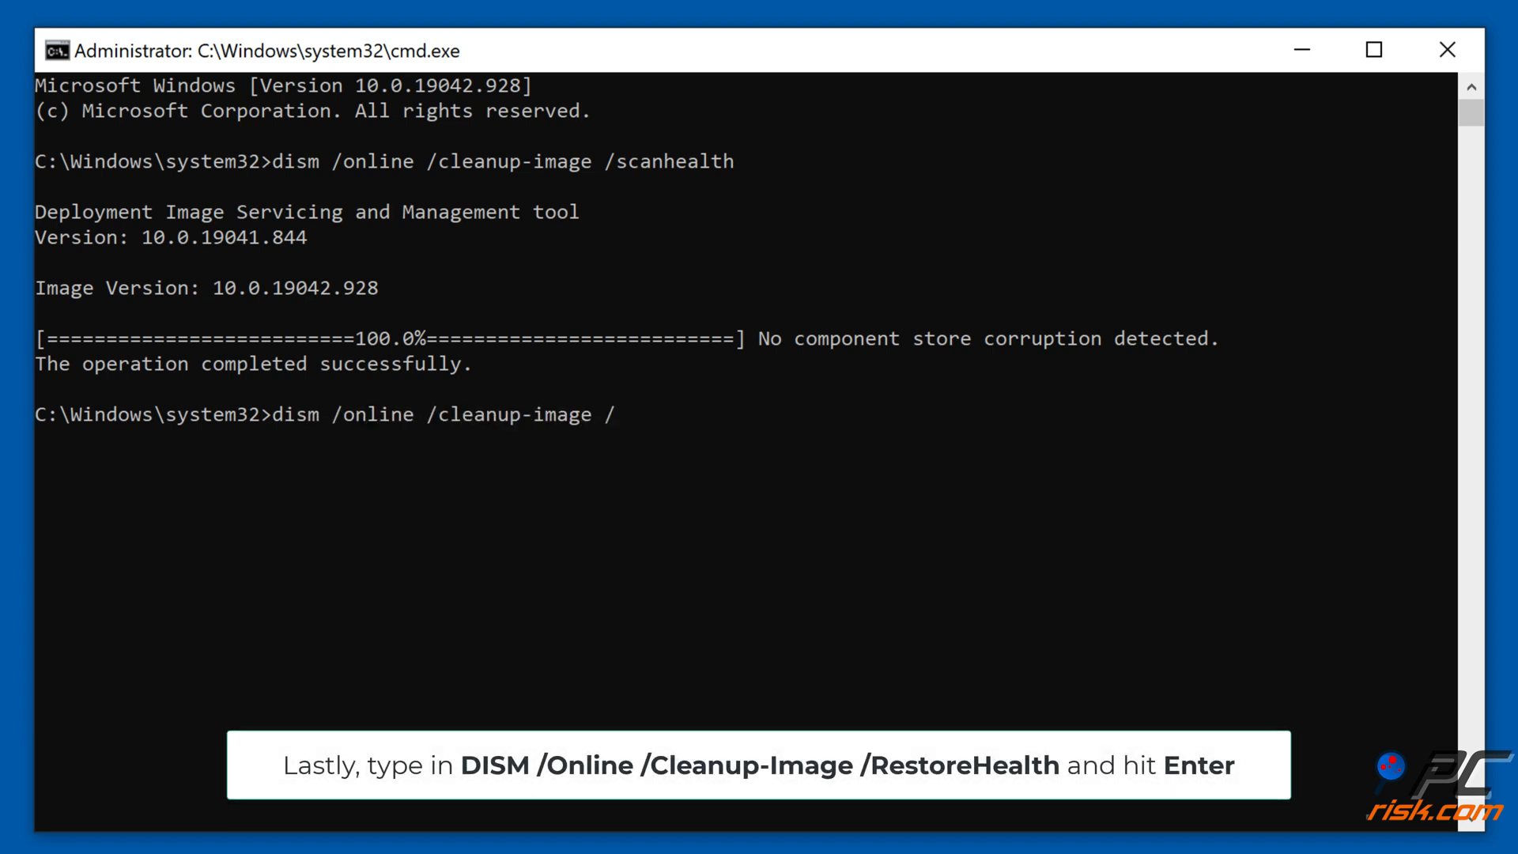
type("restorehealth")
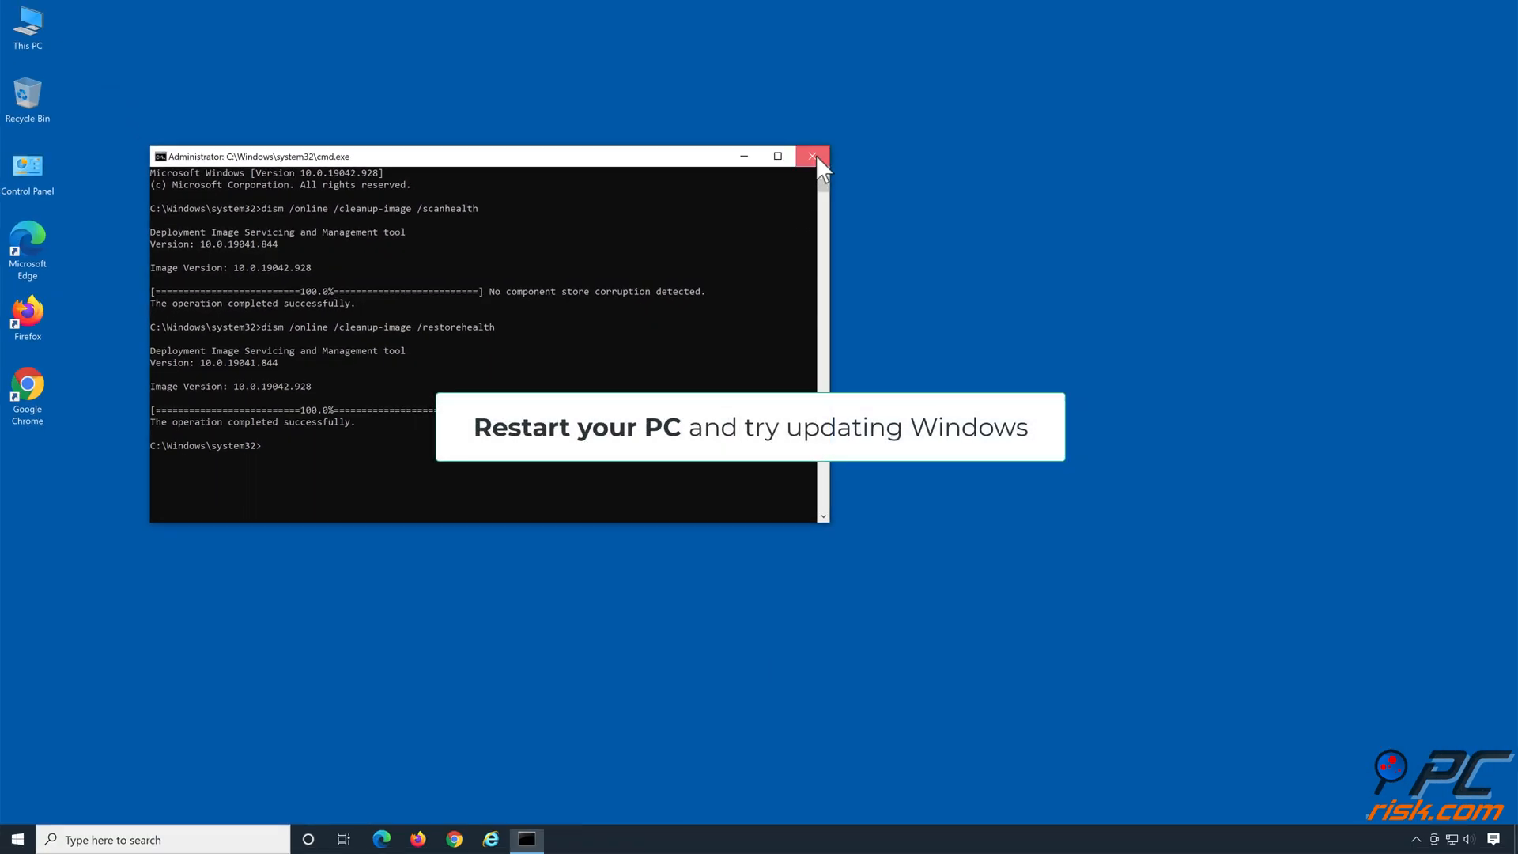
- Reopen Command Prompt as administrator, run sfc /scannow, then close it
left_click(812, 156)
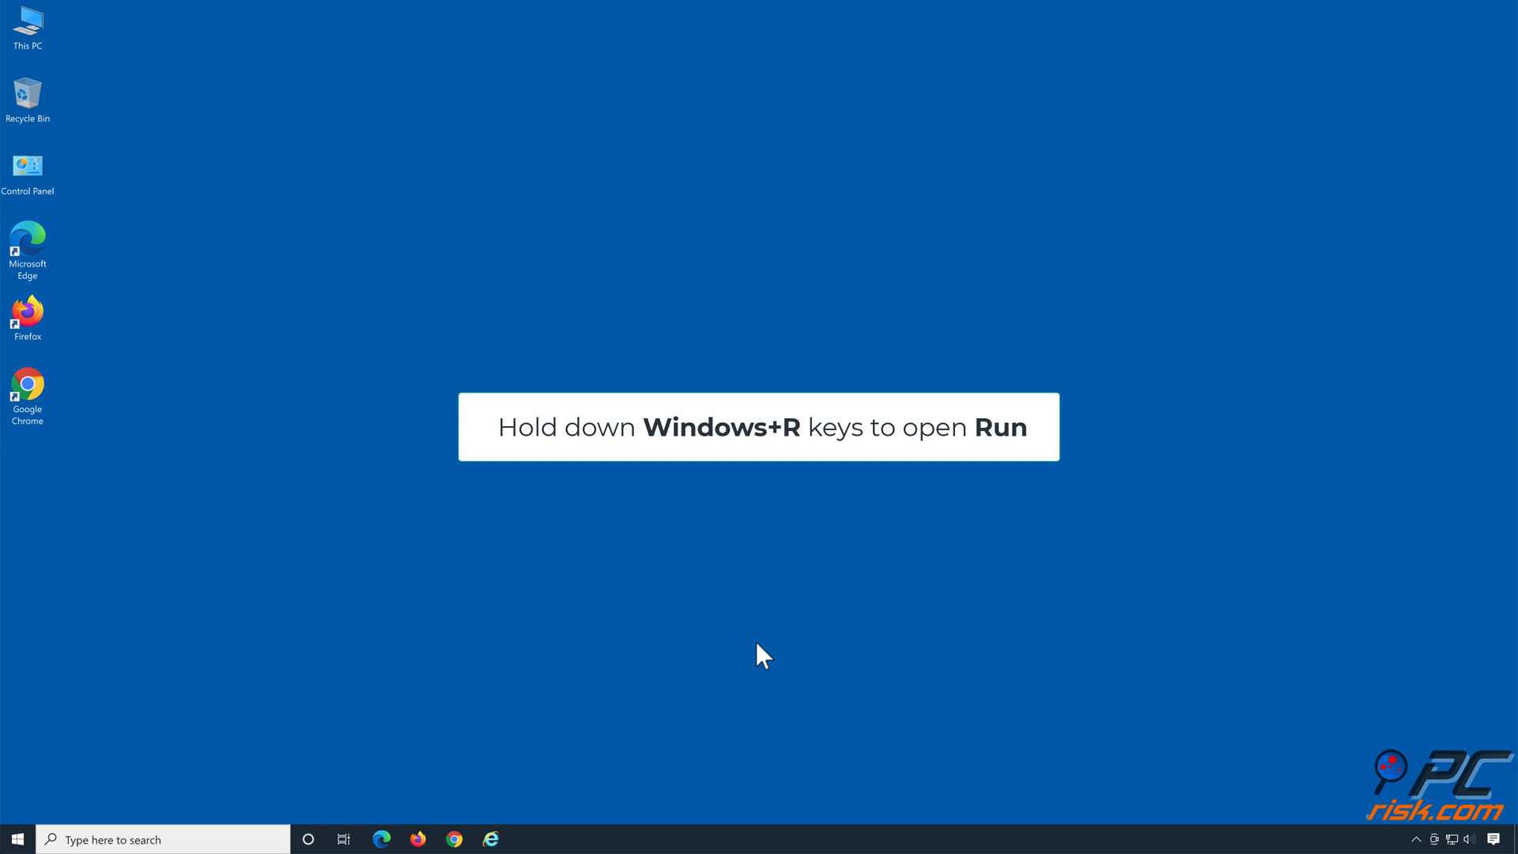
key("win+r")
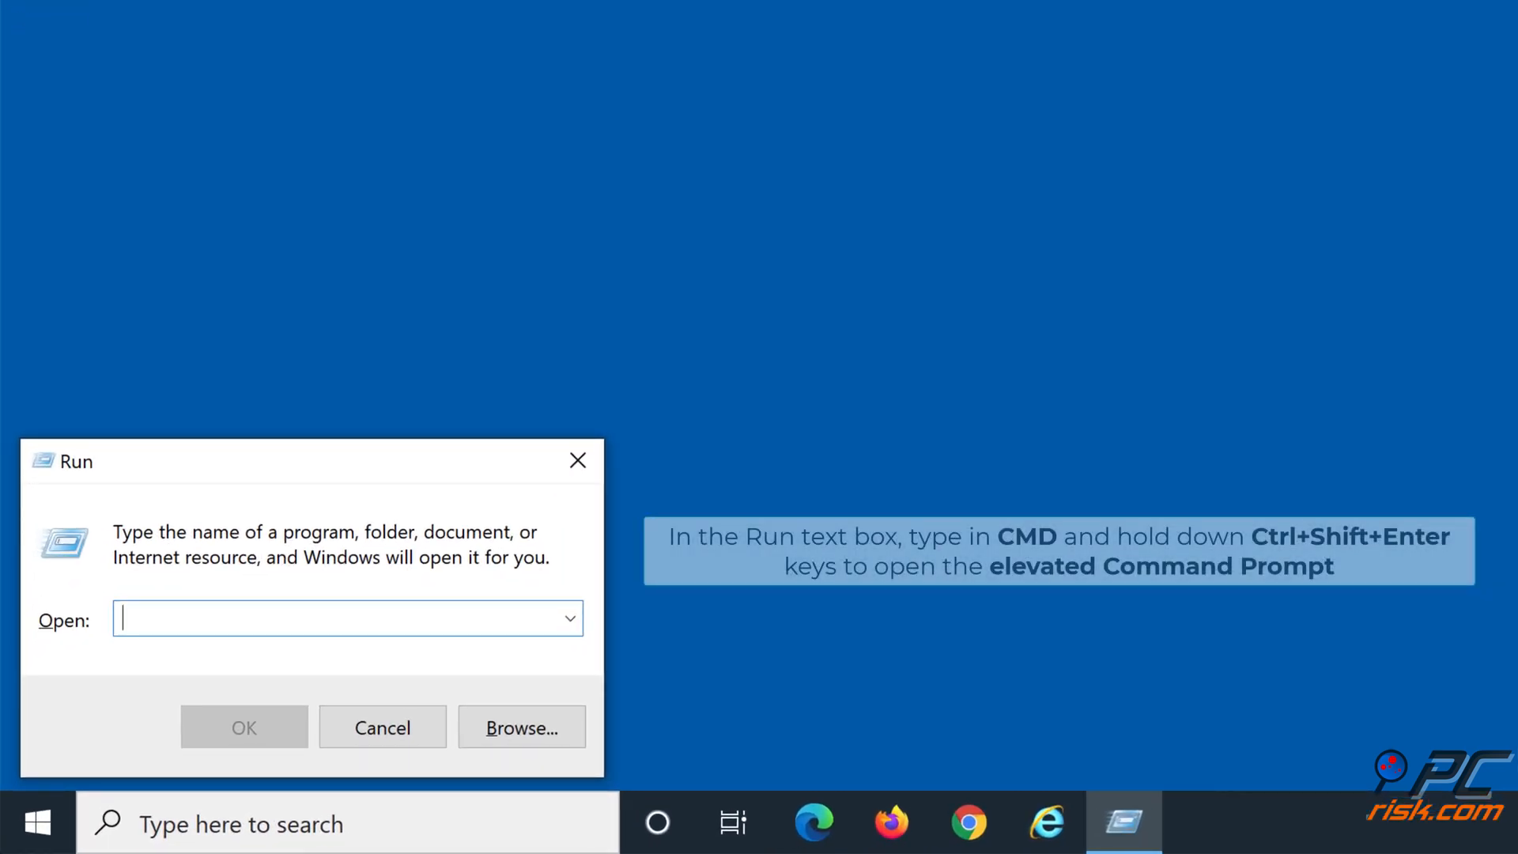
type("cmd")
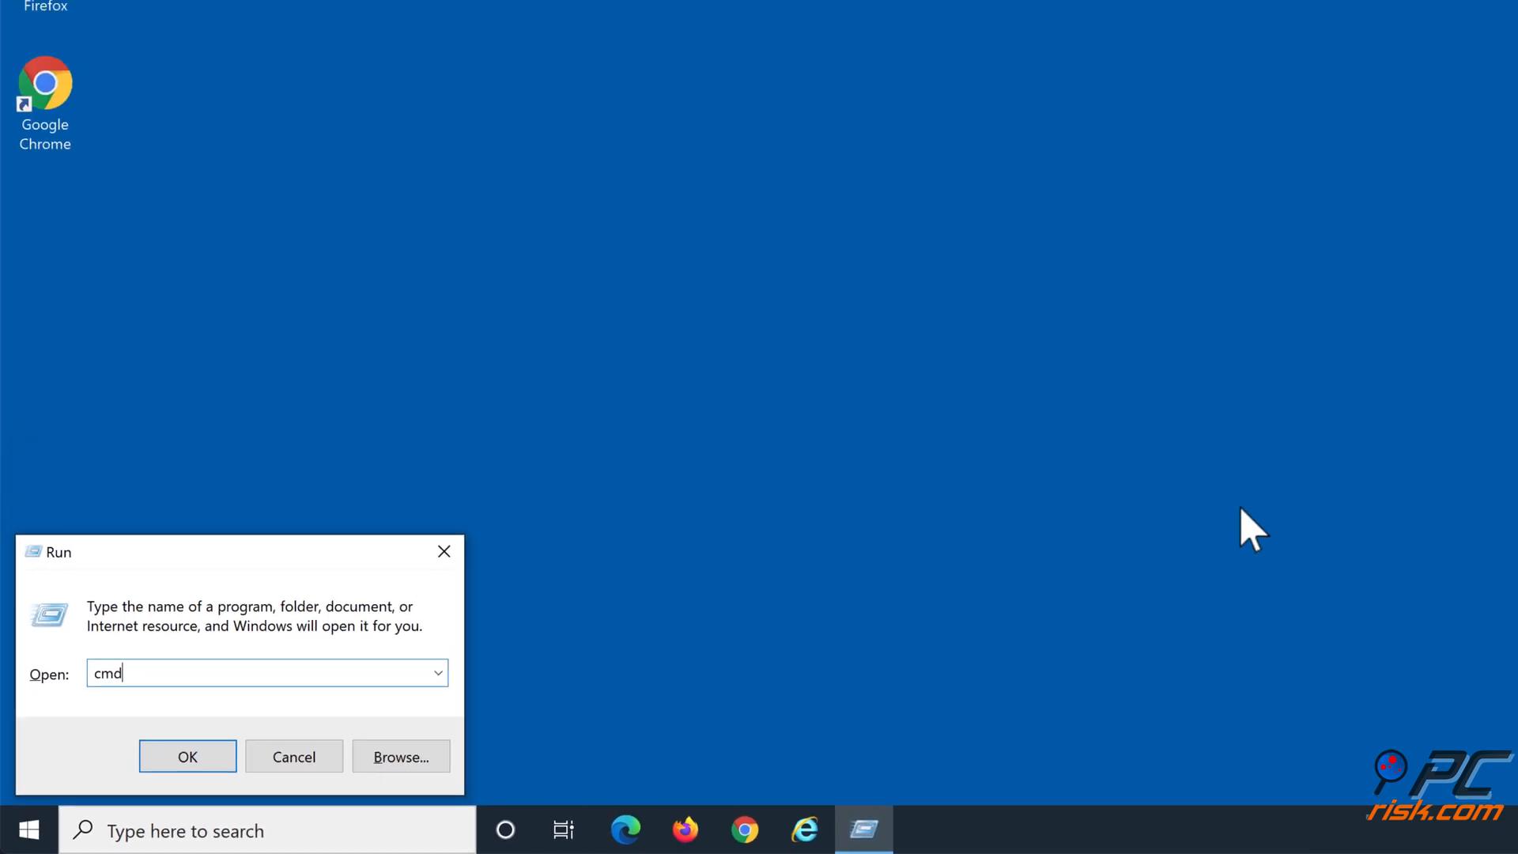
left_click(186, 755)
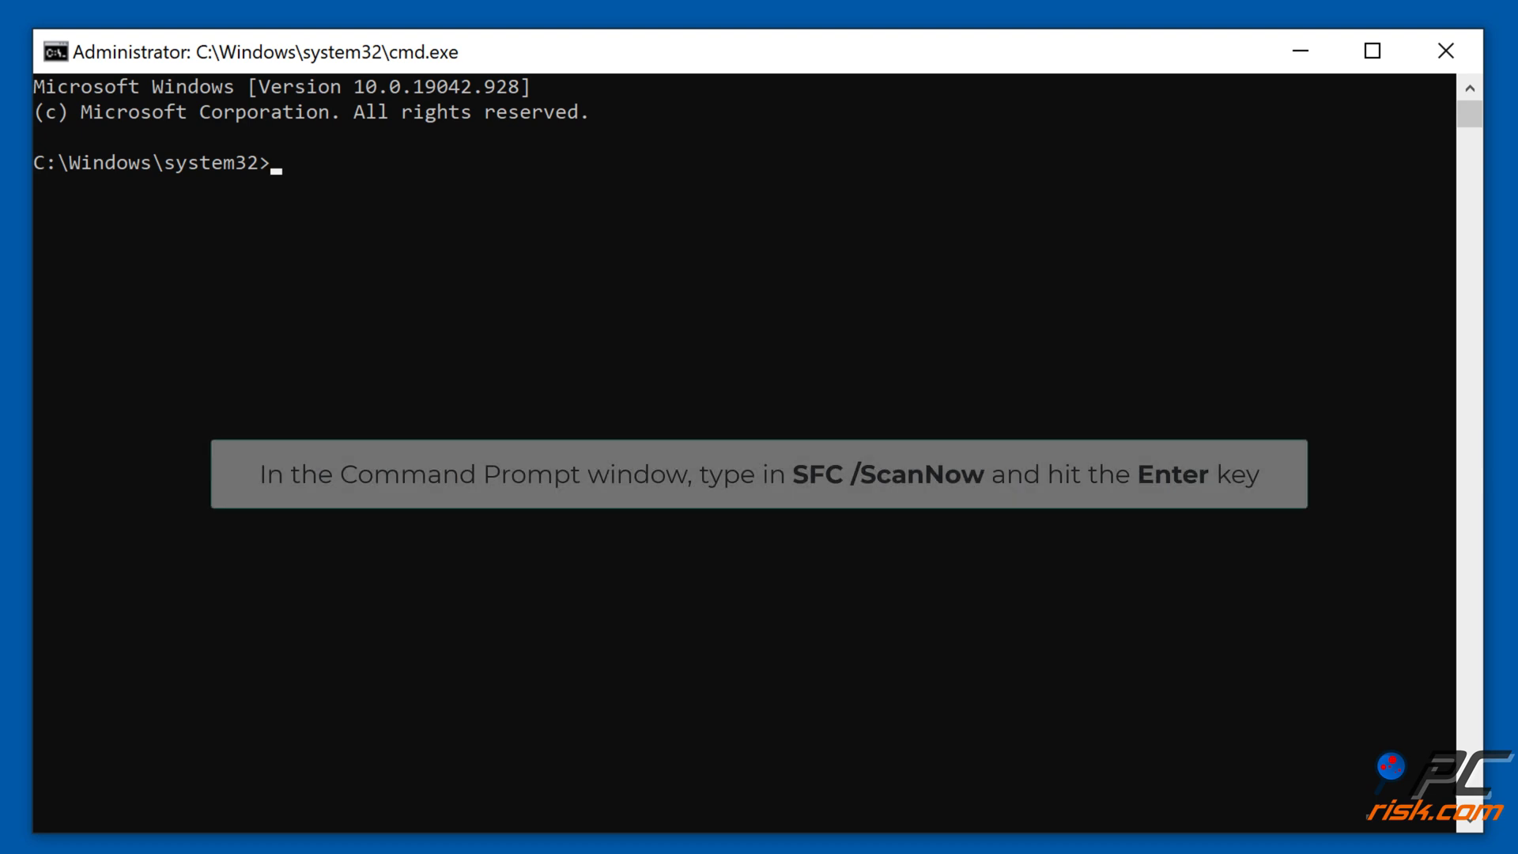
type("sfc")
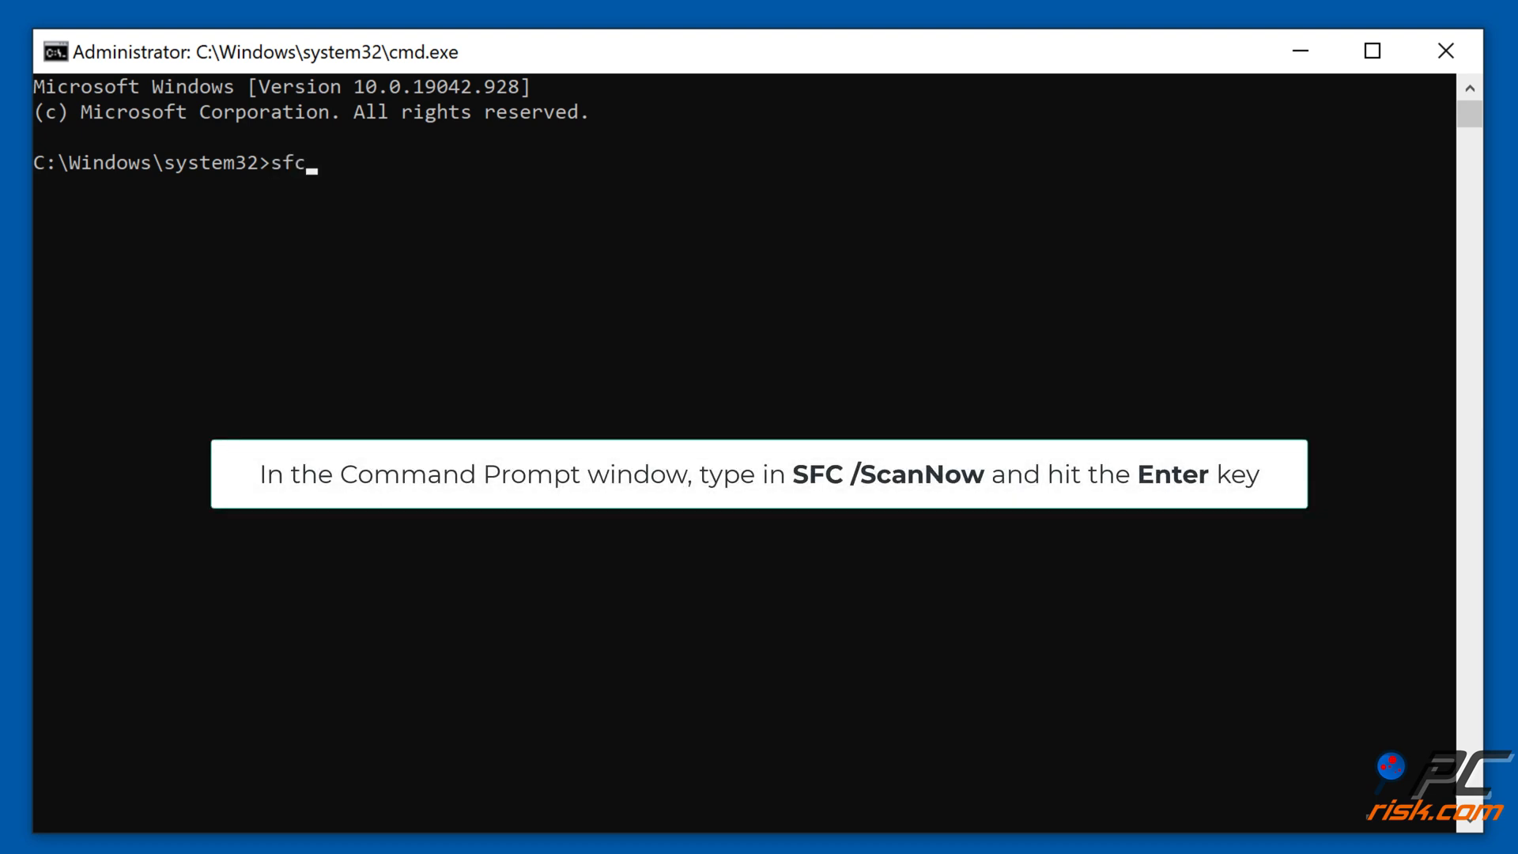
type("/sca")
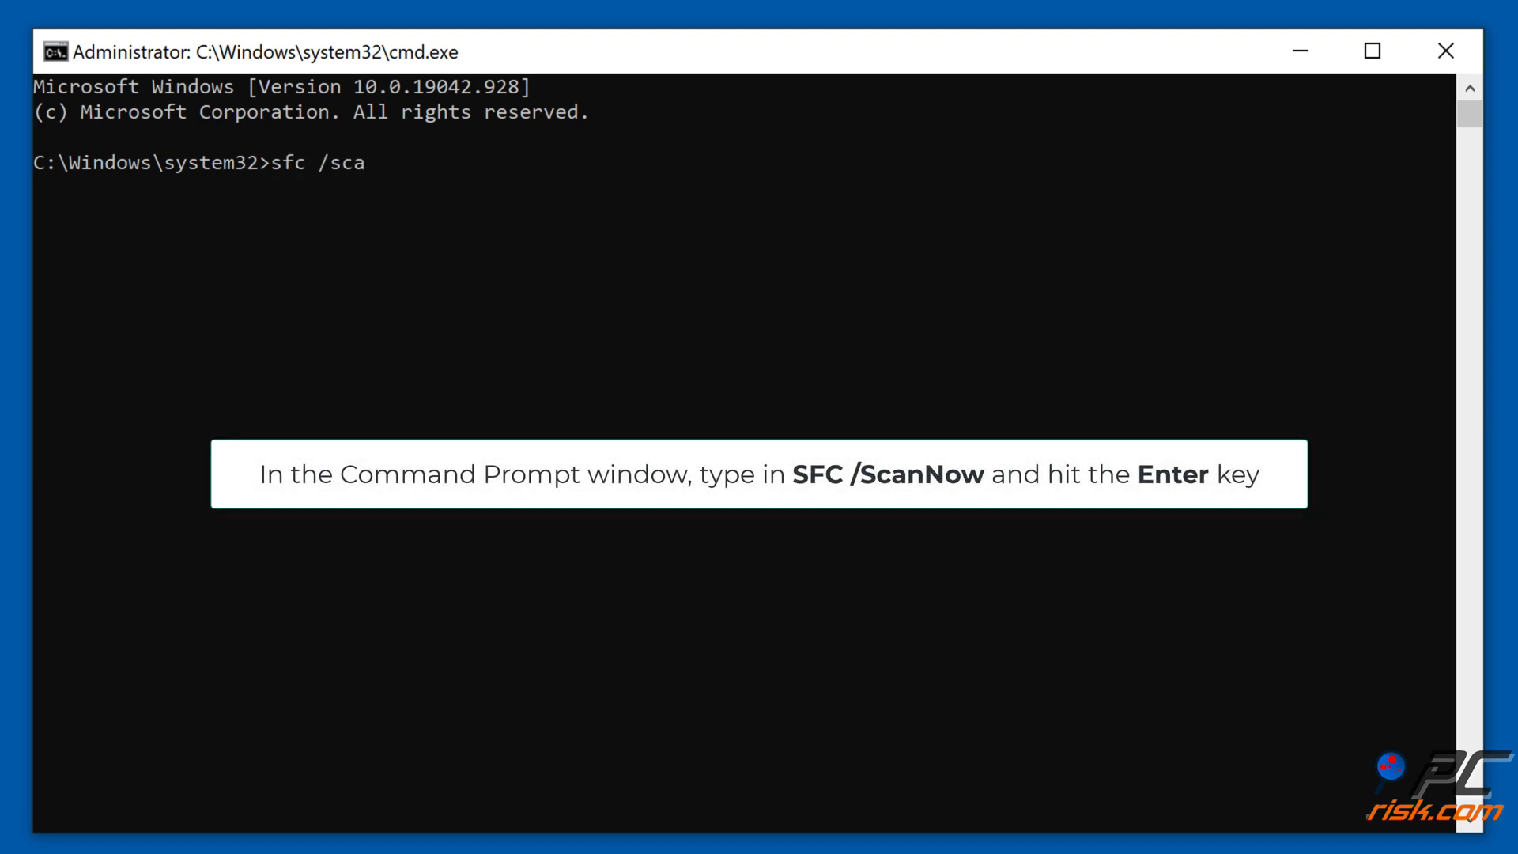
type("nnow")
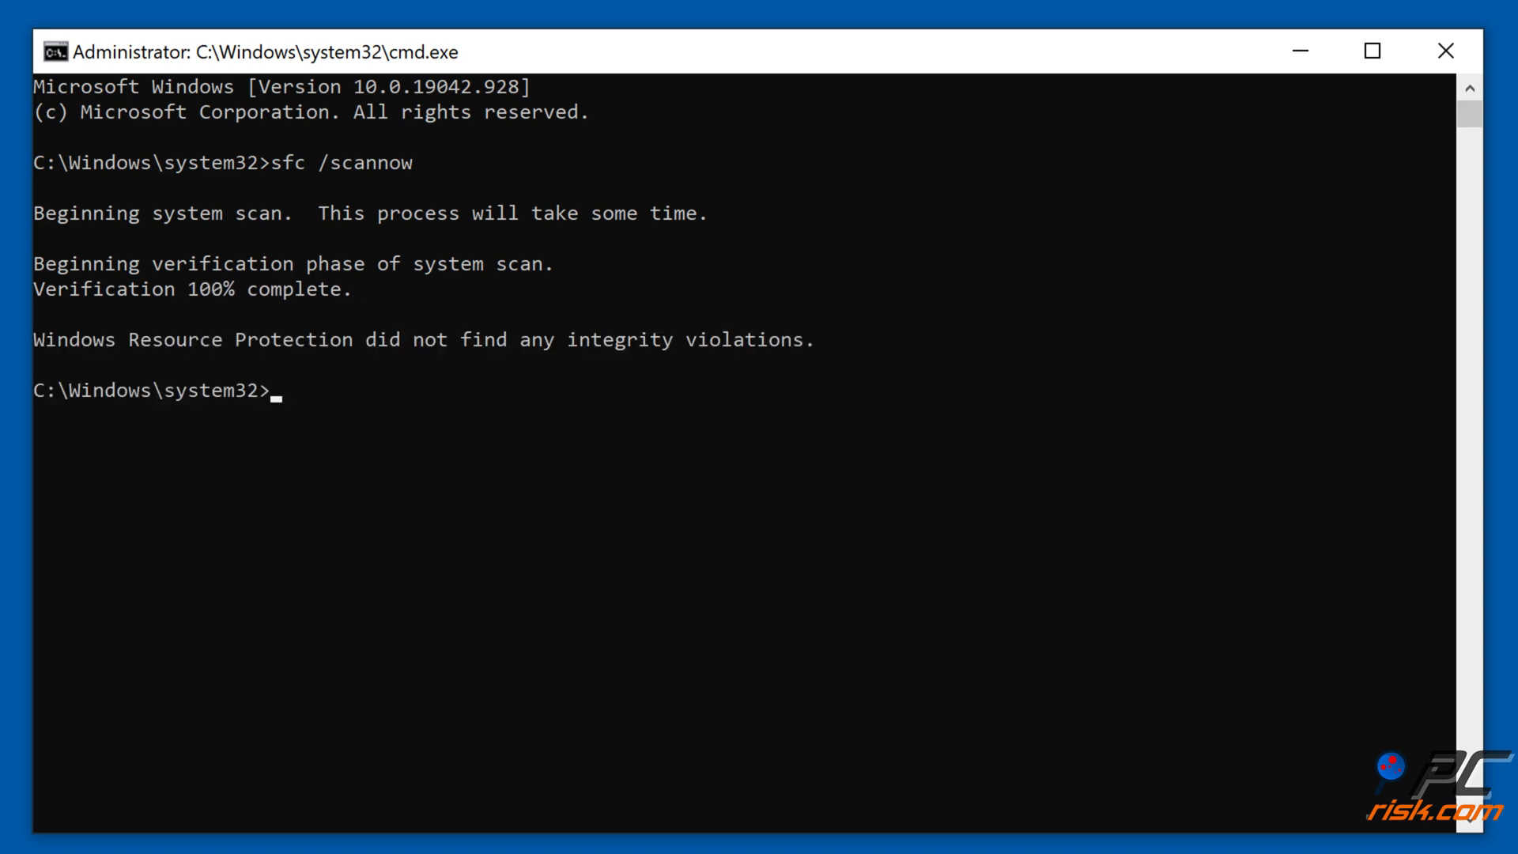
left_click(1371, 51)
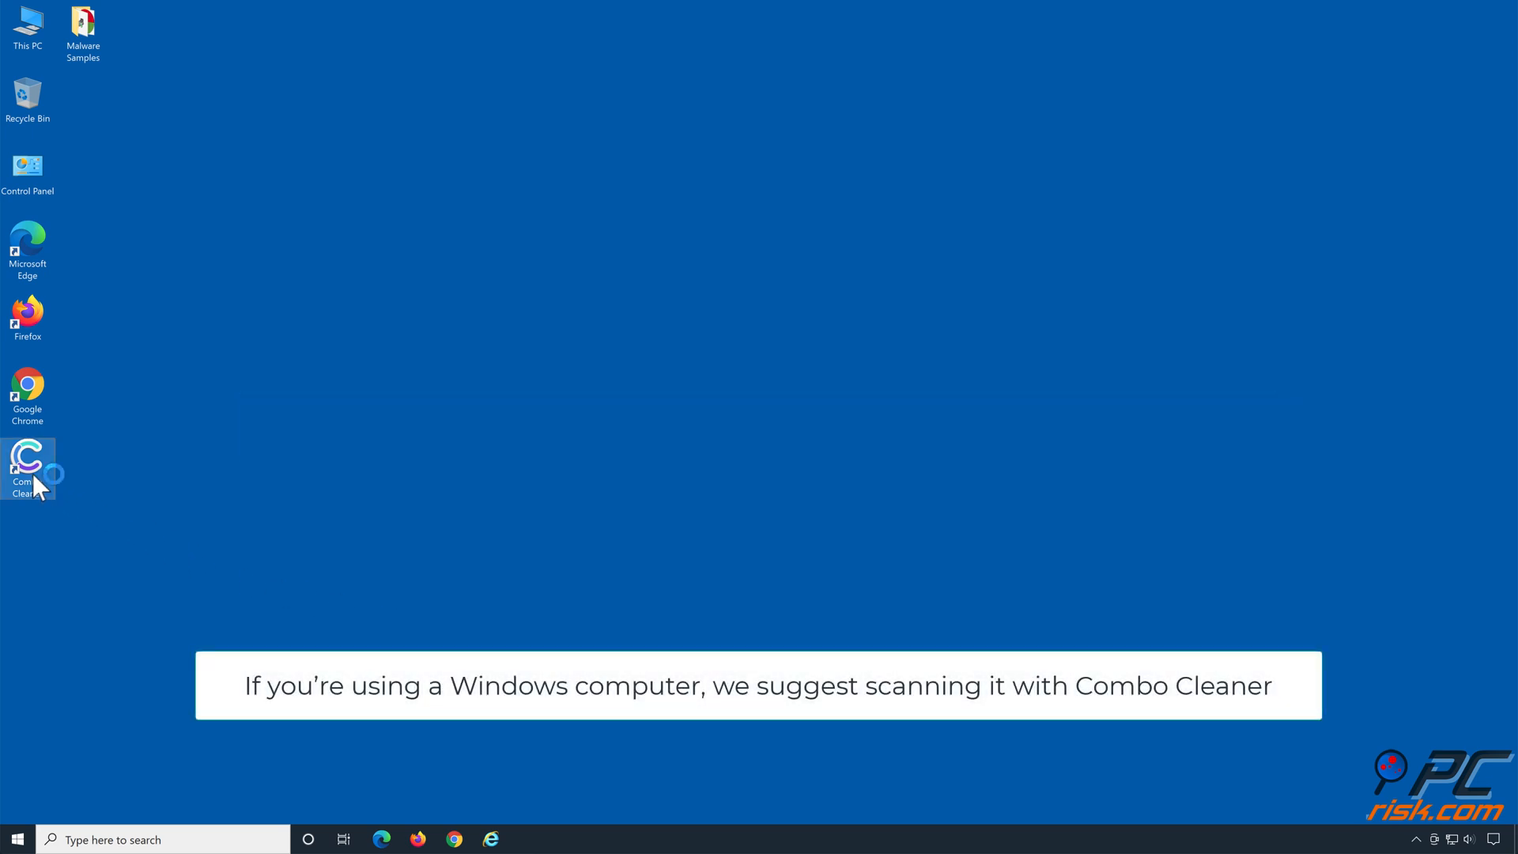
- Launch Combo Cleaner, scan, and quarantine all 21 detected threats
double_click(27, 460)
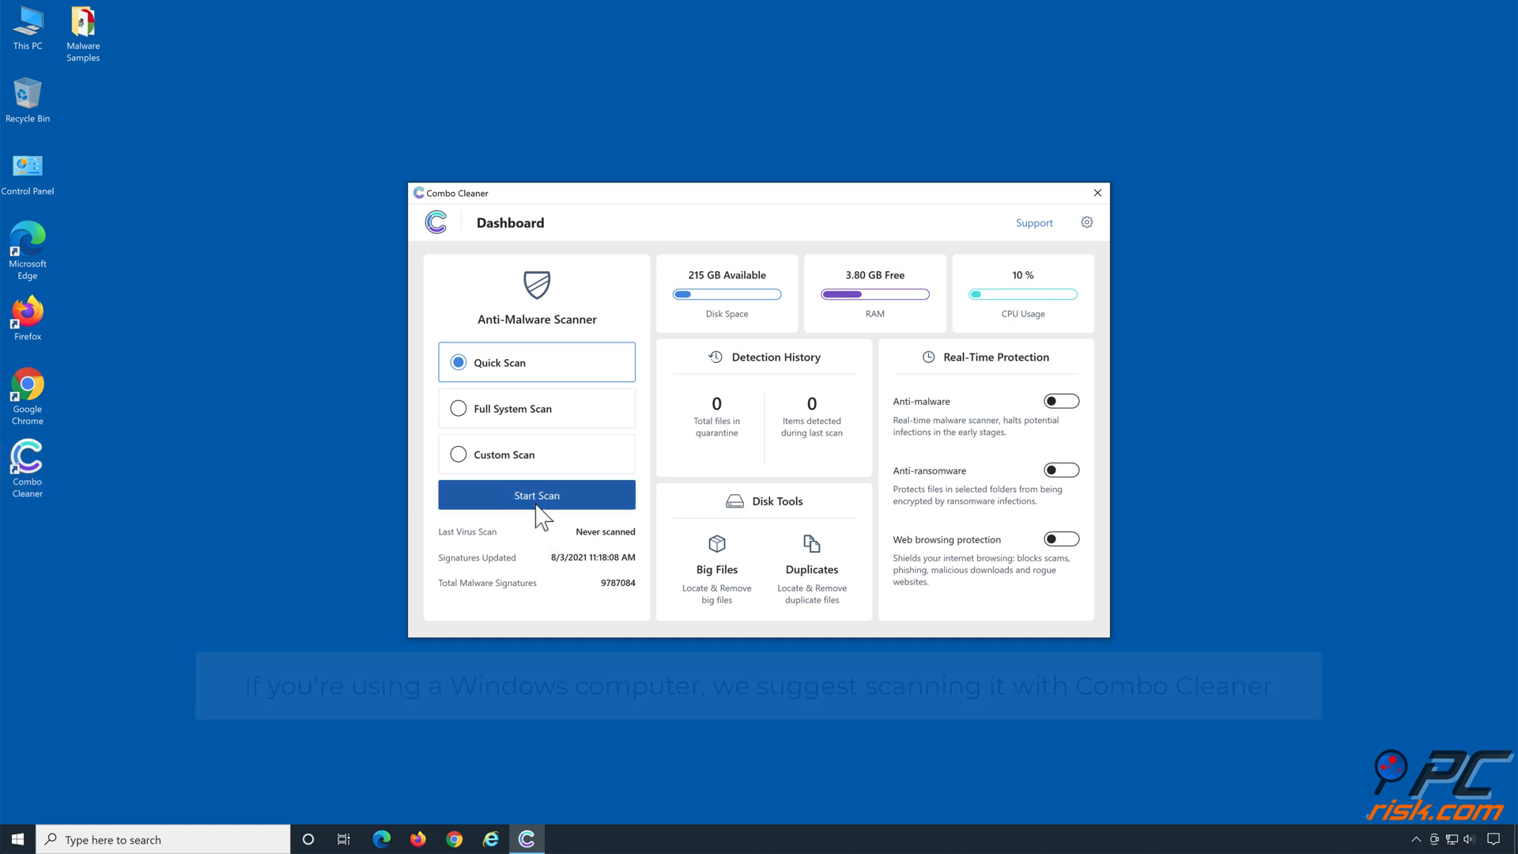
left_click(535, 495)
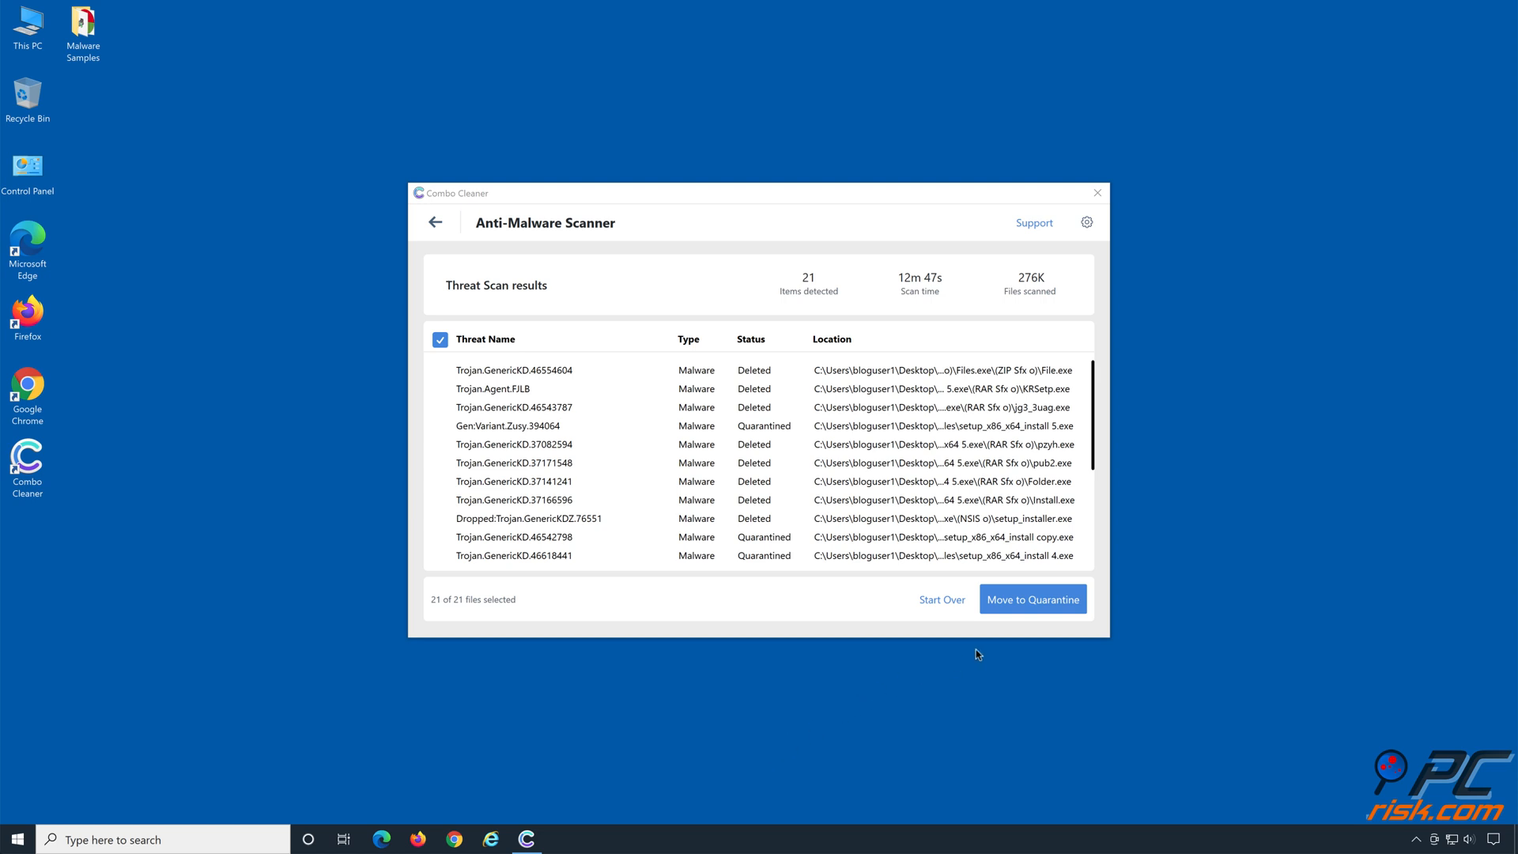
mouse_move(1034, 620)
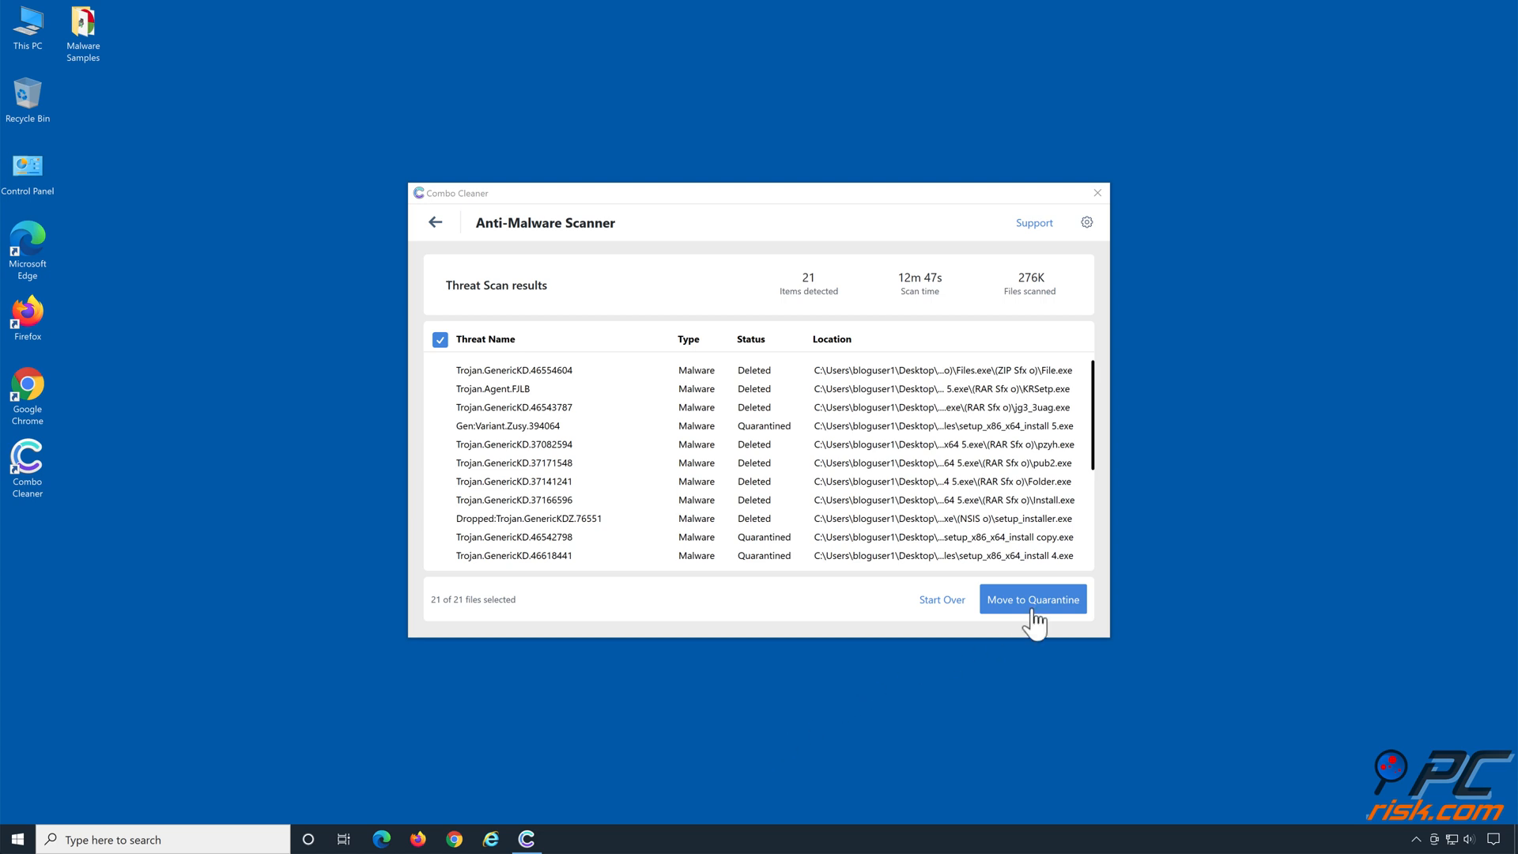
left_click(1031, 598)
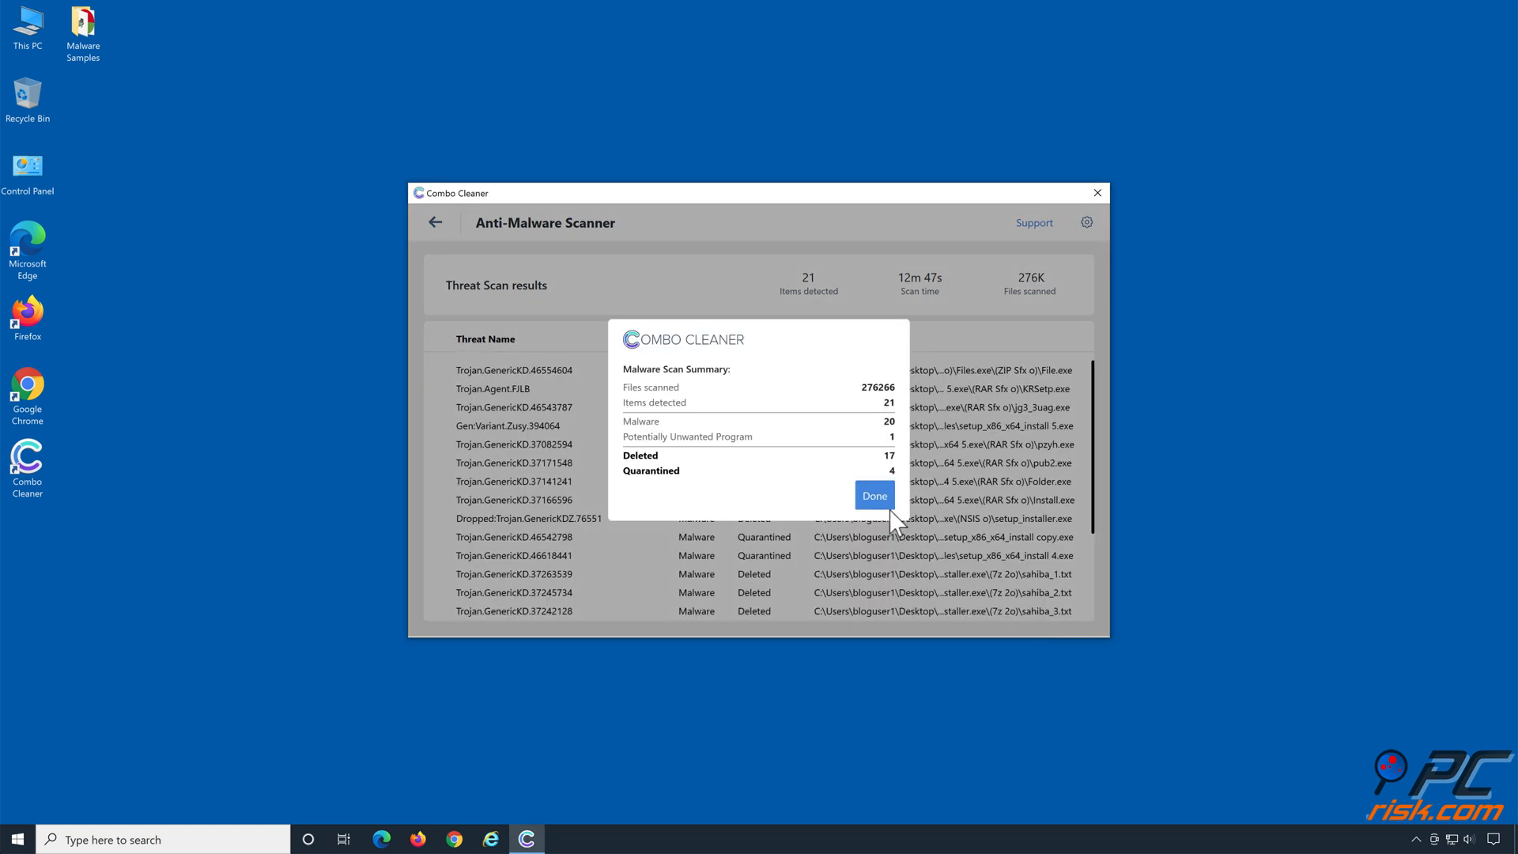
left_click(872, 495)
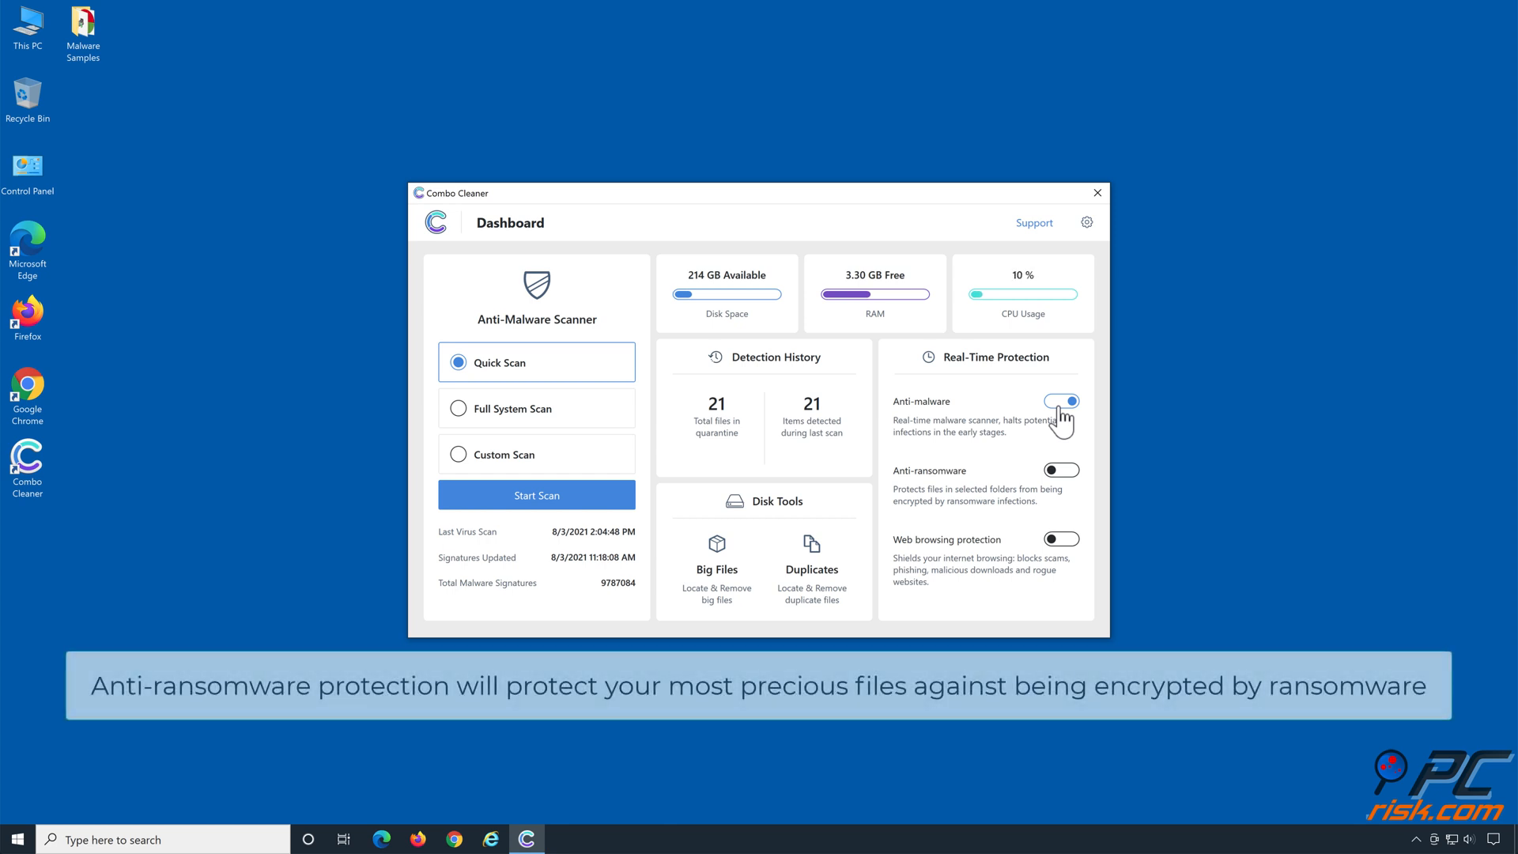
- Enable anti-ransomware protection for the Libraries > Documents folder
left_click(1061, 469)
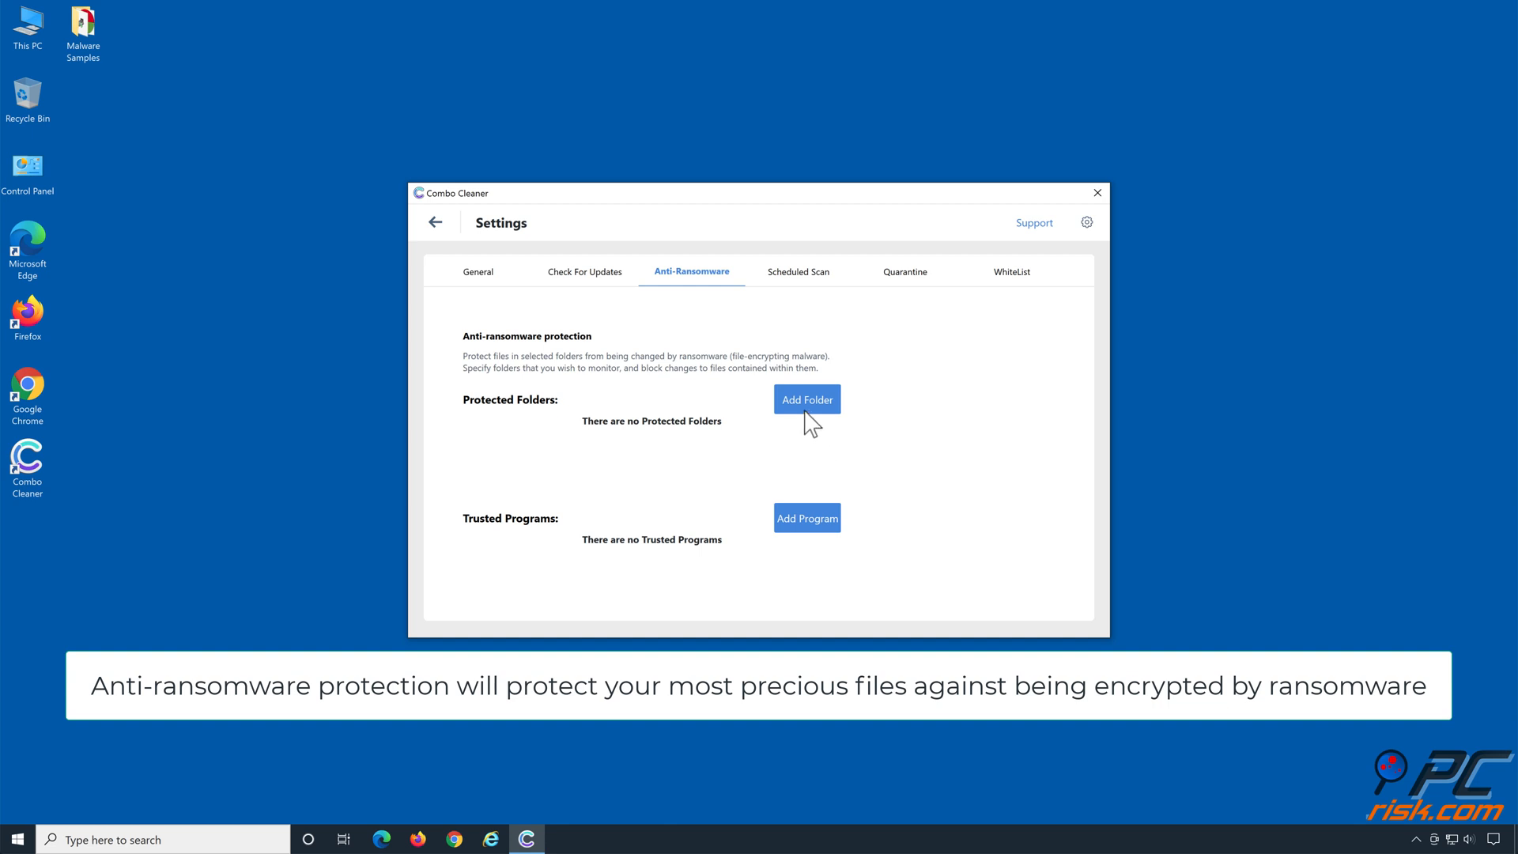
left_click(807, 398)
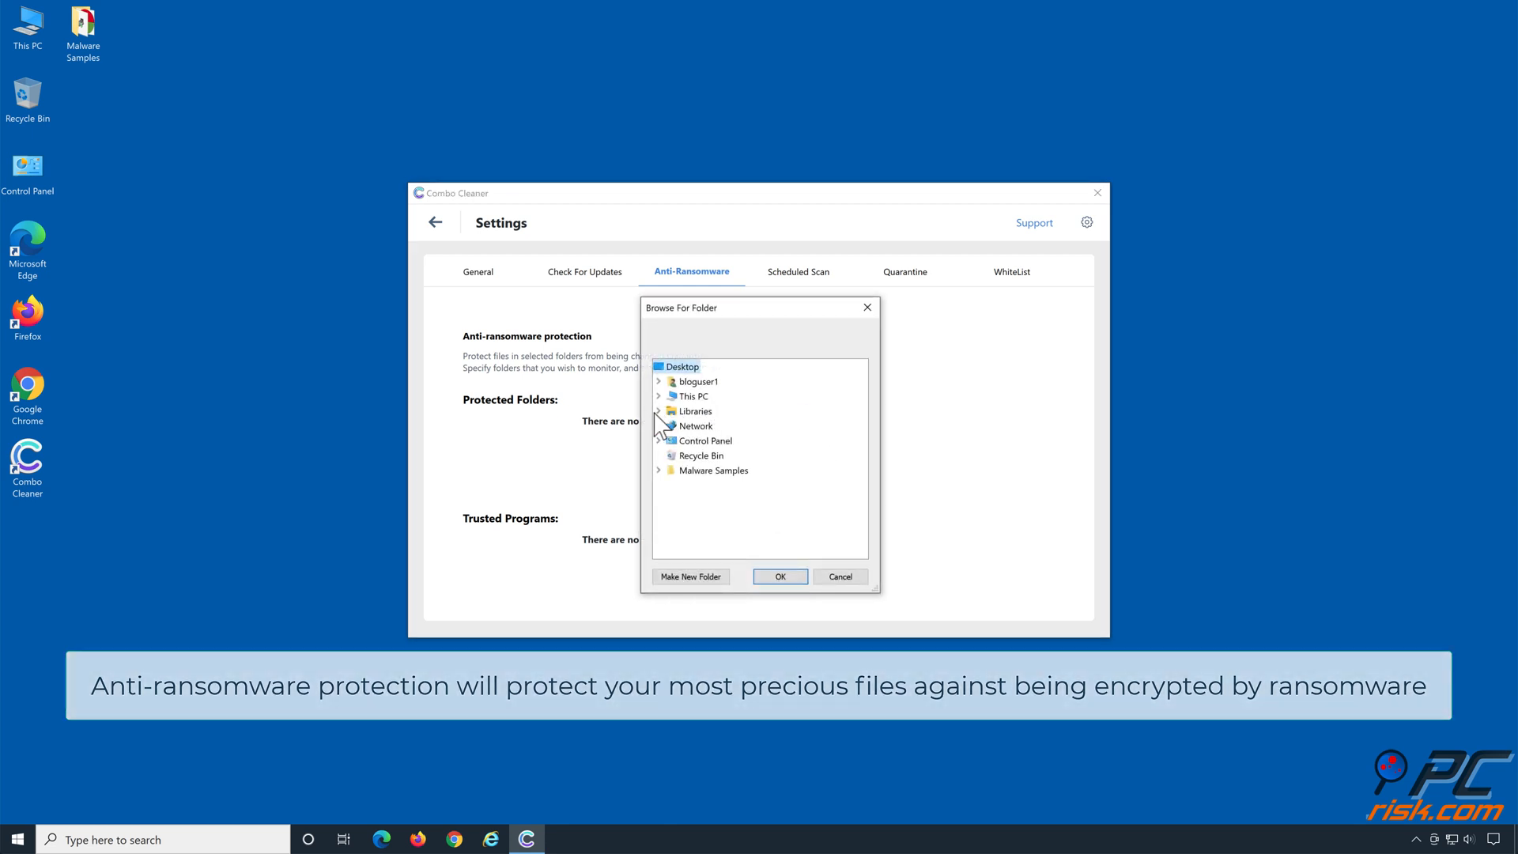
left_click(659, 410)
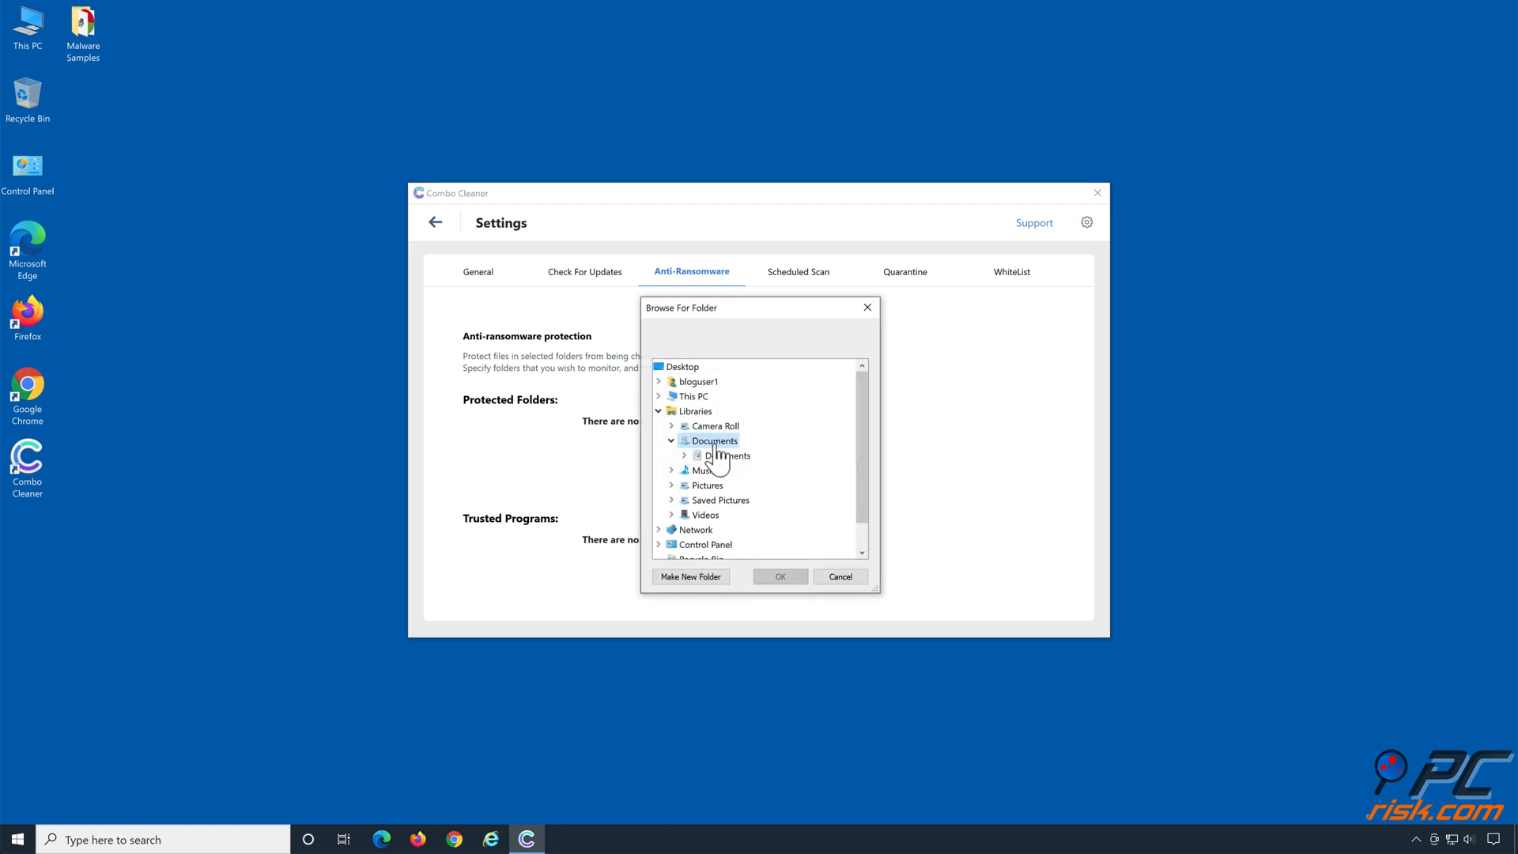
left_click(723, 455)
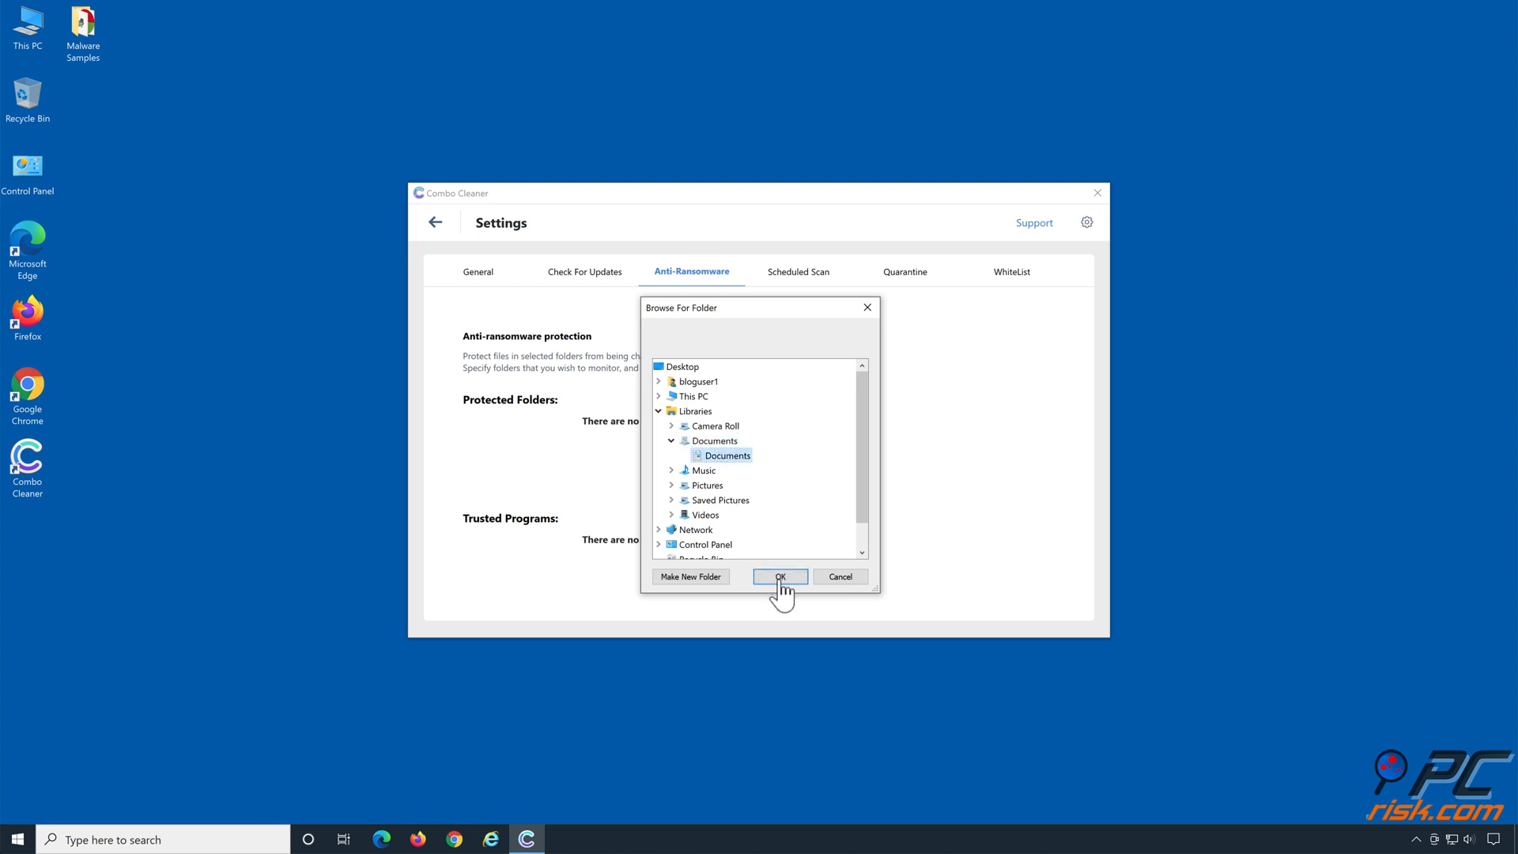
left_click(780, 576)
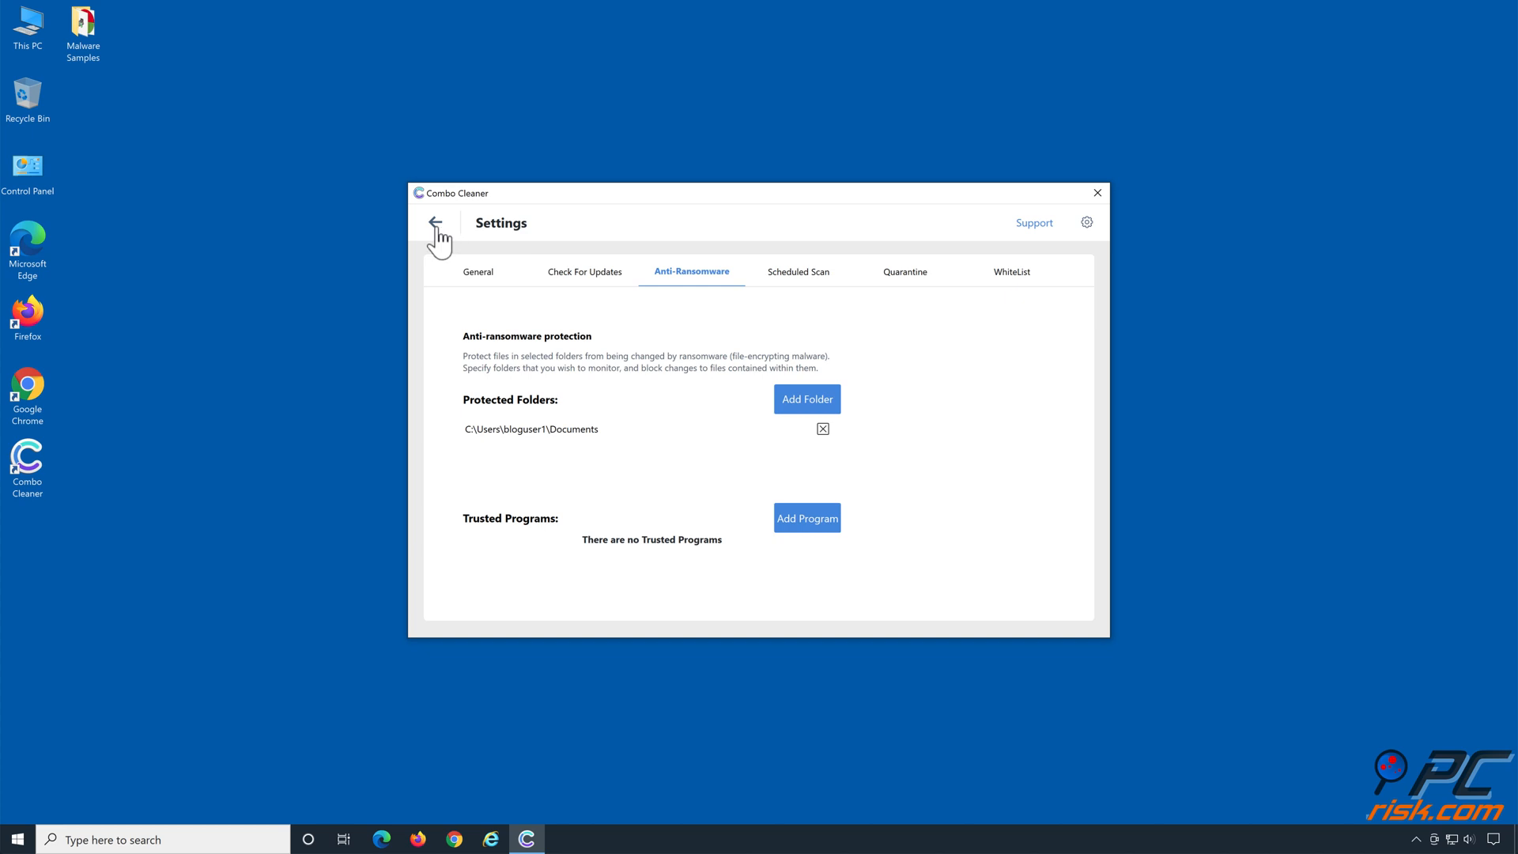
- Turn on web browsing protection and close Combo Cleaner
left_click(435, 223)
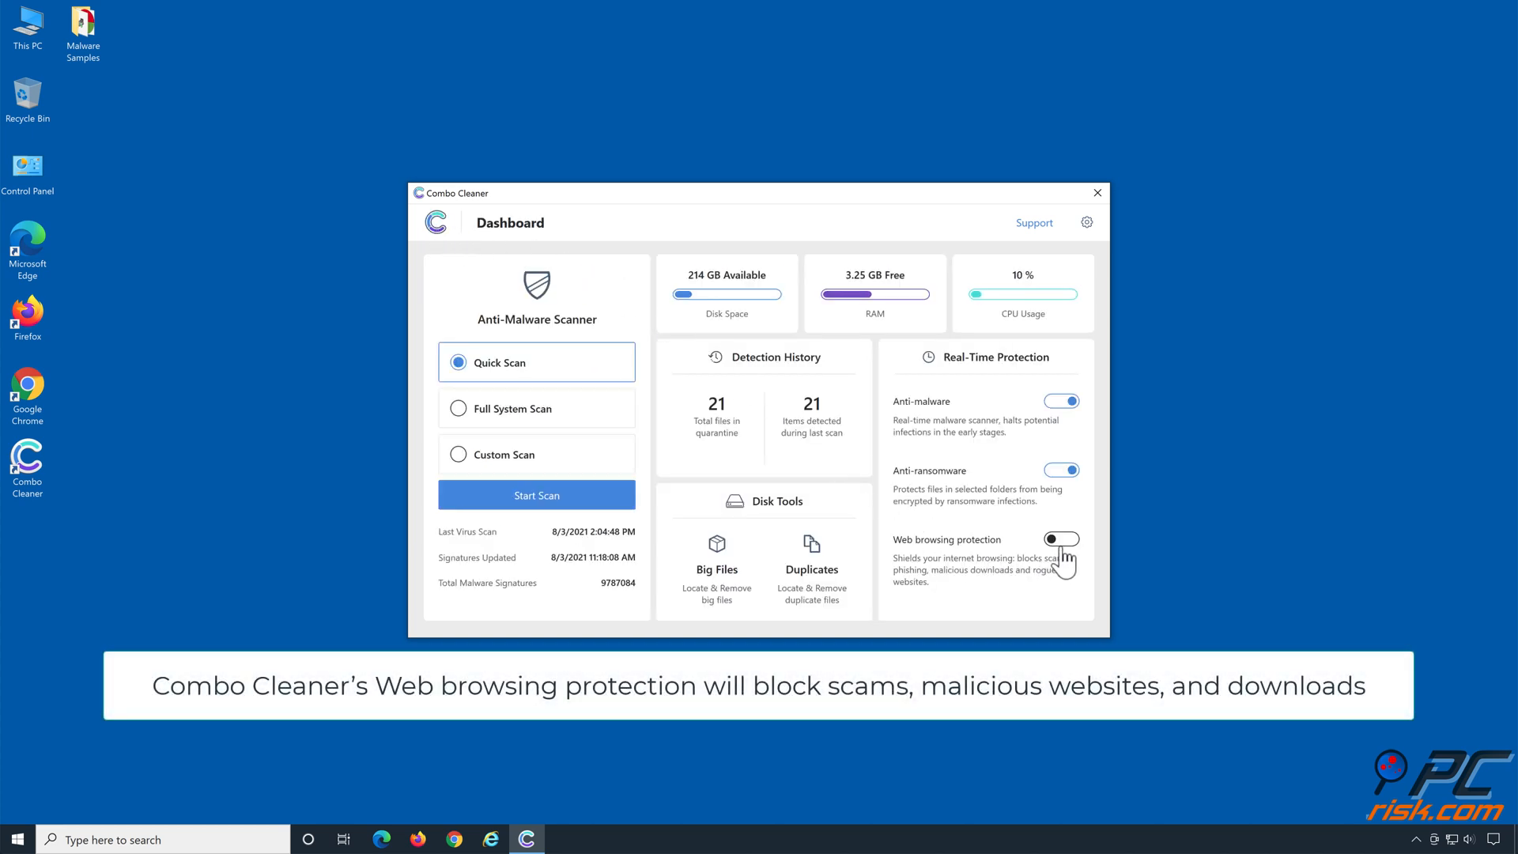
left_click(1060, 538)
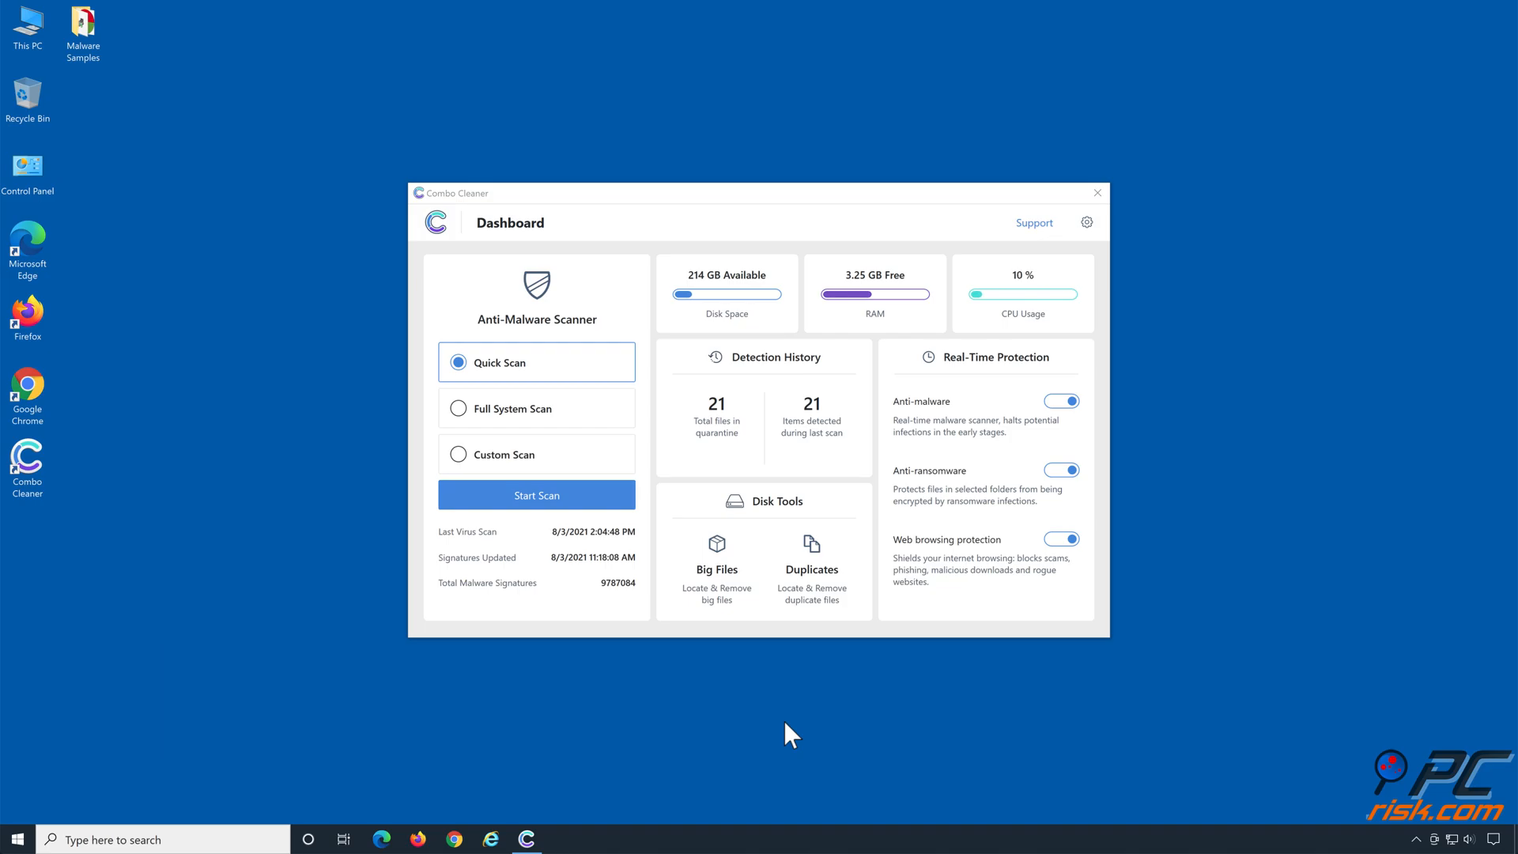
left_click(1095, 193)
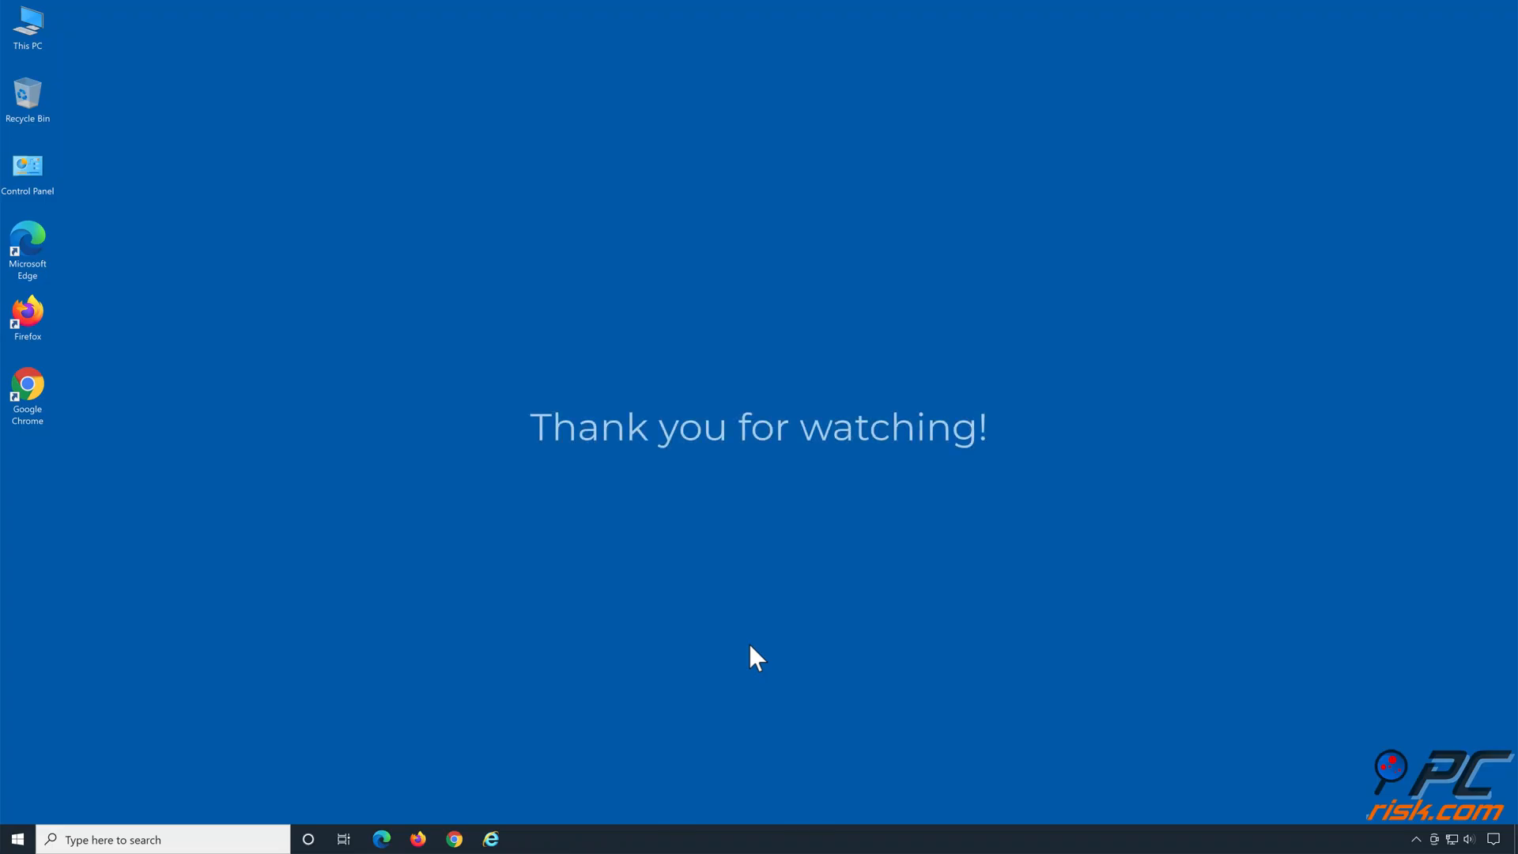